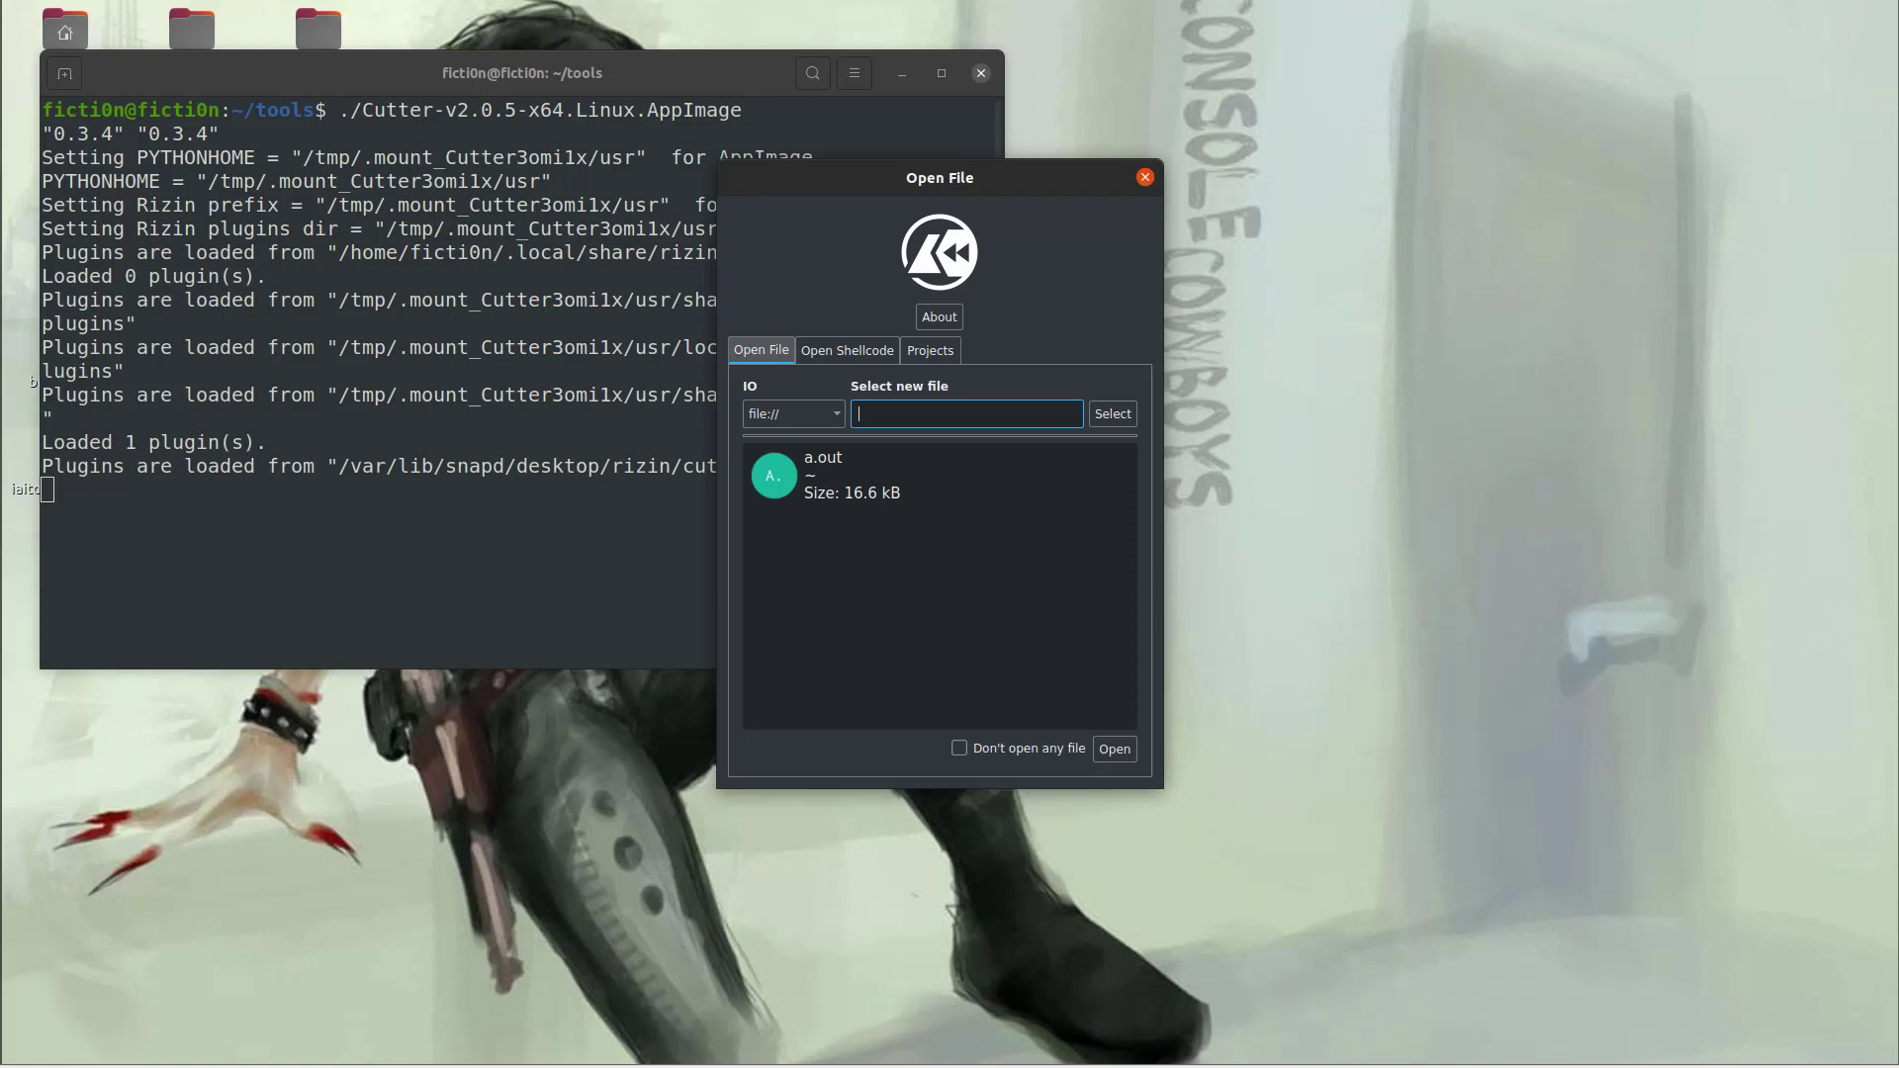
Step: Select a.out from the recent files list and proceed to its load options
left_click(892, 475)
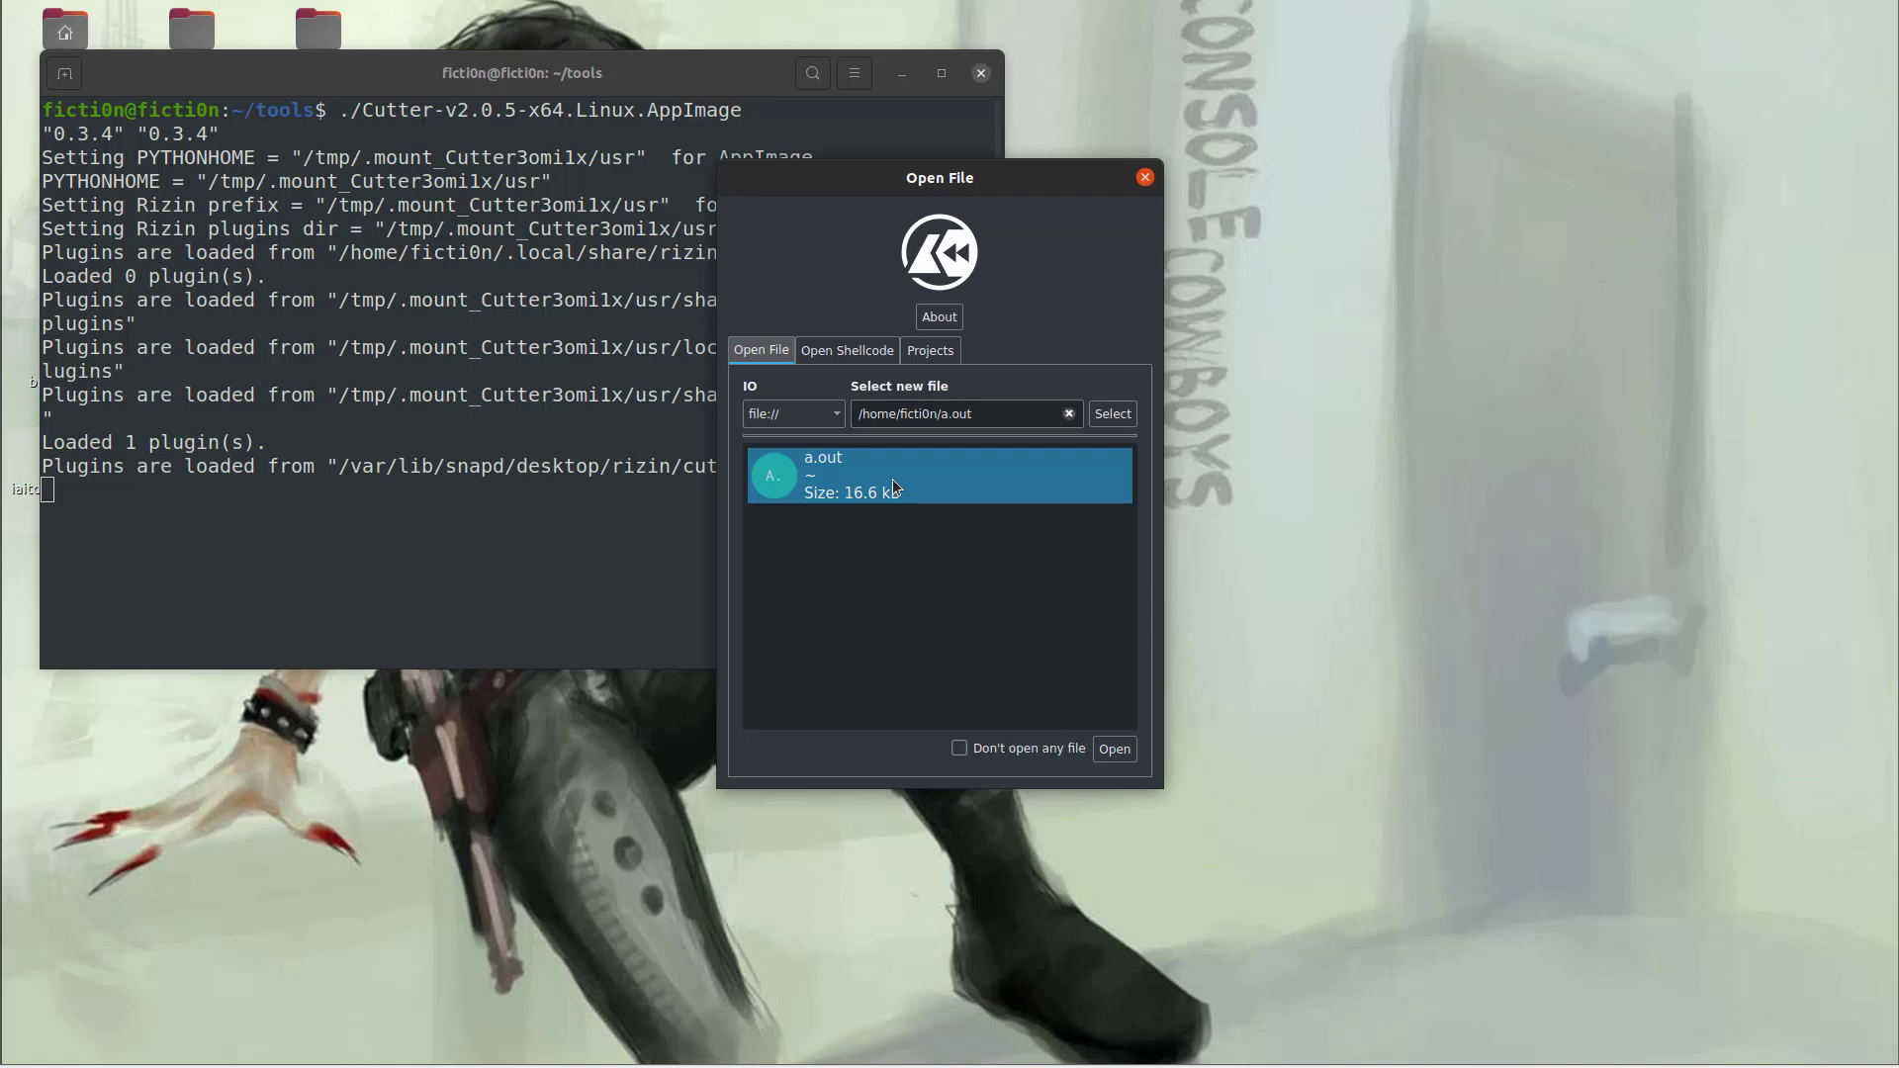
left_click(1114, 747)
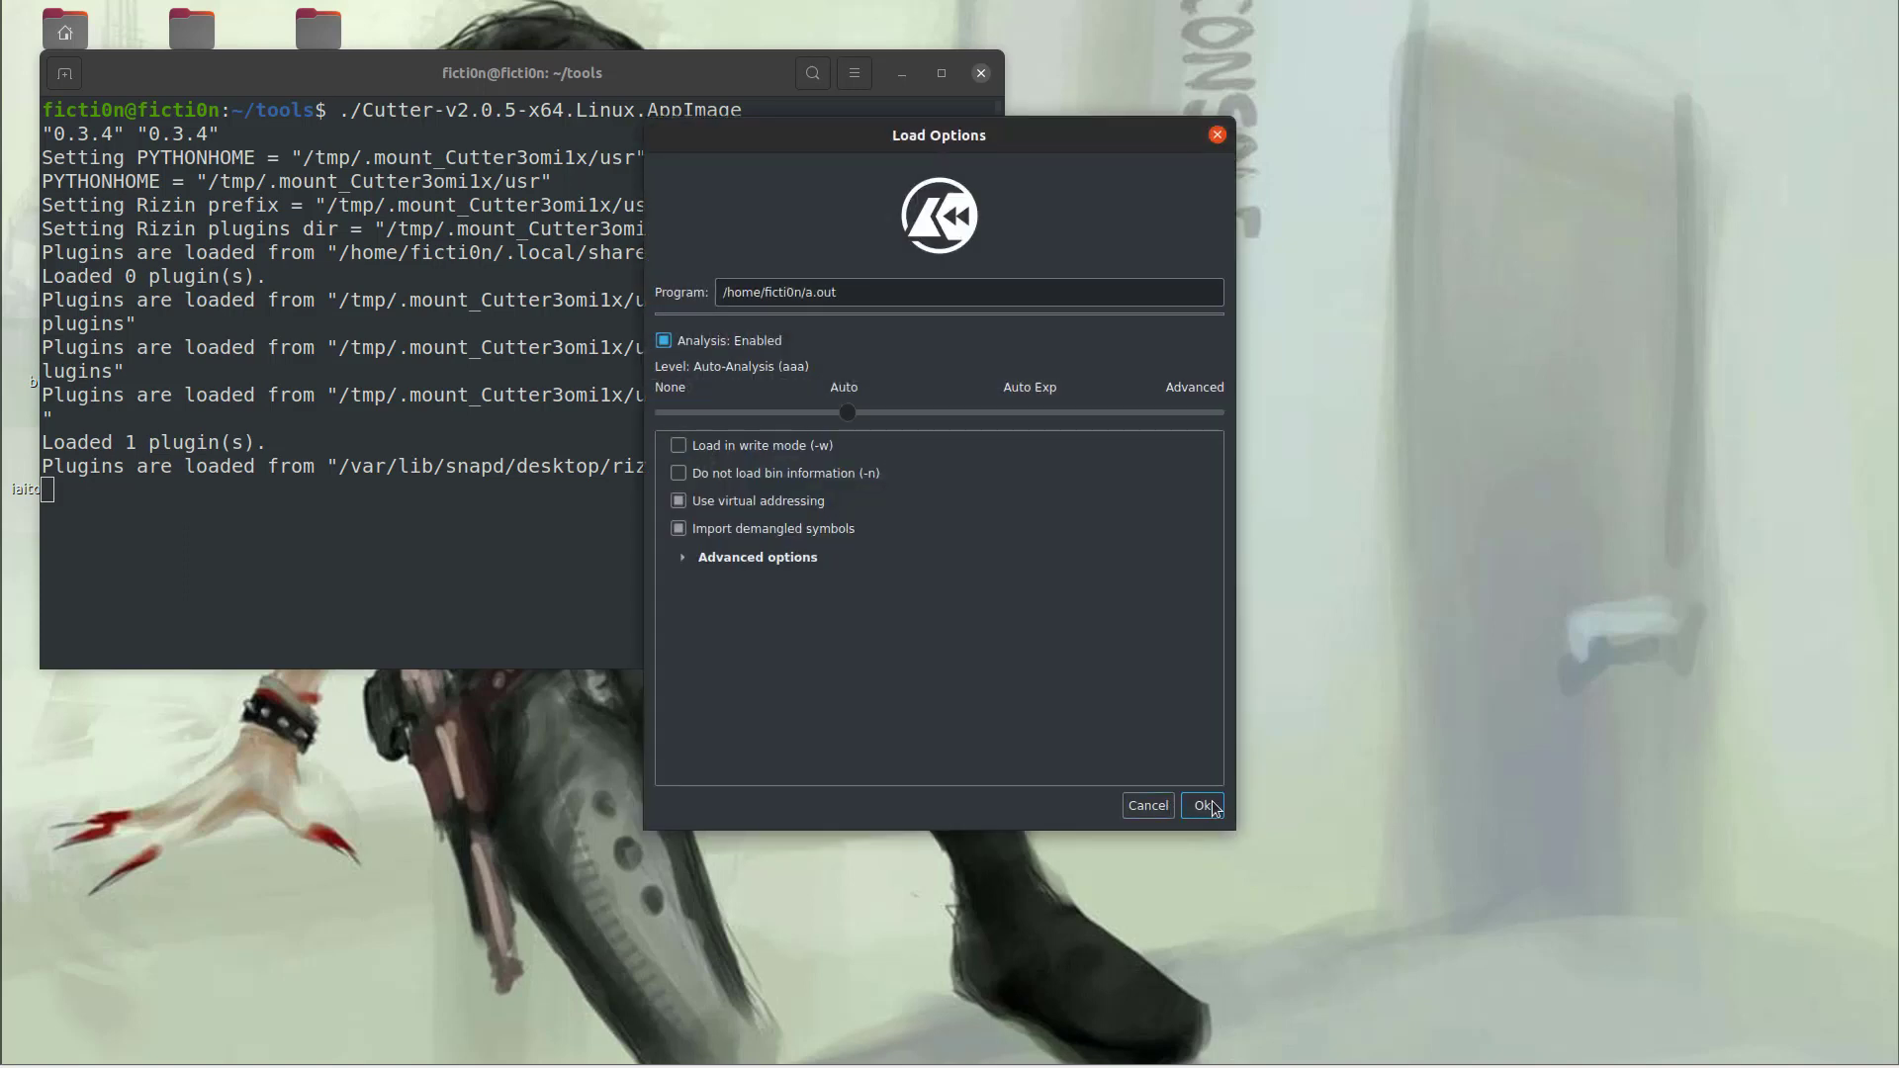
Step: Load a.out with default auto-analysis and switch main from graph view to linear disassembly
left_click(1202, 805)
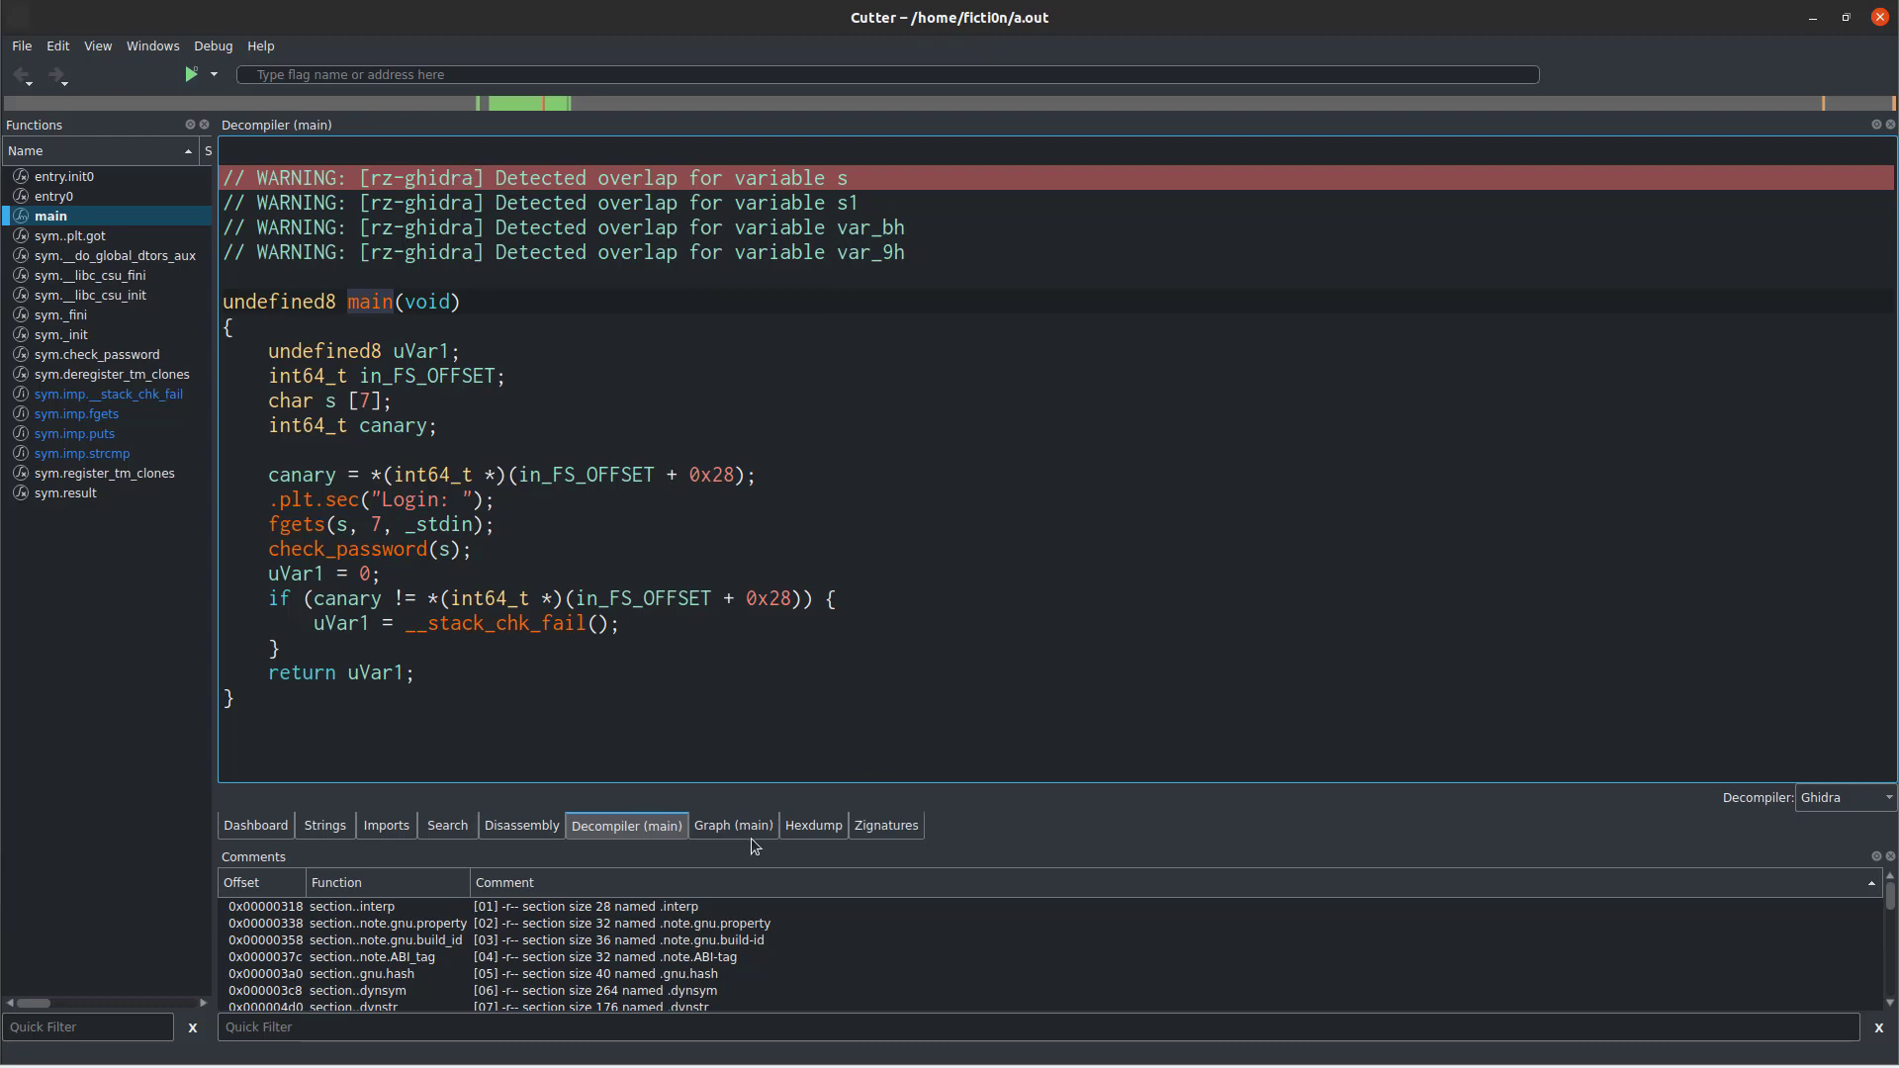
left_click(733, 825)
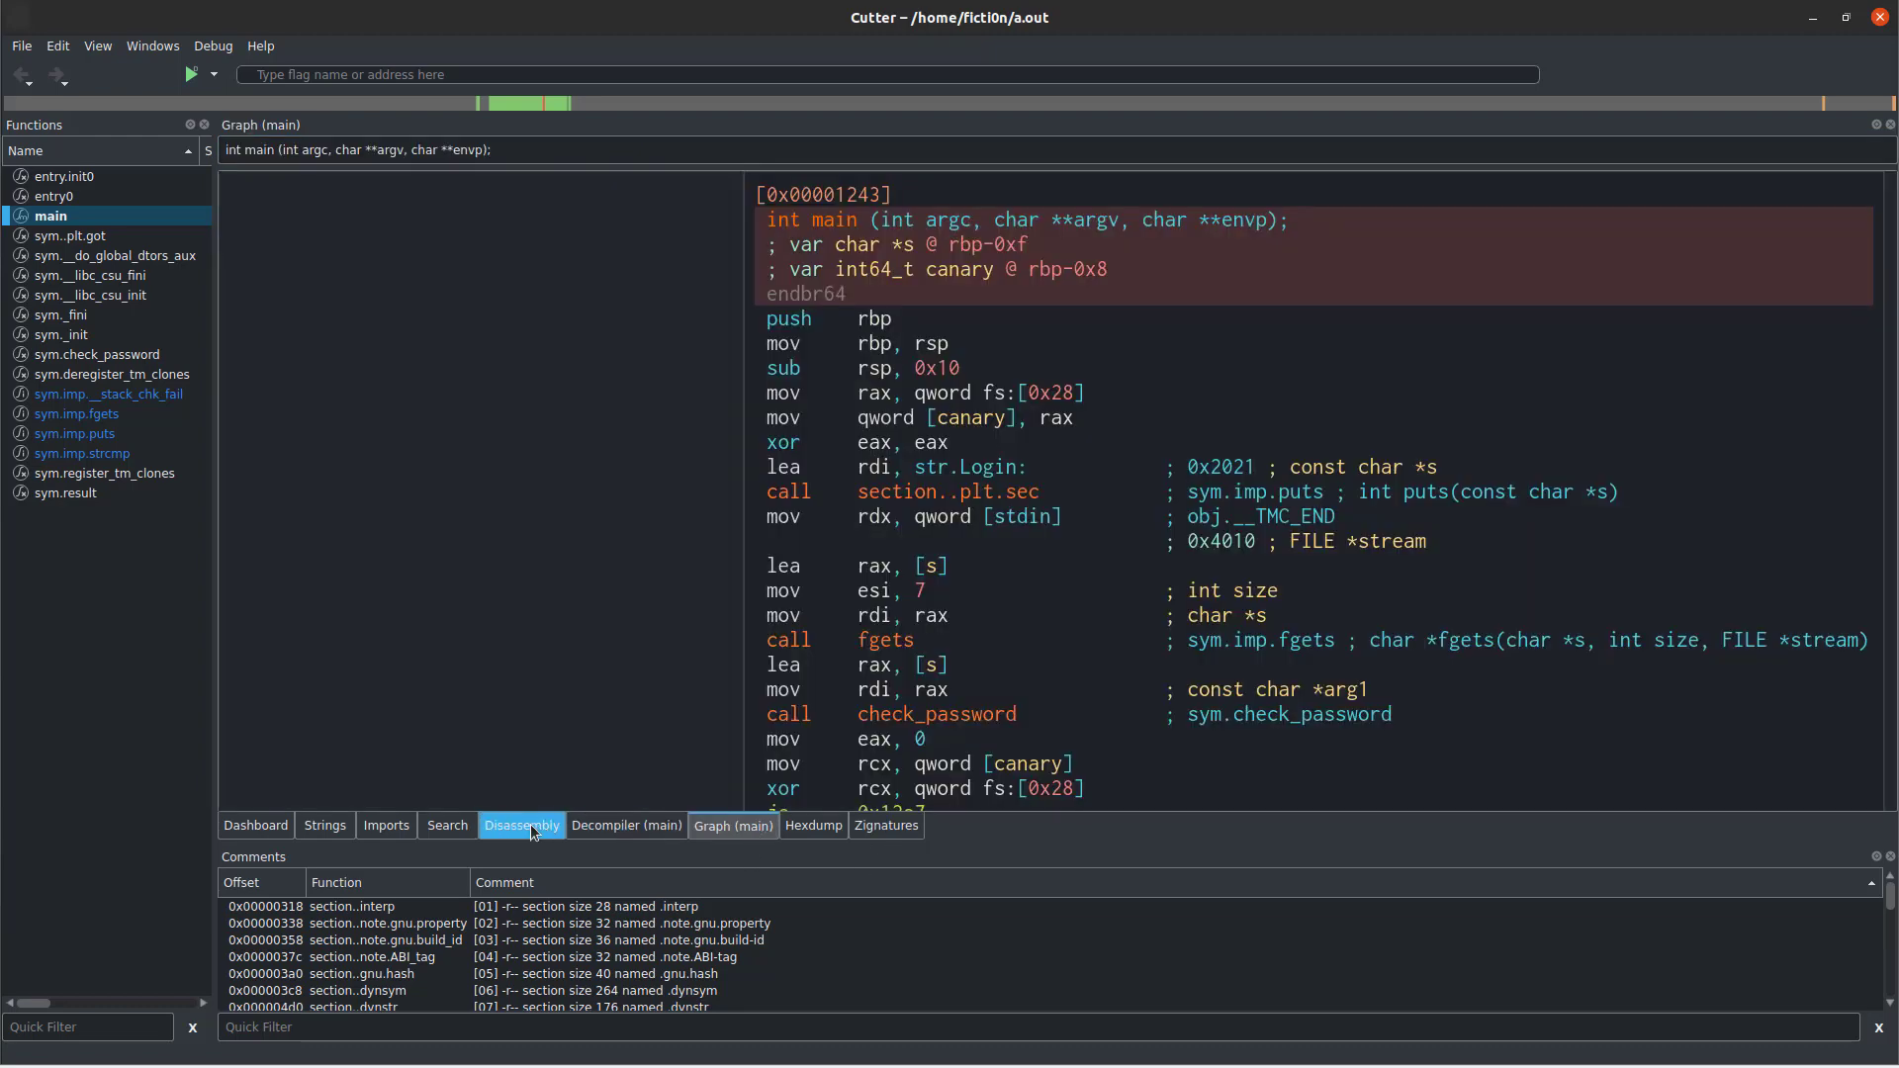
left_click(522, 825)
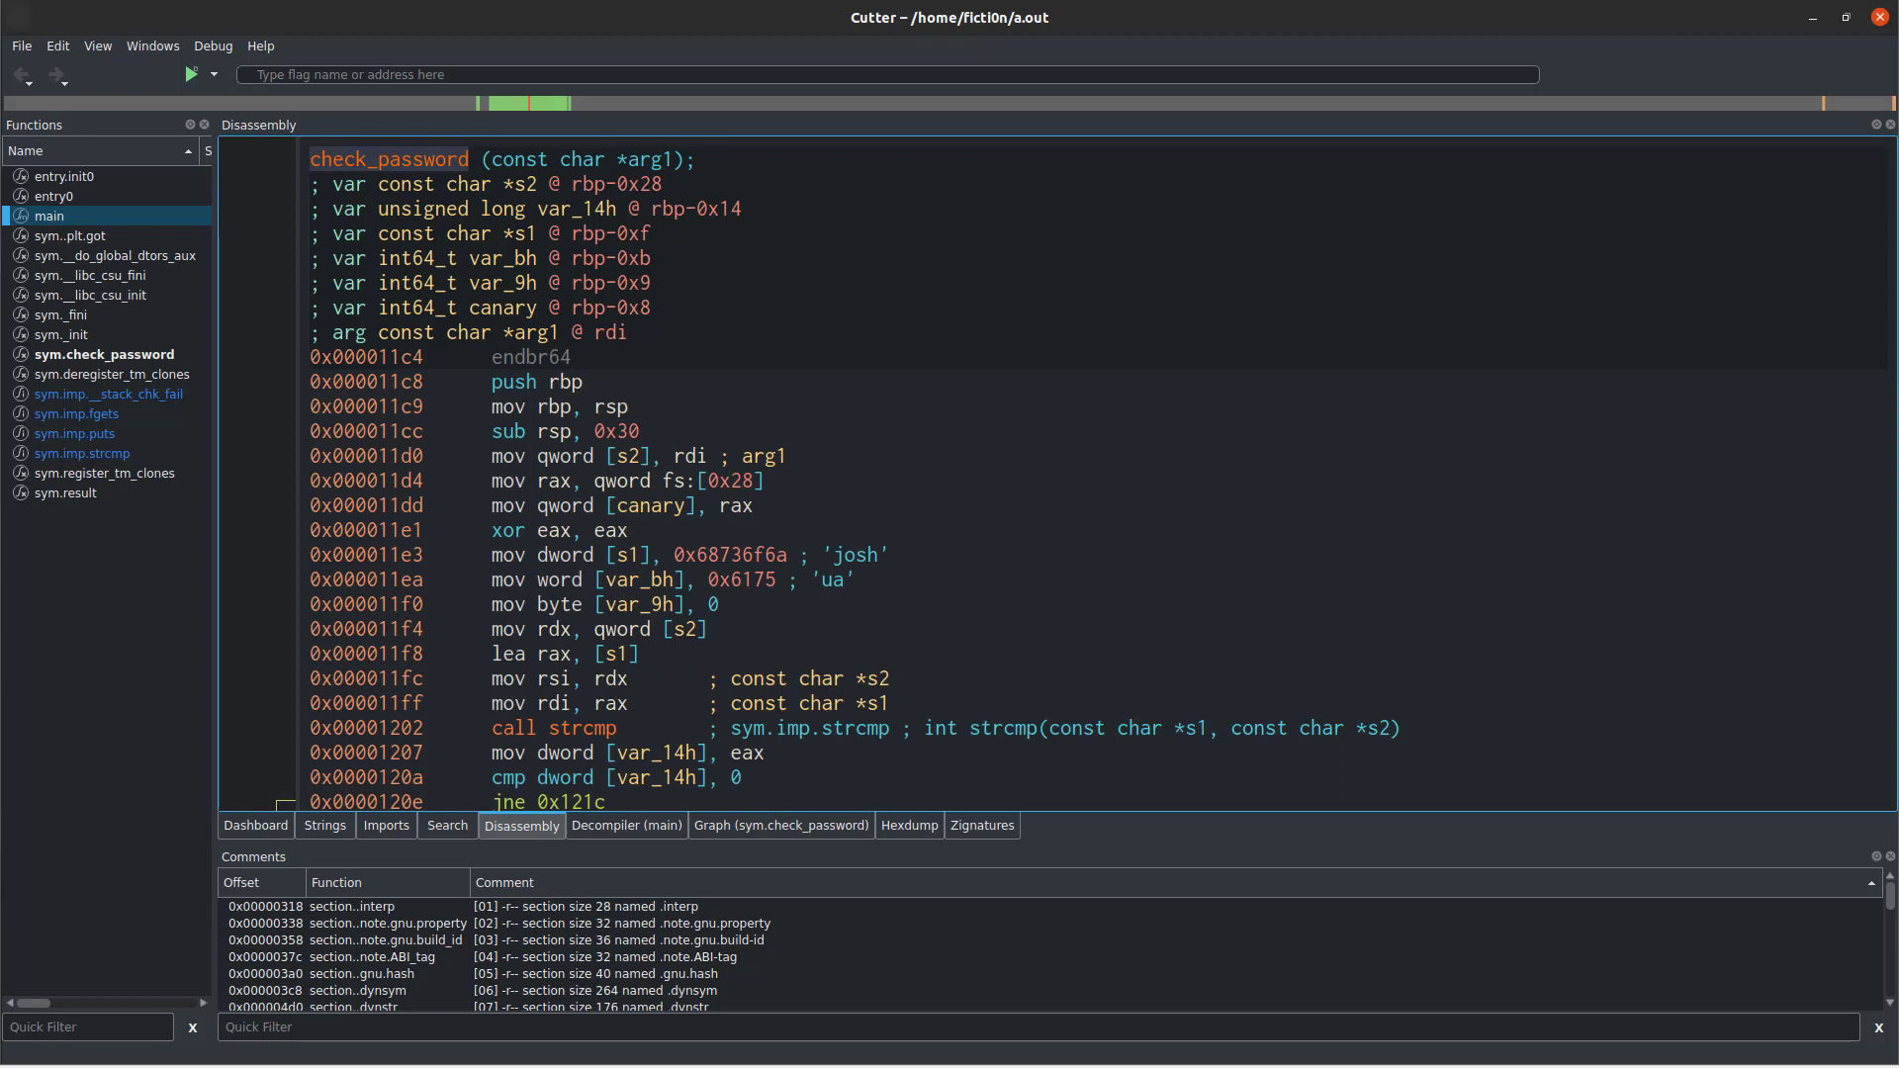
mouse_move(793, 736)
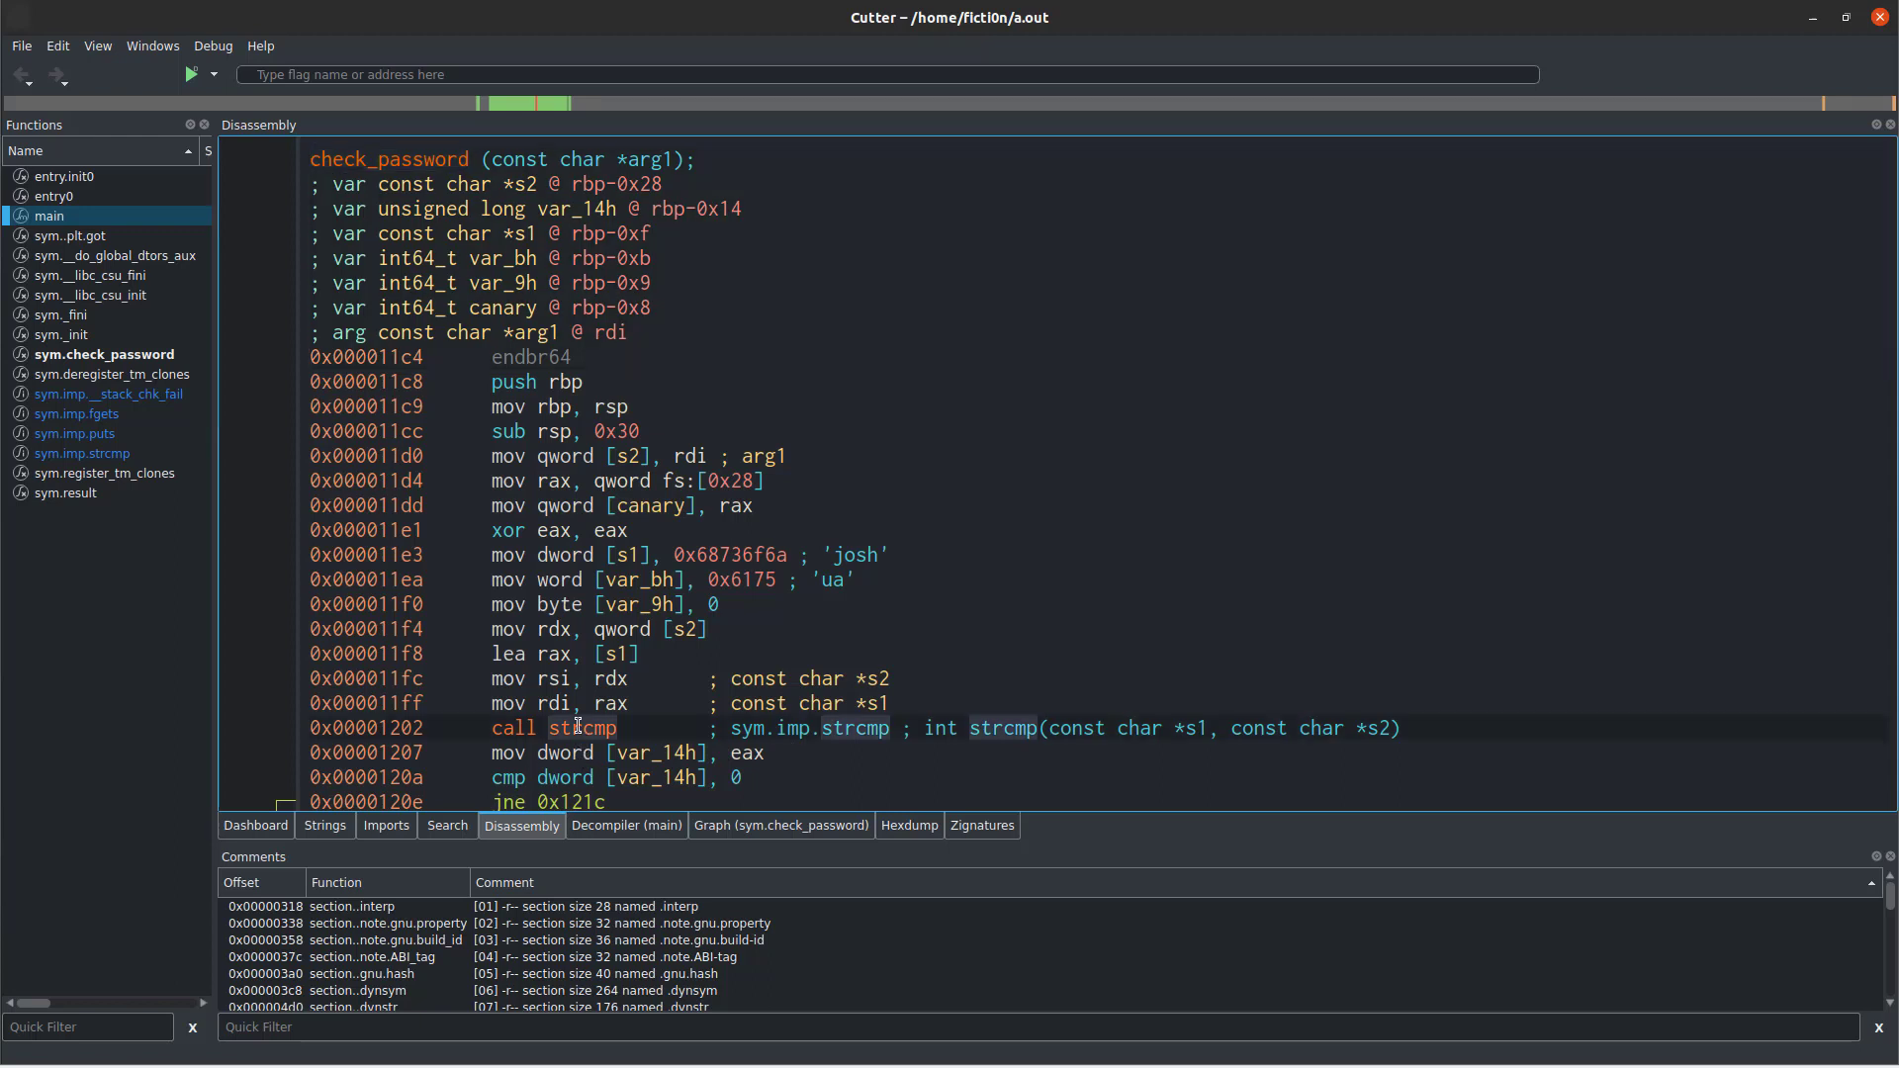
Step: Select the 'call strcmp' line in check_password as the breakpoint location
left_click(581, 728)
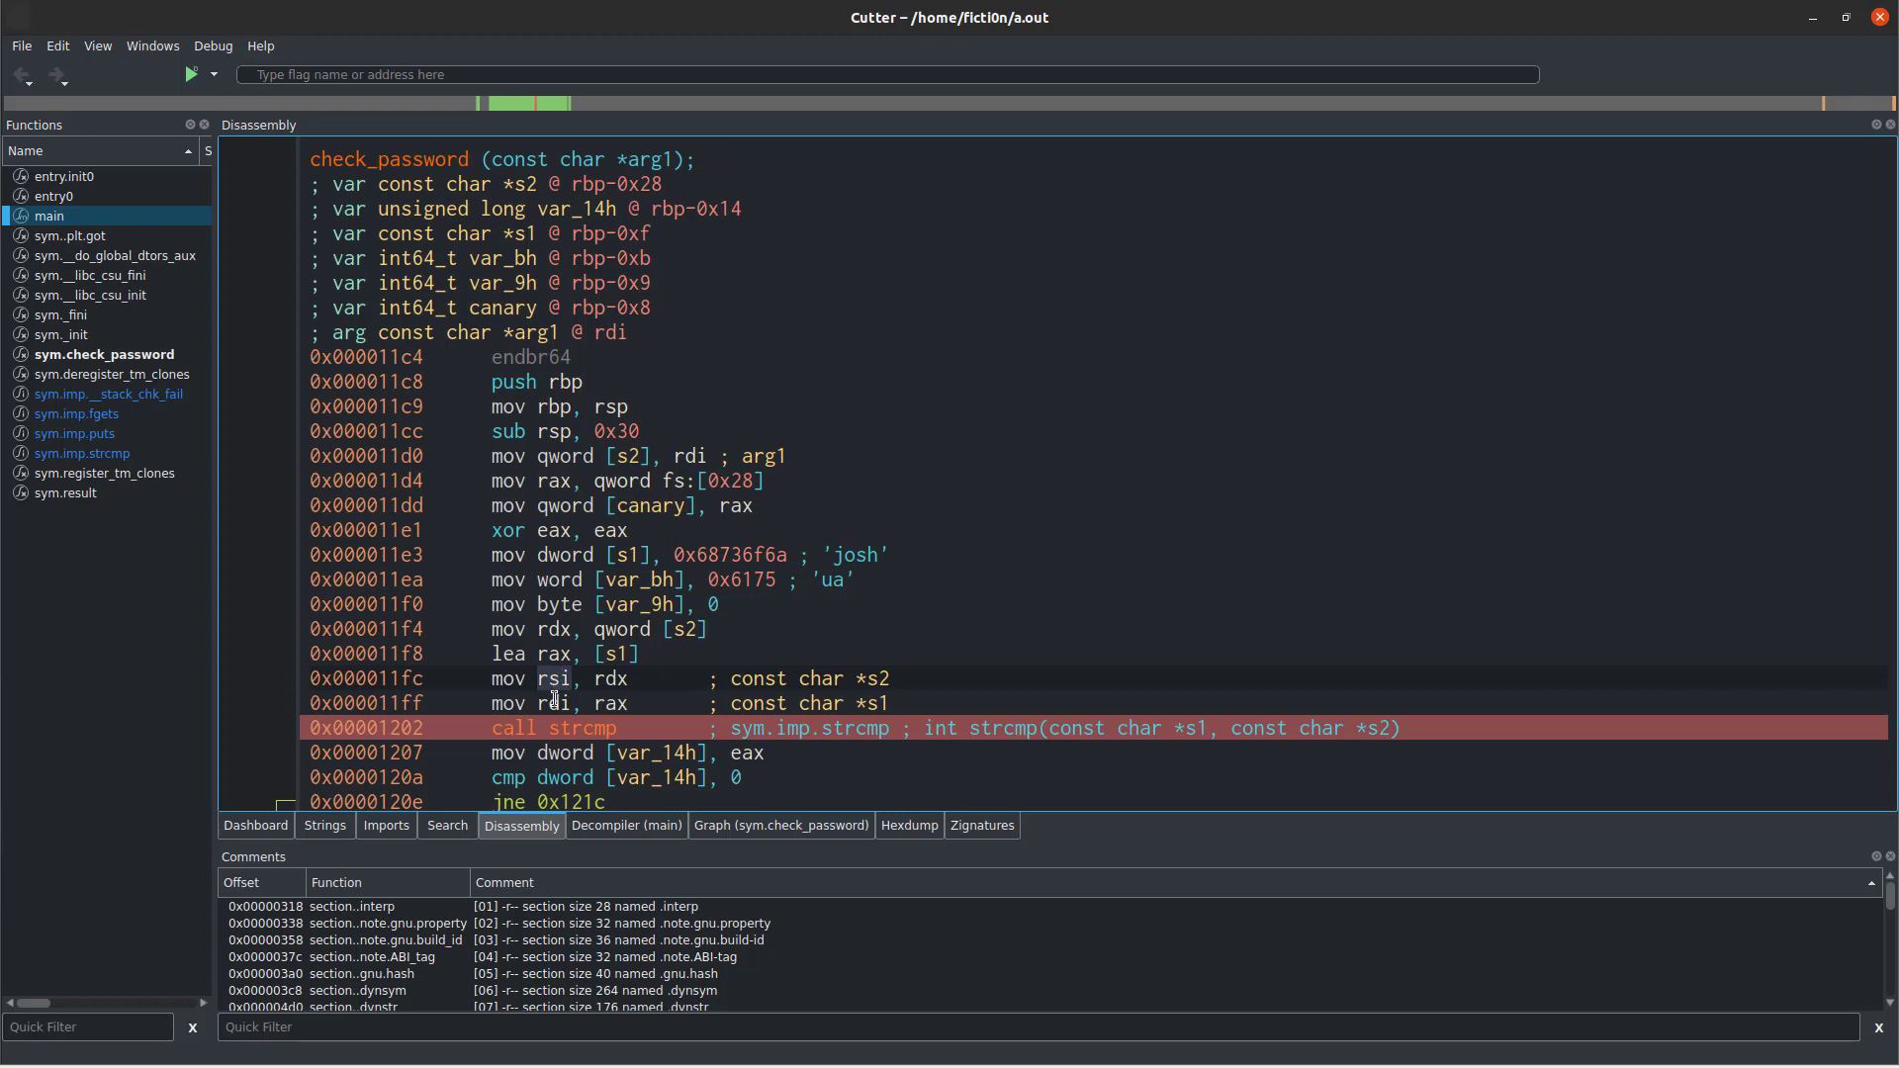
mouse_move(586, 704)
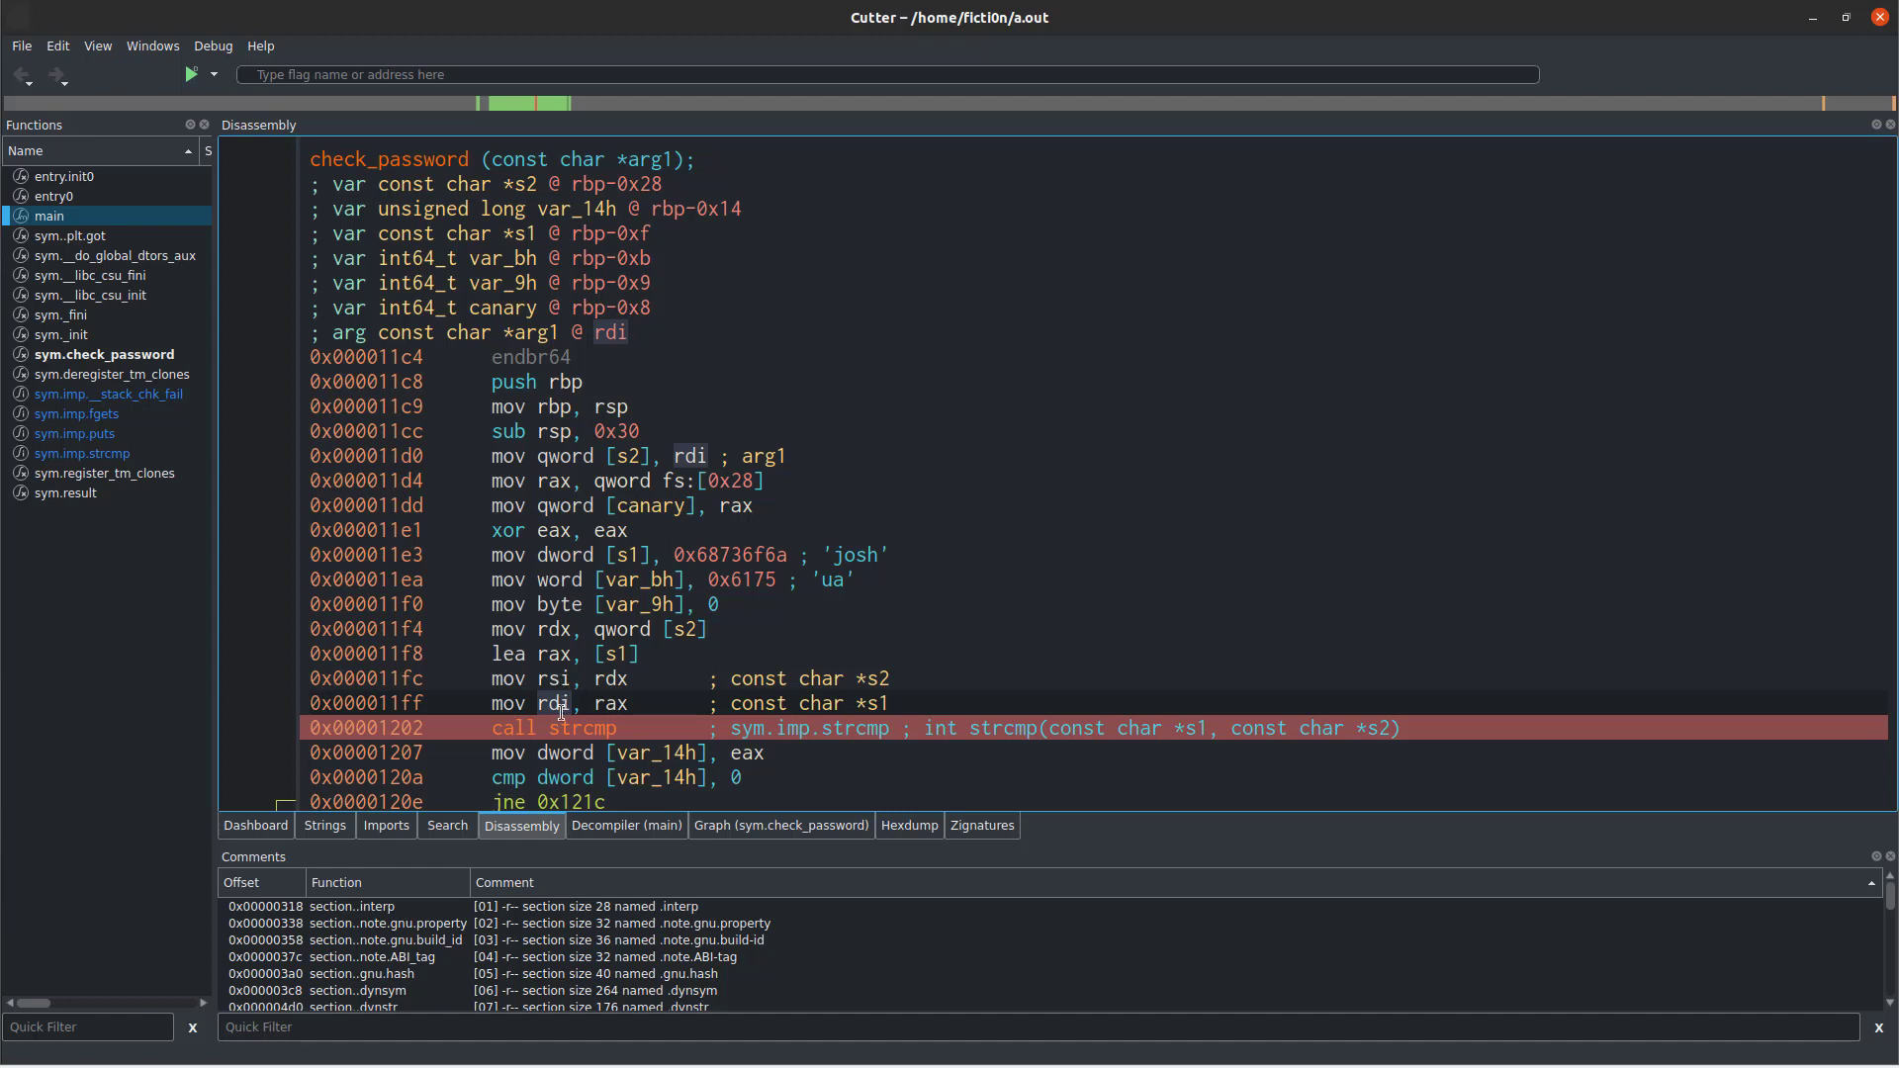
mouse_move(546, 679)
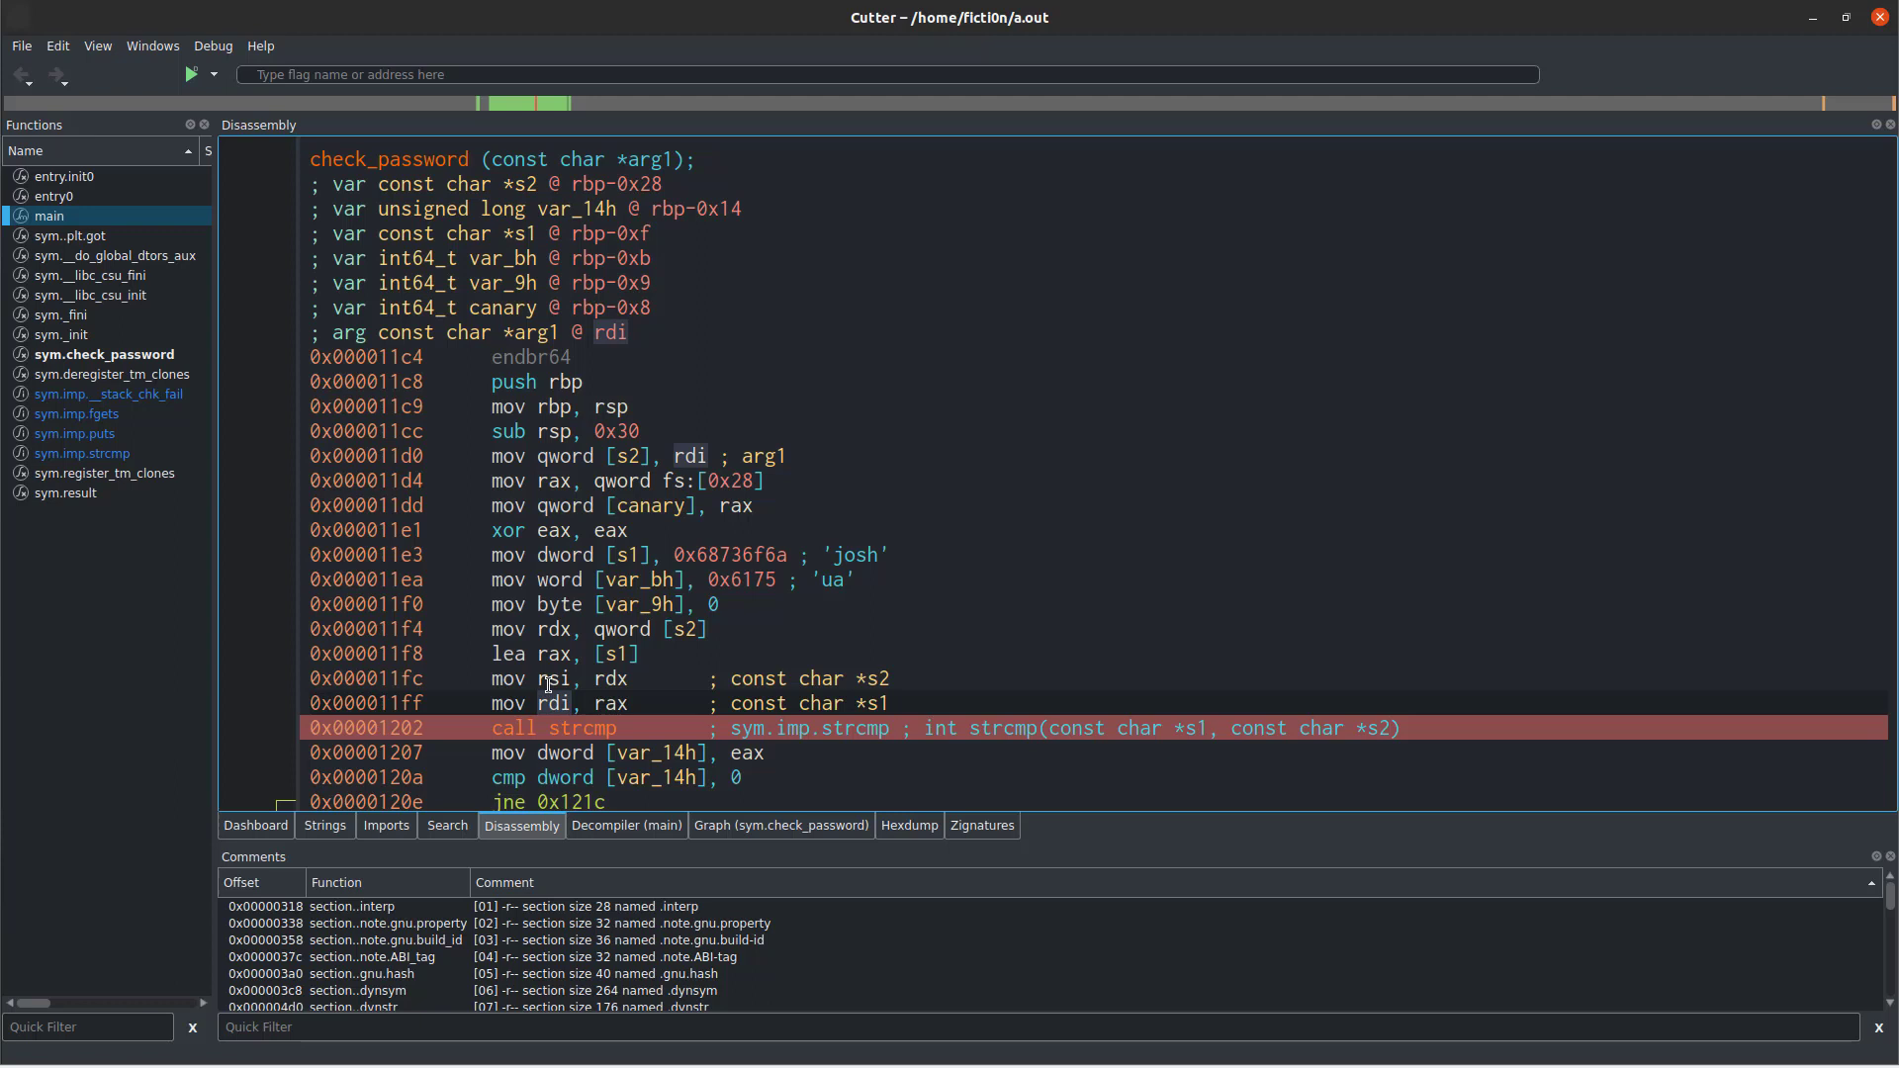
Step: Start a native debug session of a.out, accepting the beta notice and leaving arguments empty
left_click(190, 75)
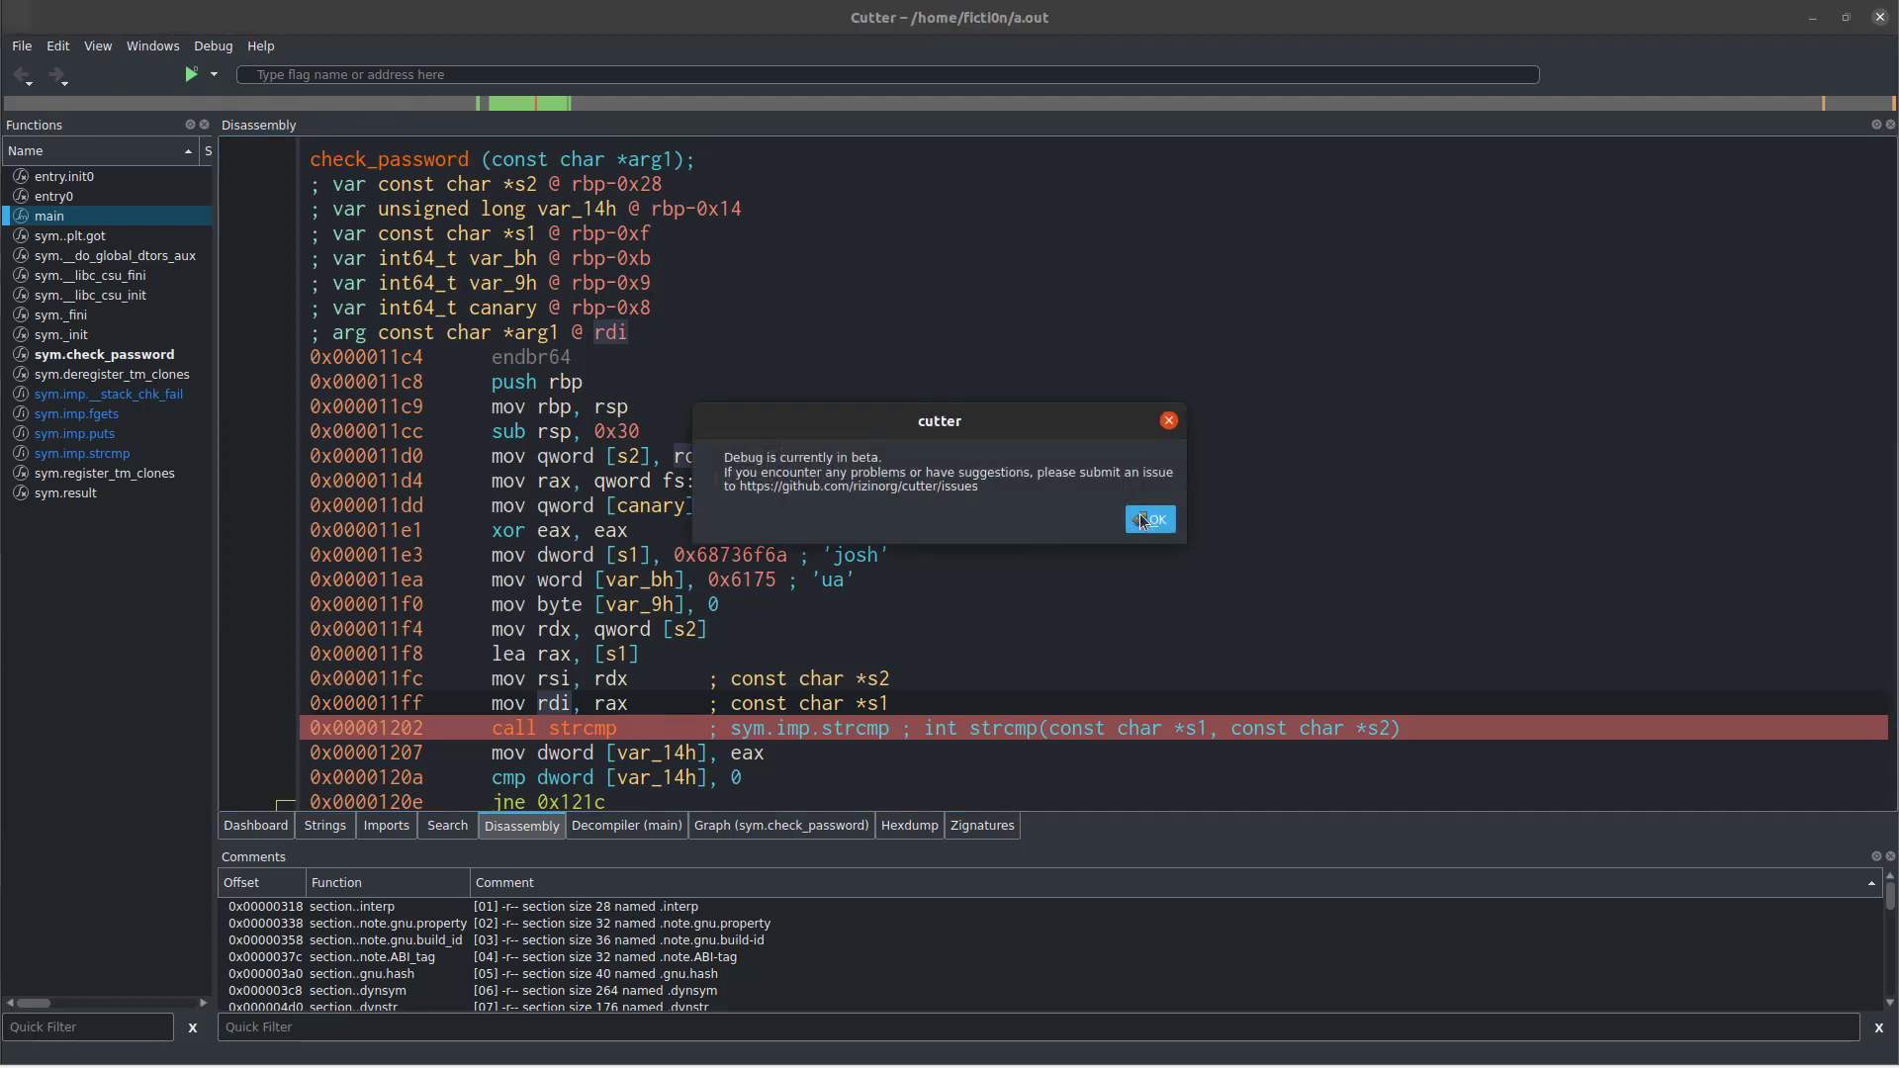
left_click(1152, 519)
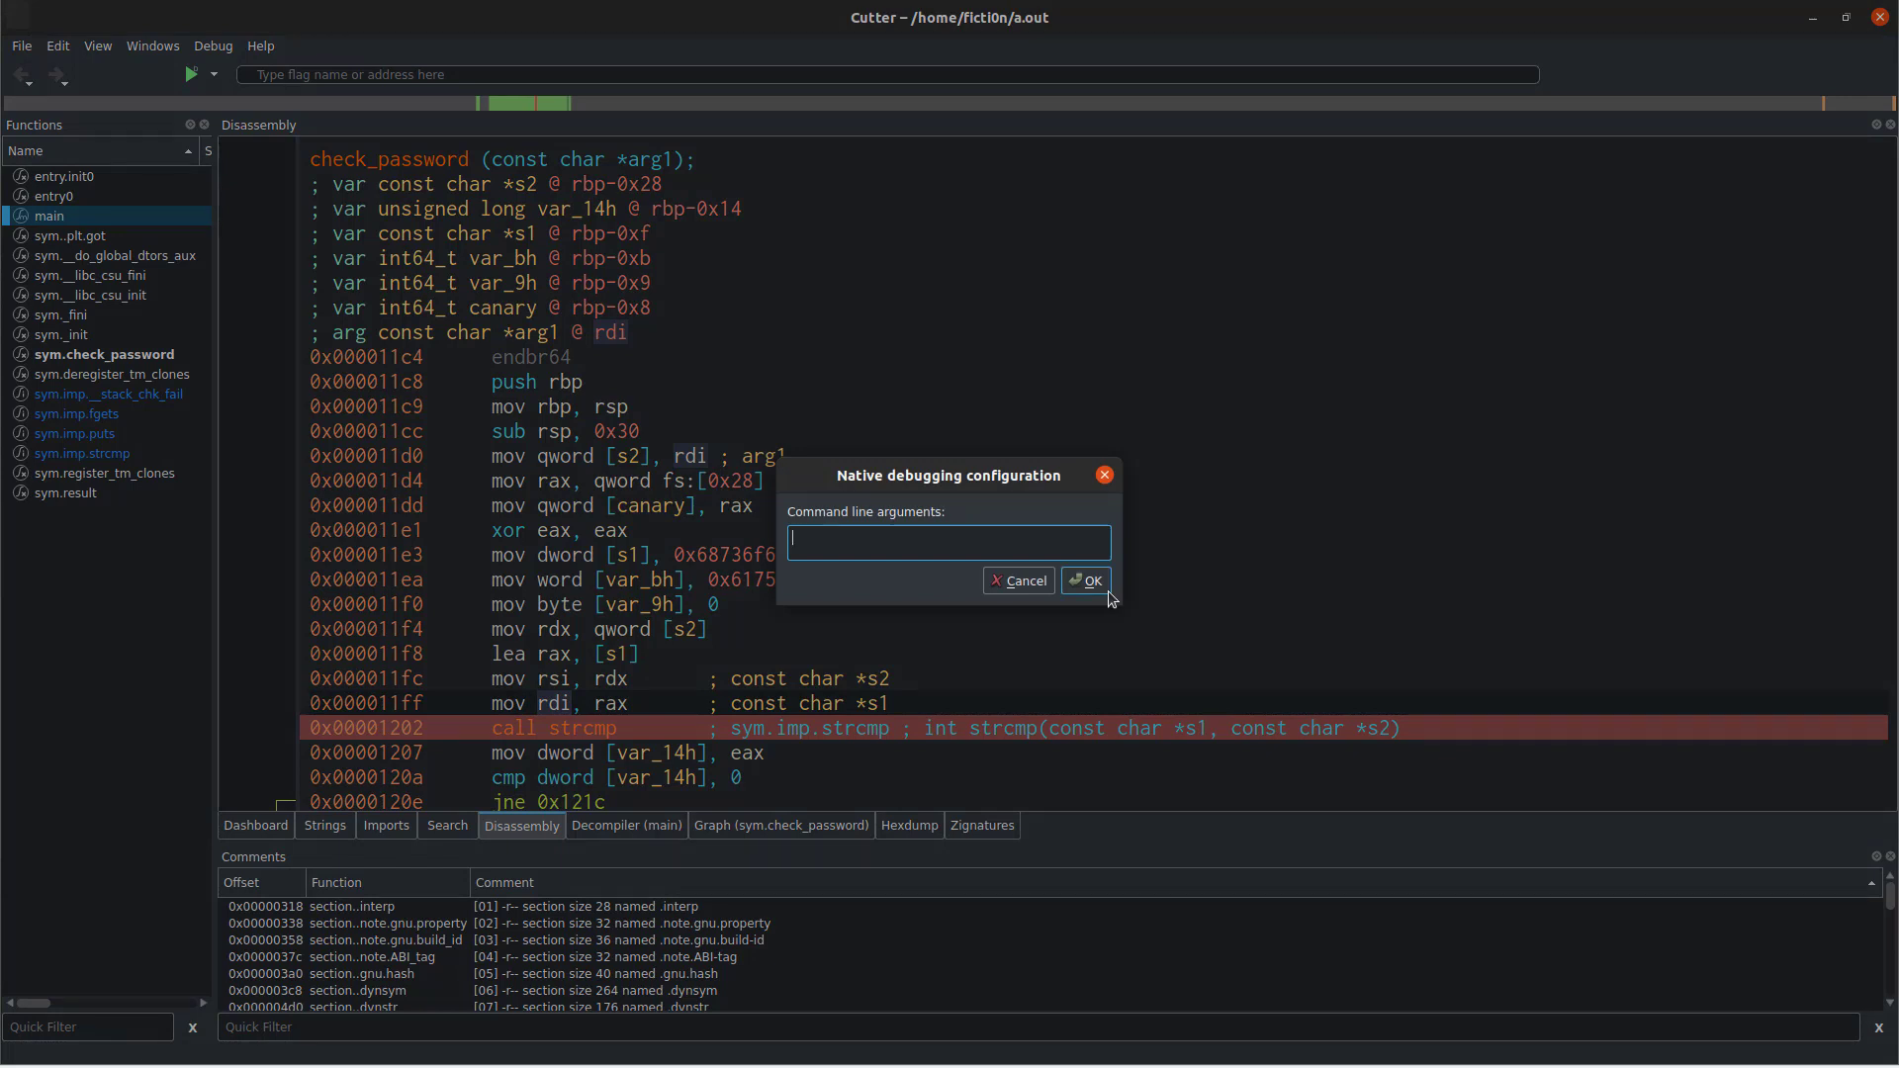
left_click(1084, 582)
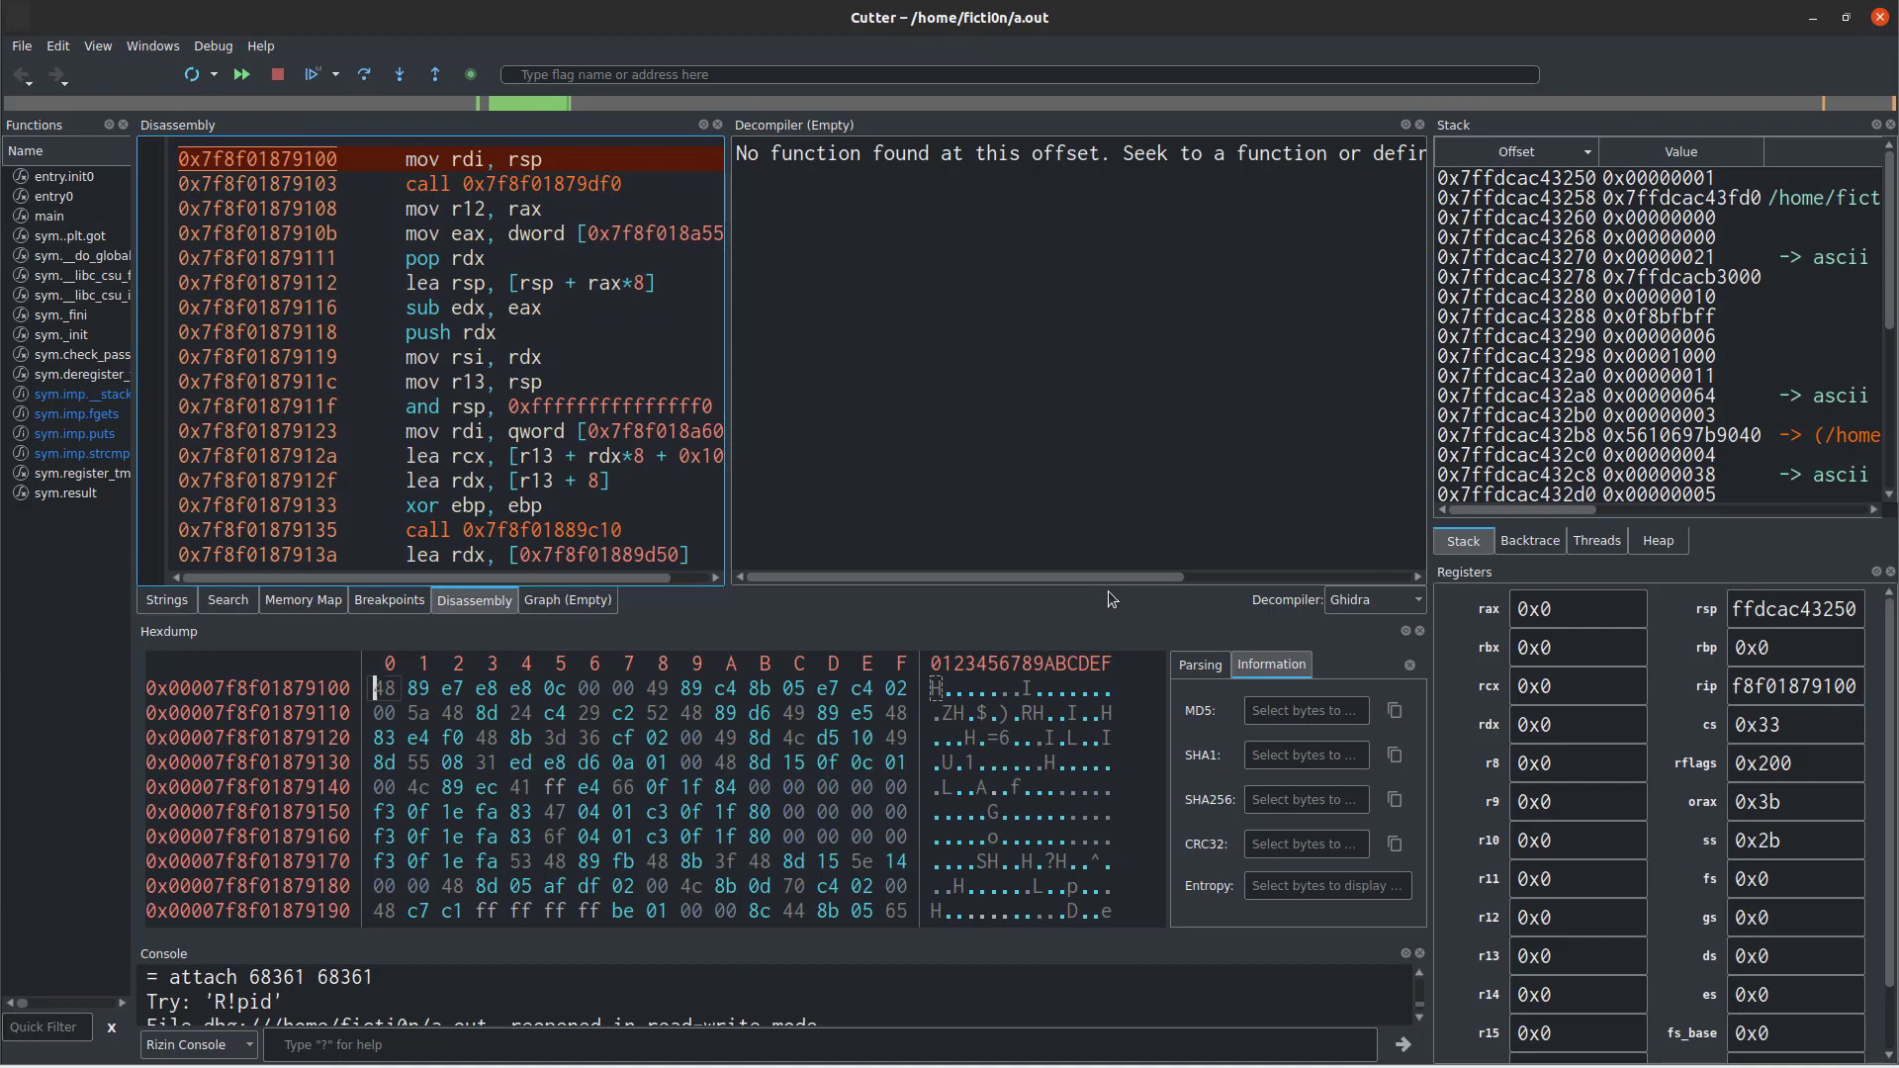
mouse_move(1104, 594)
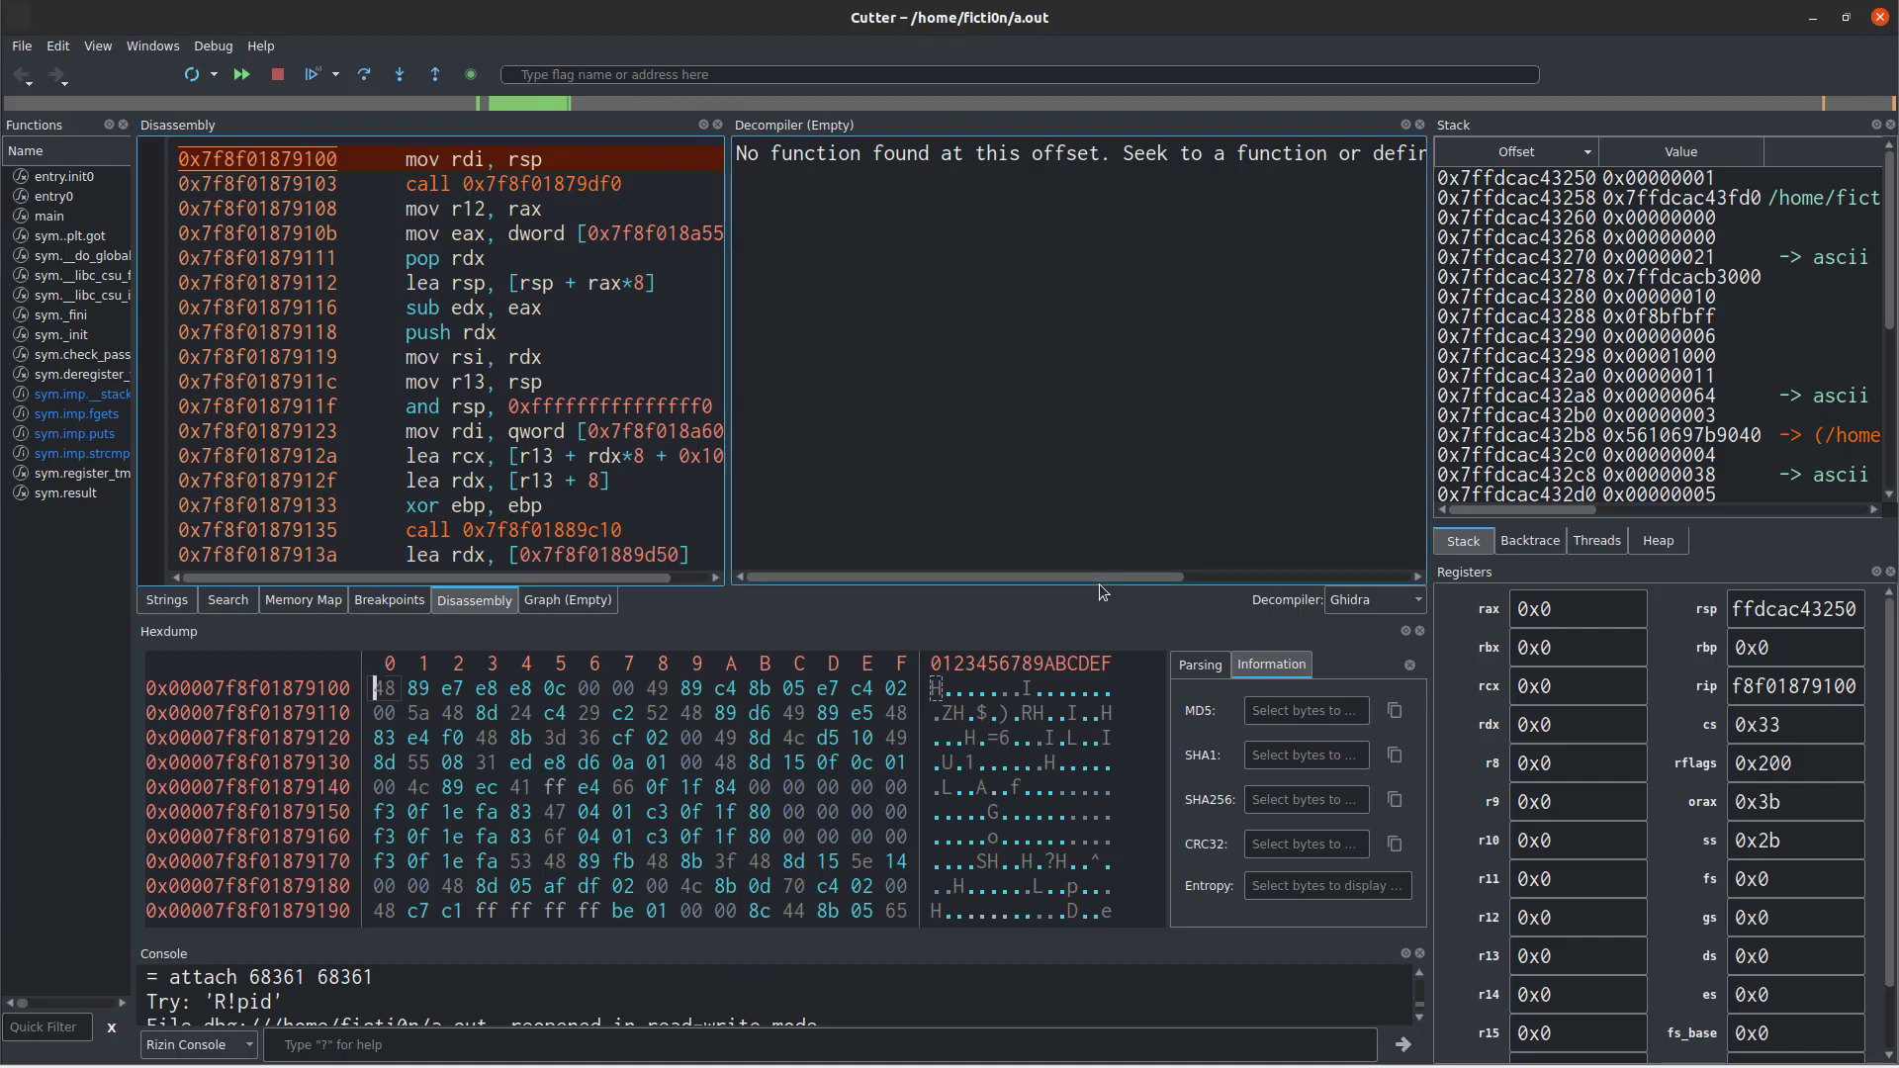
mouse_move(1088, 593)
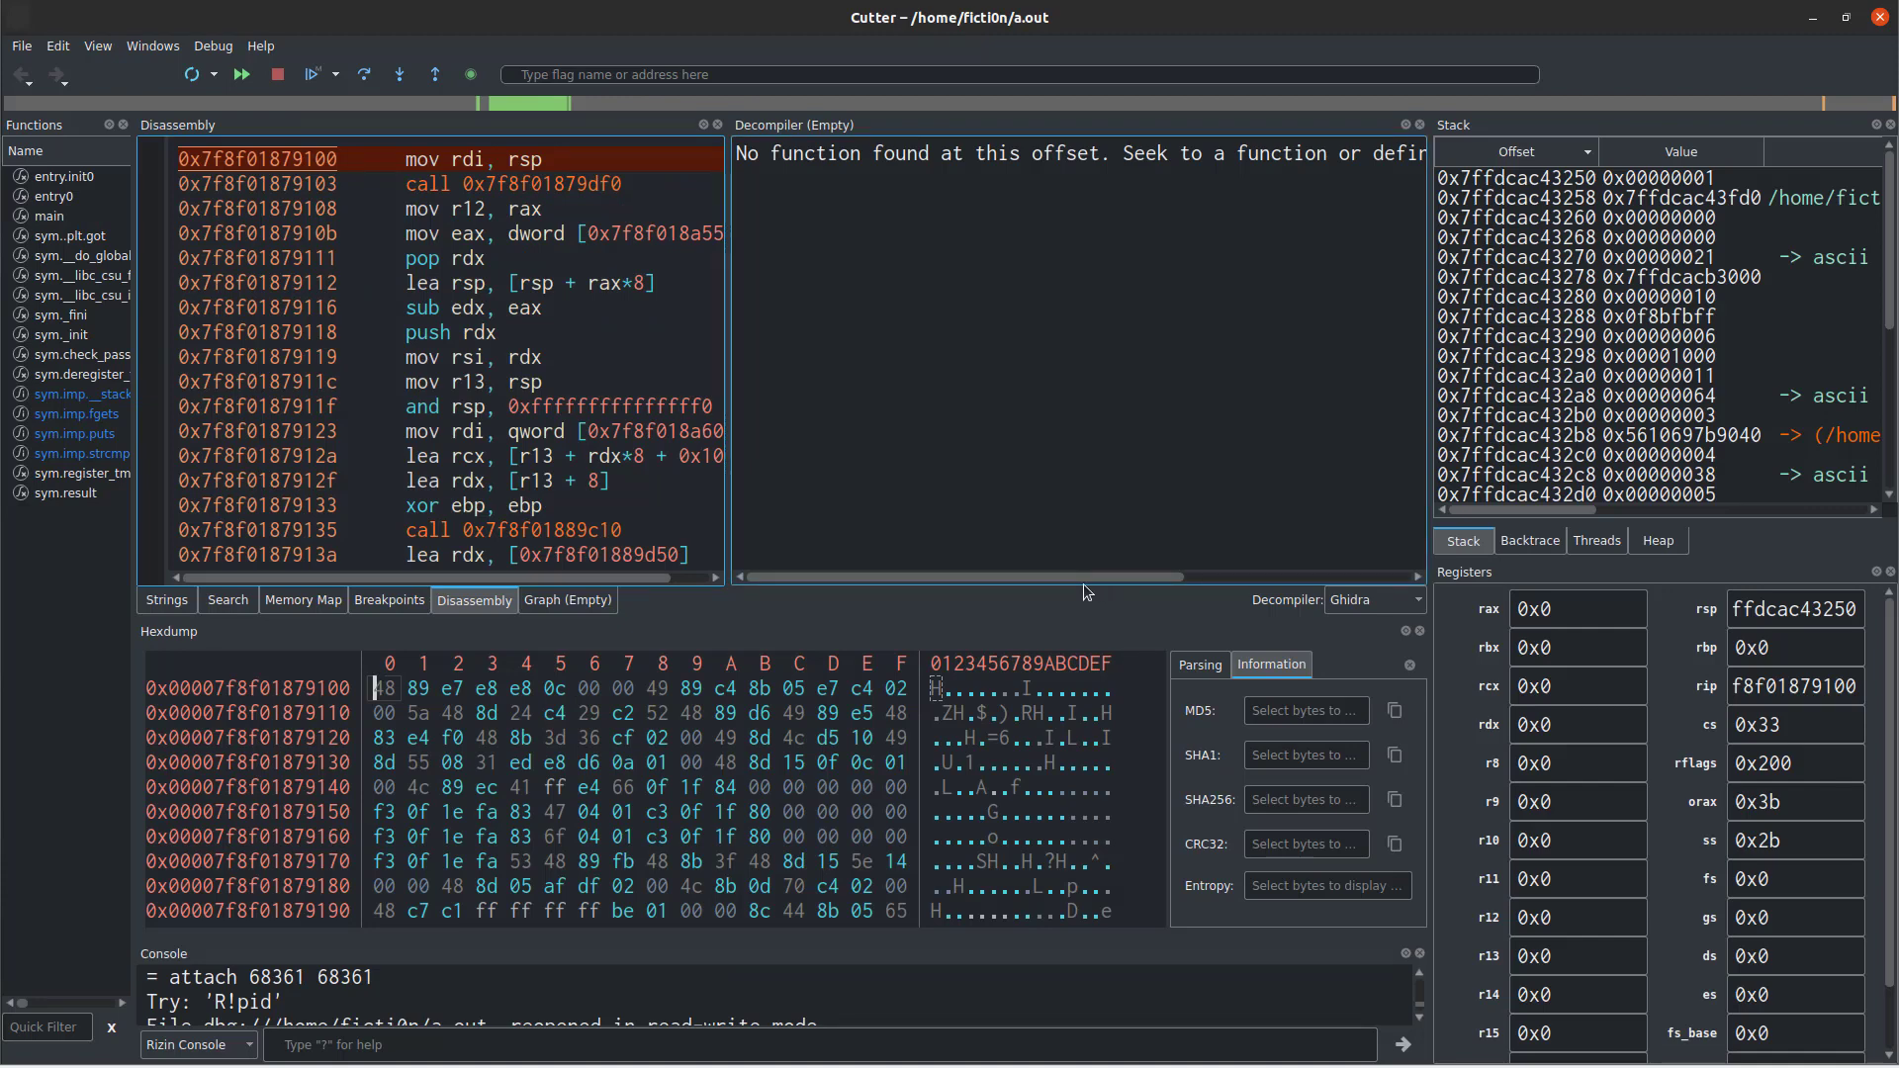
Step: Show main in the Disassembly and Decompiler widgets and scroll to the fgets and check_password calls
left_click(48, 216)
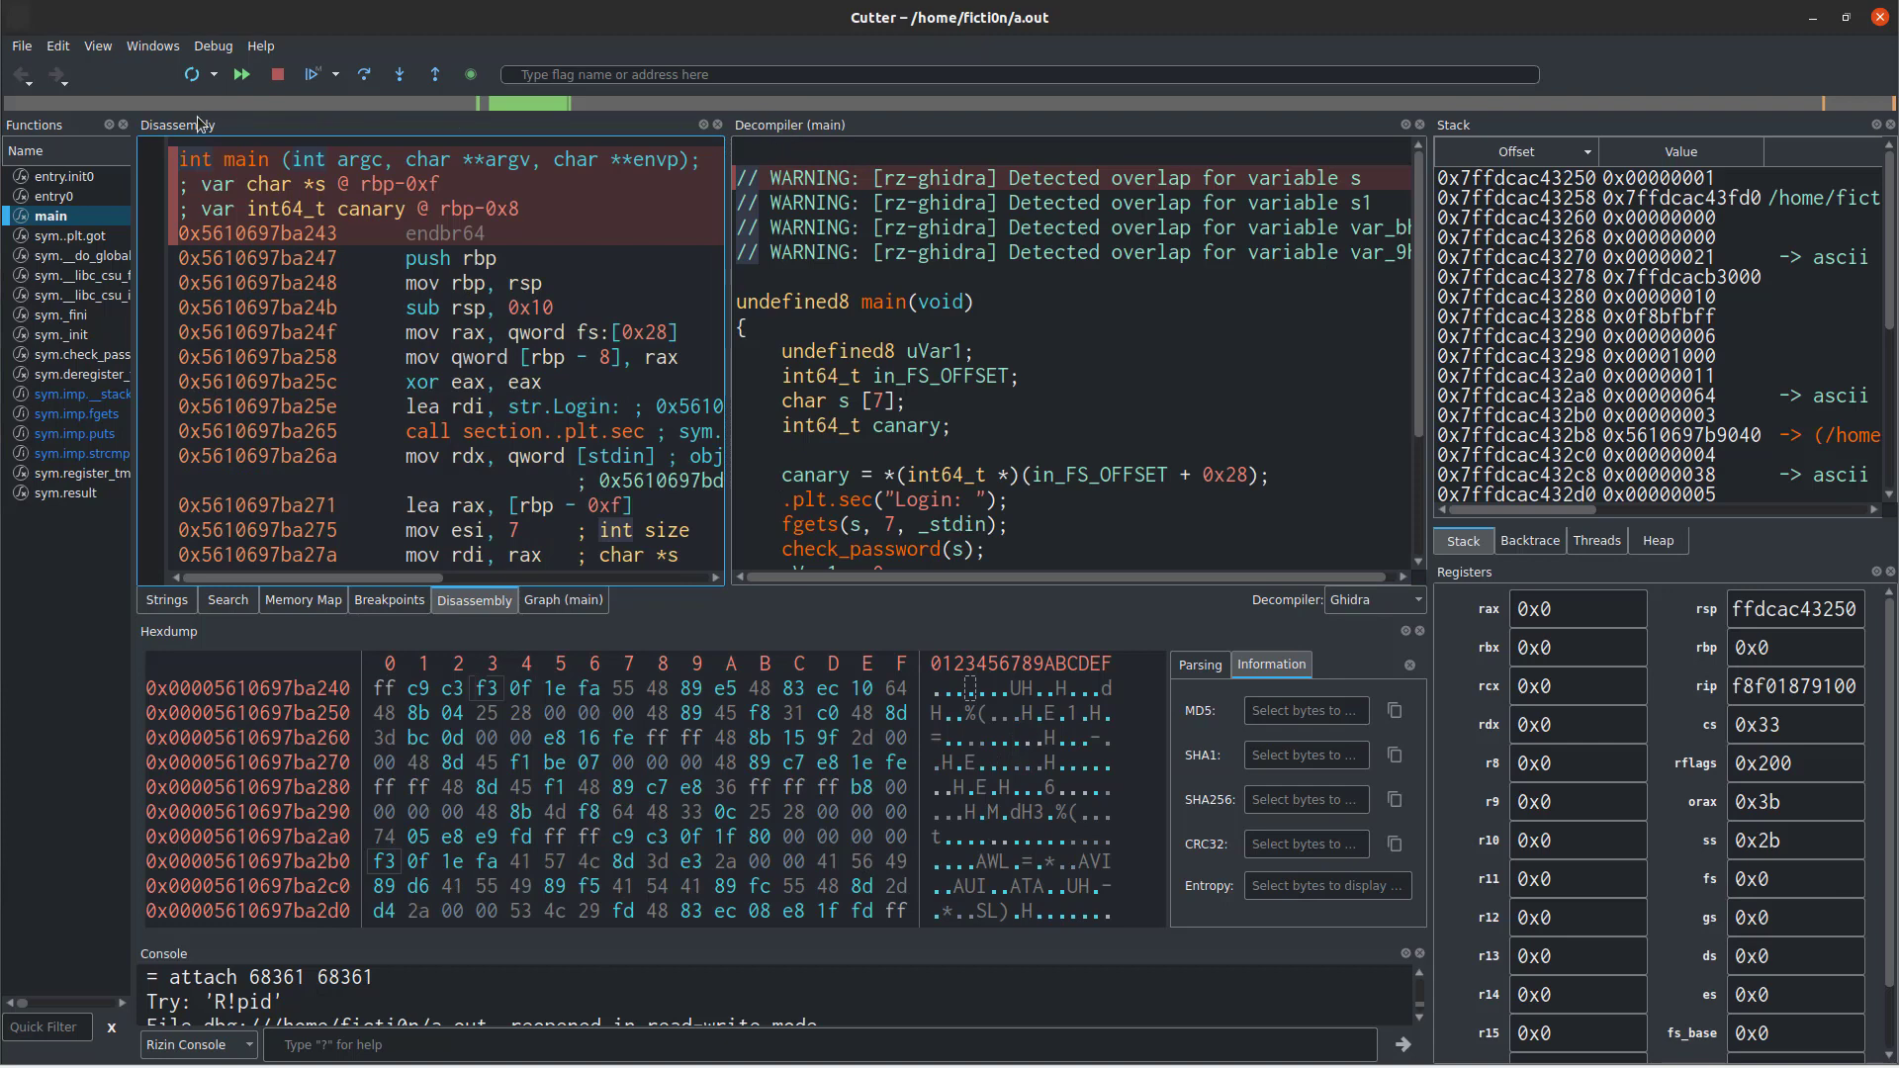
mouse_move(969, 301)
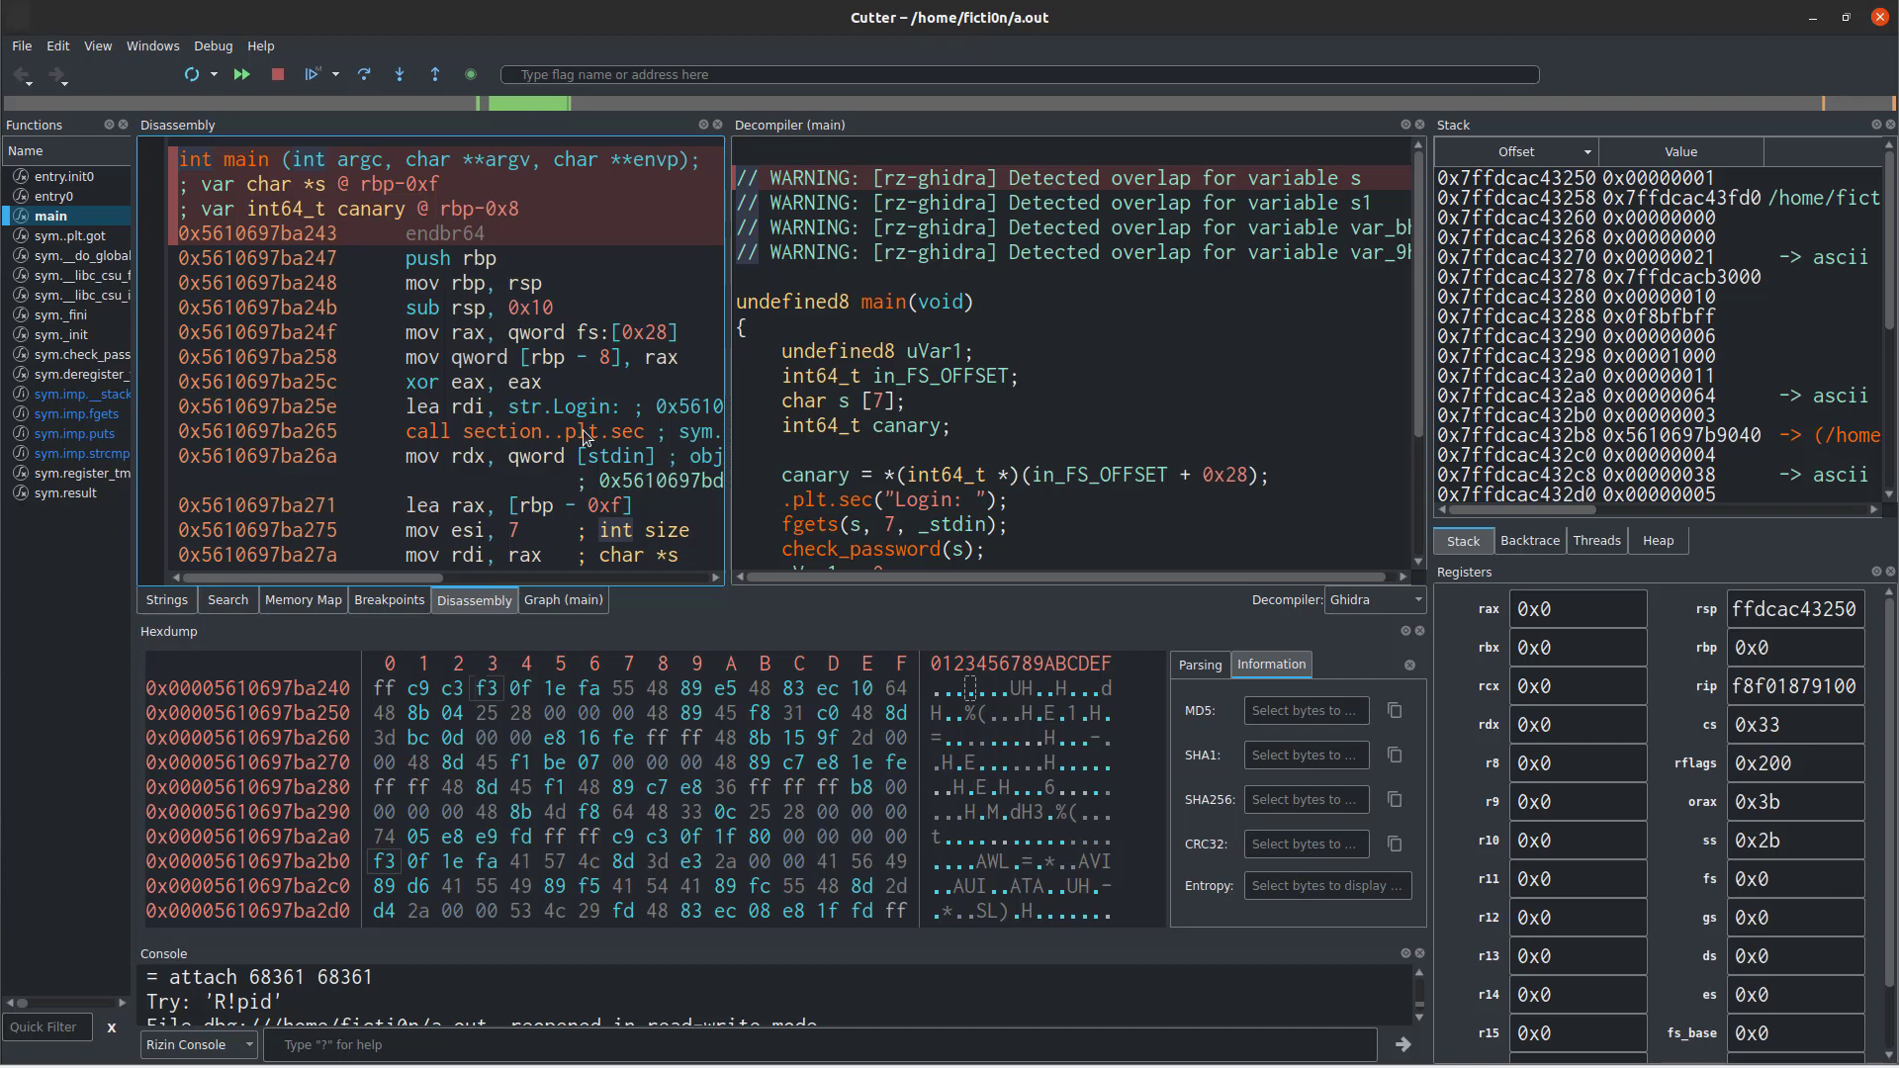
scroll("down", 3)
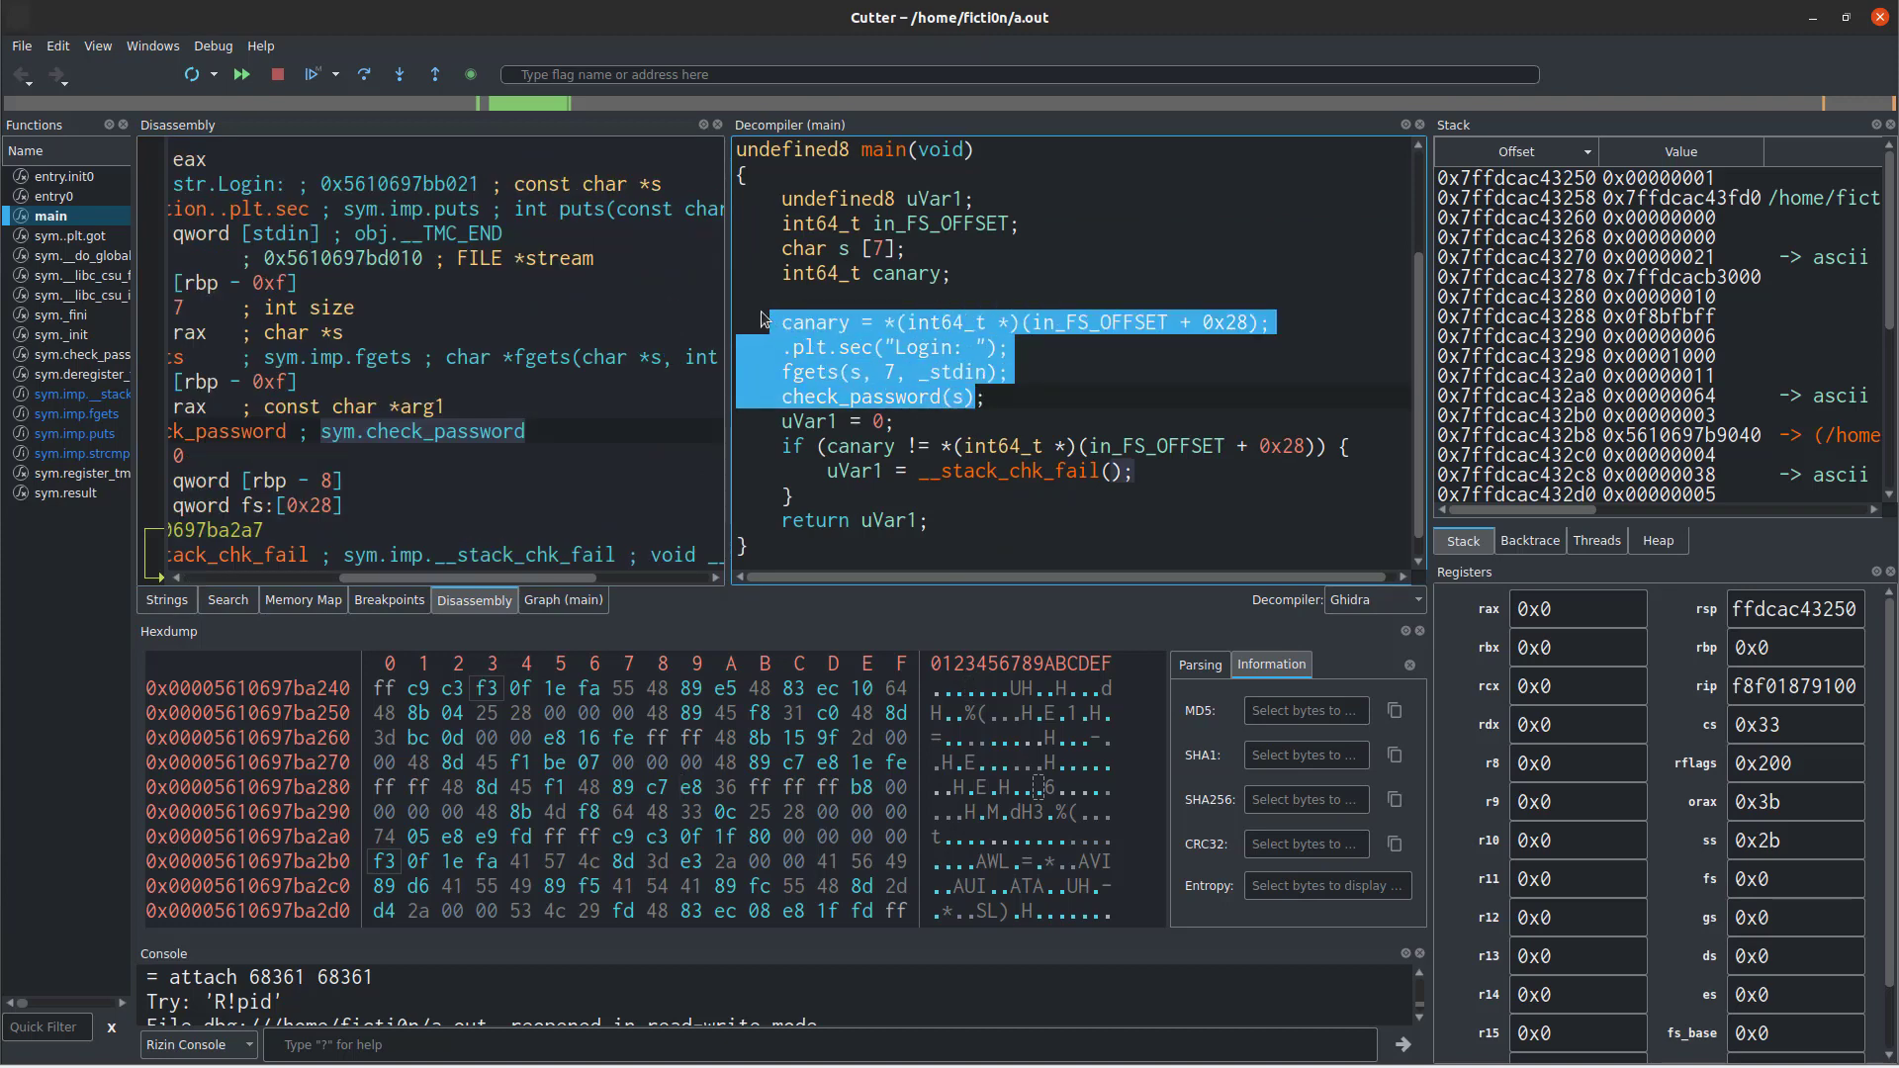
mouse_move(1476, 151)
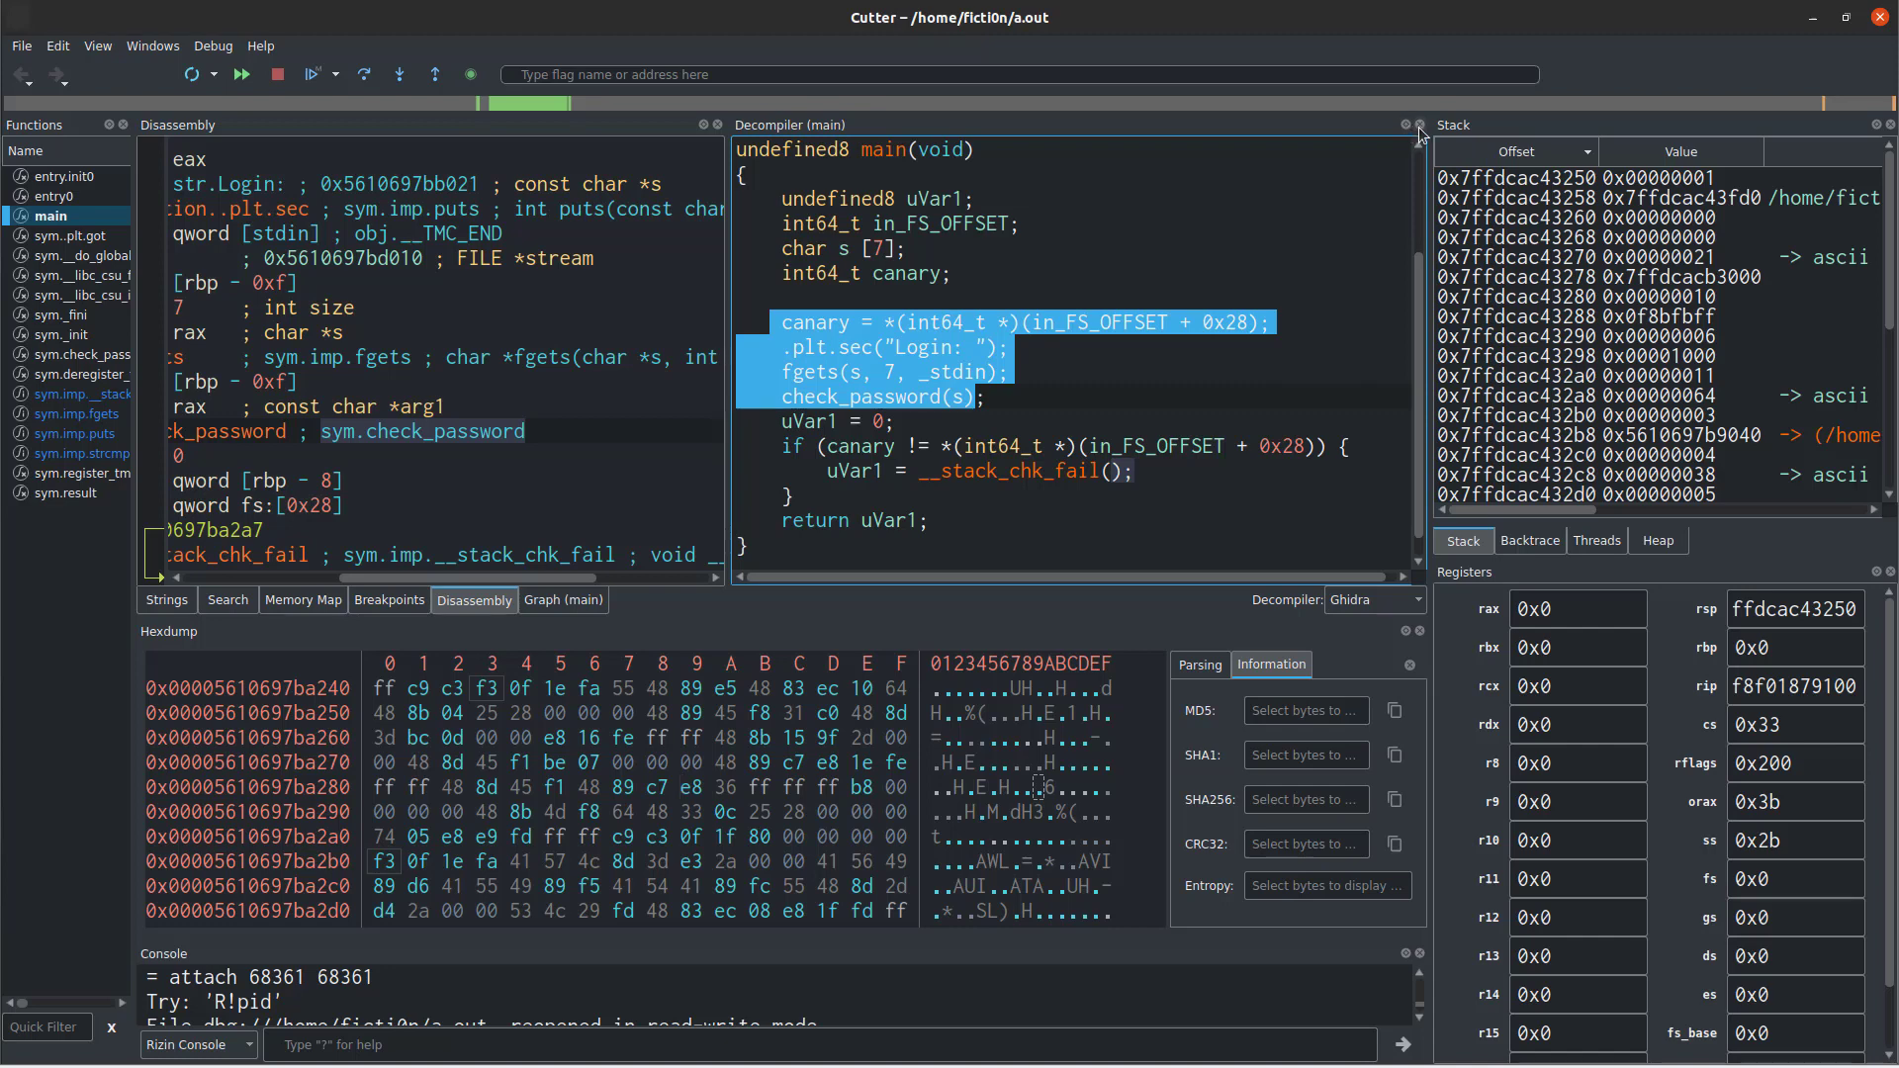
mouse_move(763, 212)
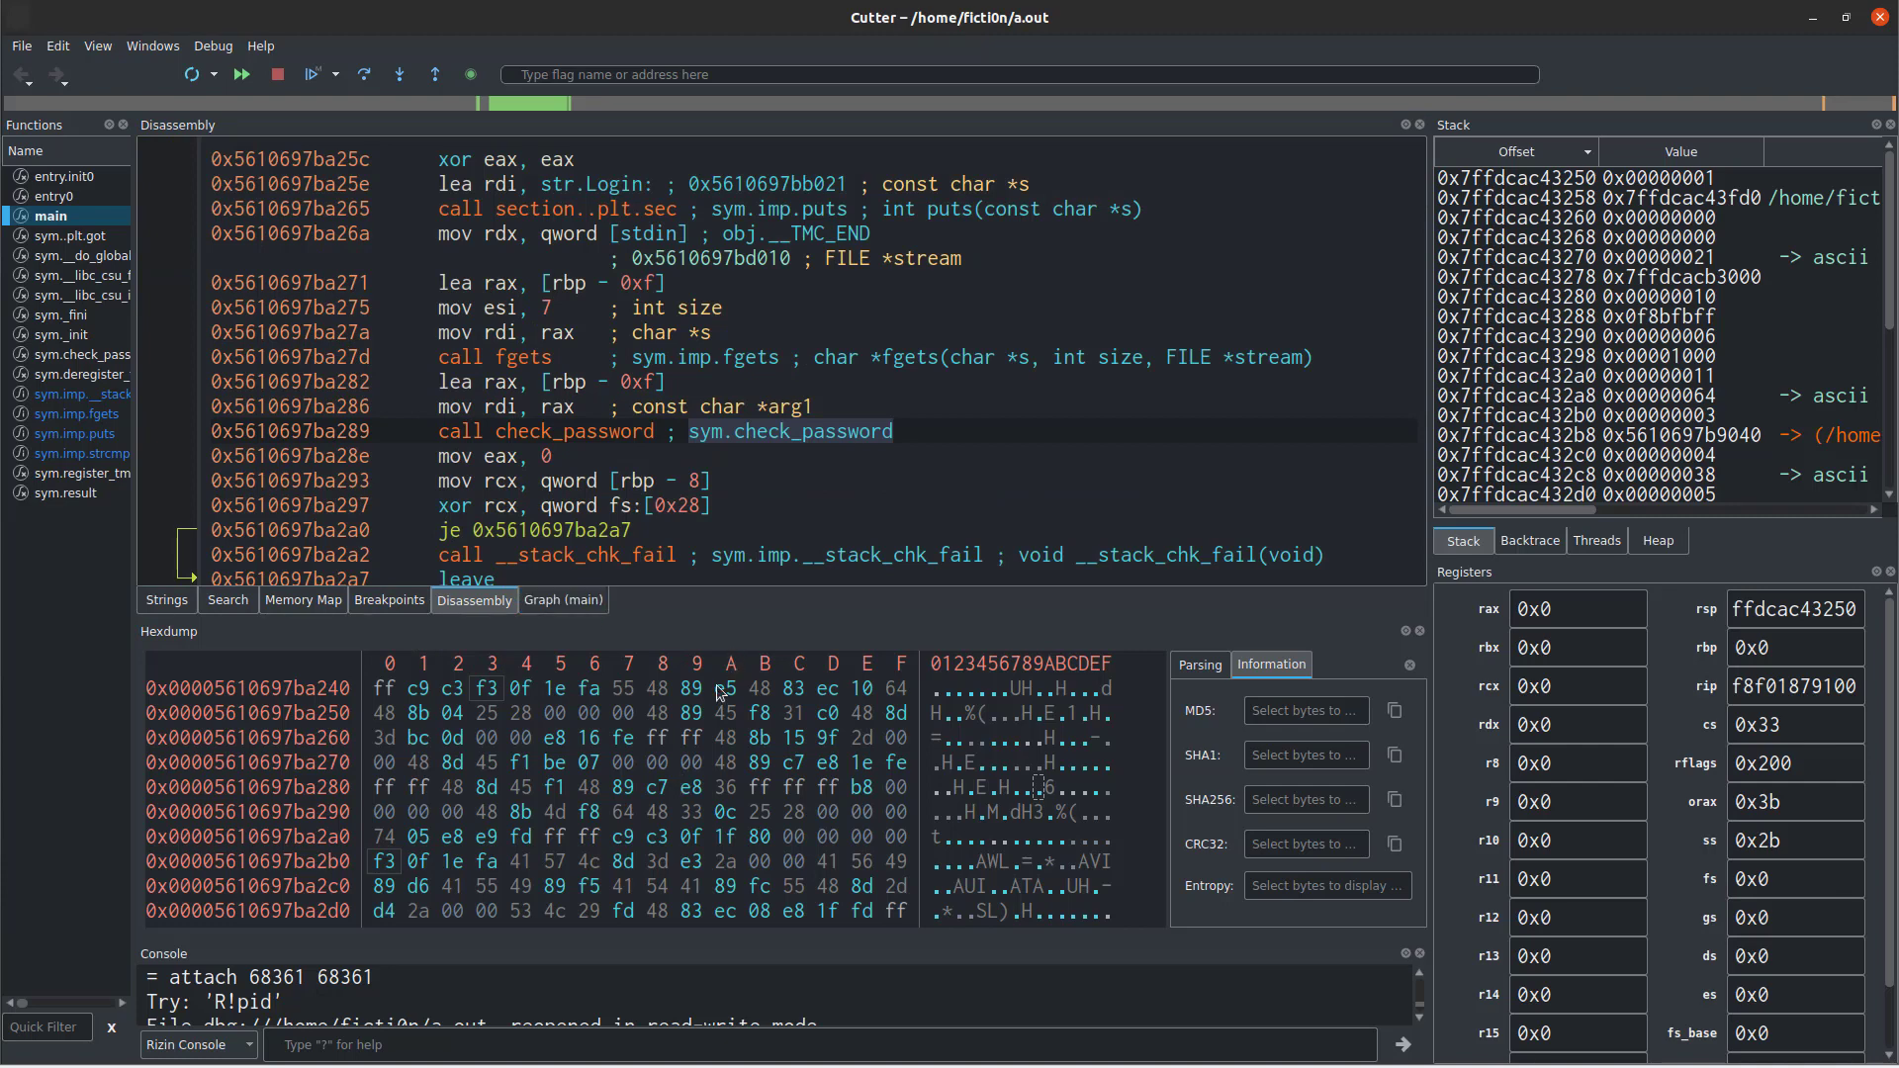
mouse_move(532, 756)
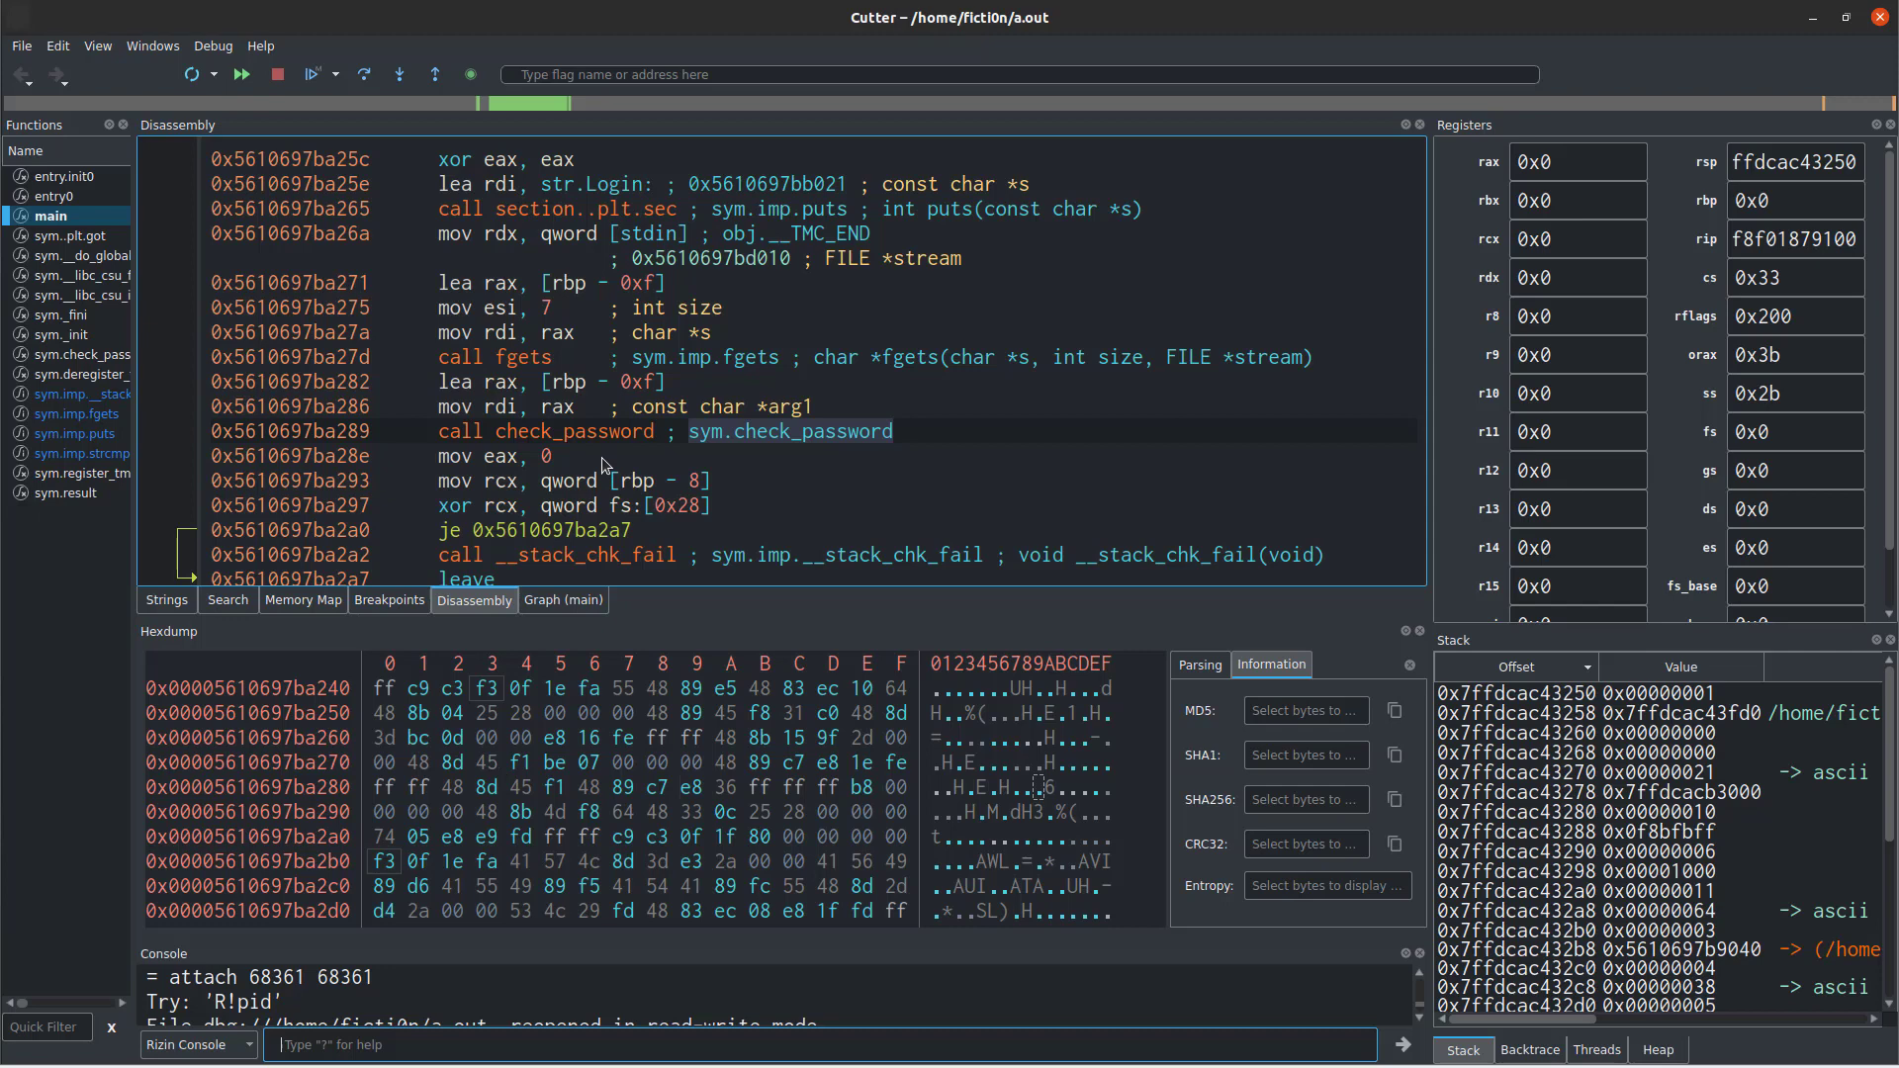
mouse_move(242, 75)
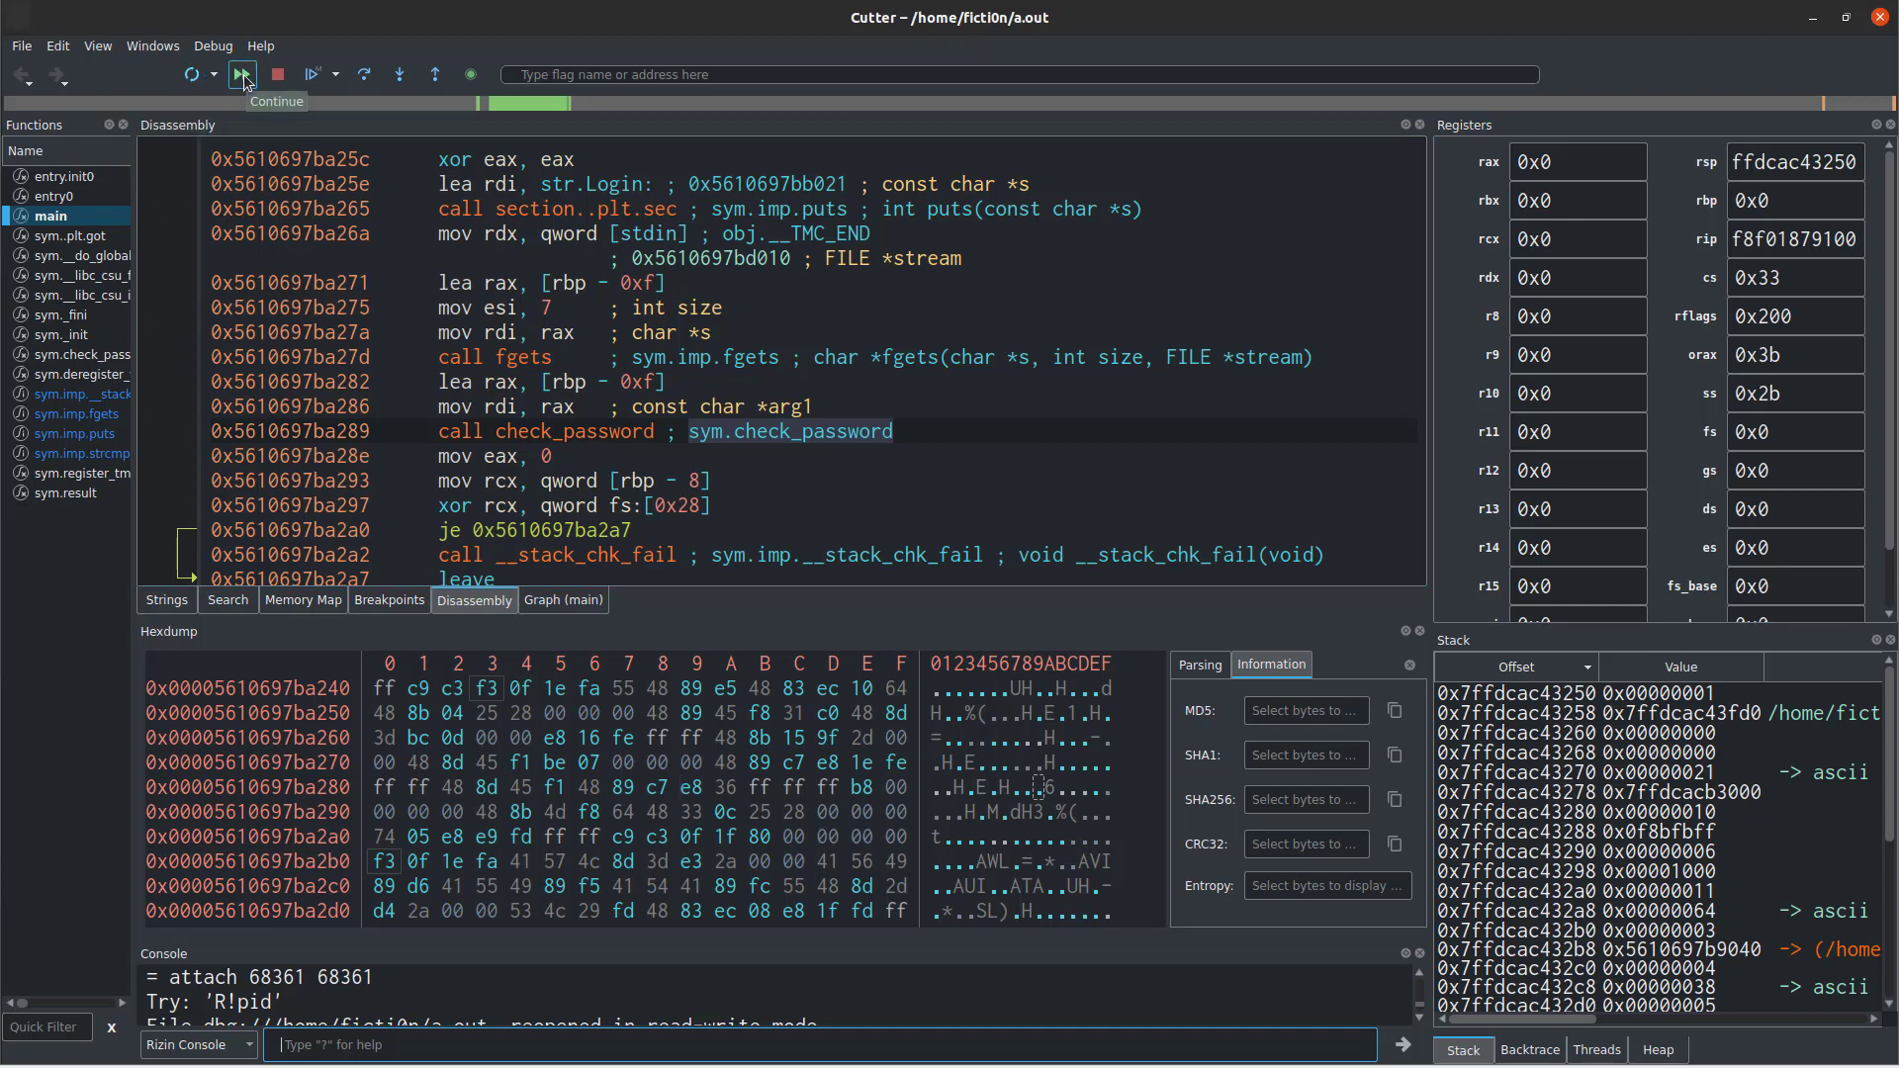
Step: Continue to the main breakpoint and step over main's prologue instructions
left_click(244, 75)
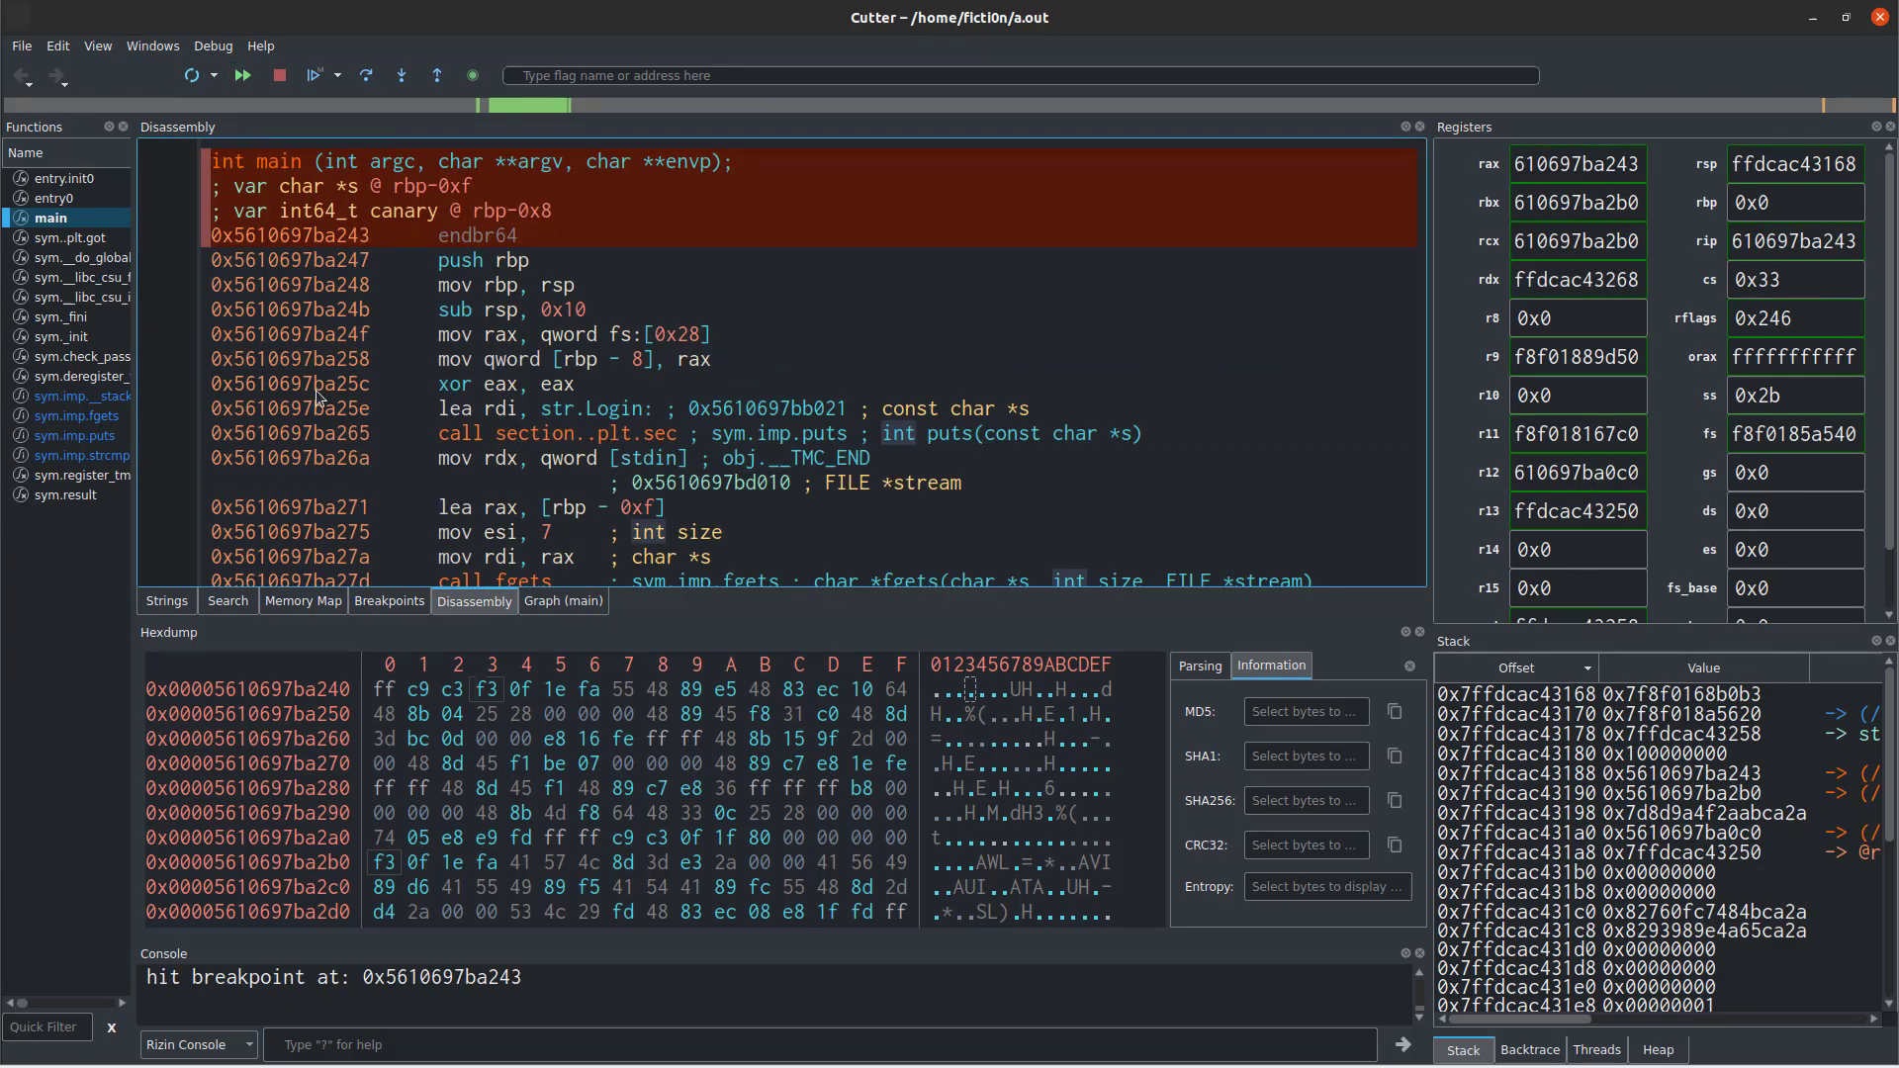
mouse_move(404, 237)
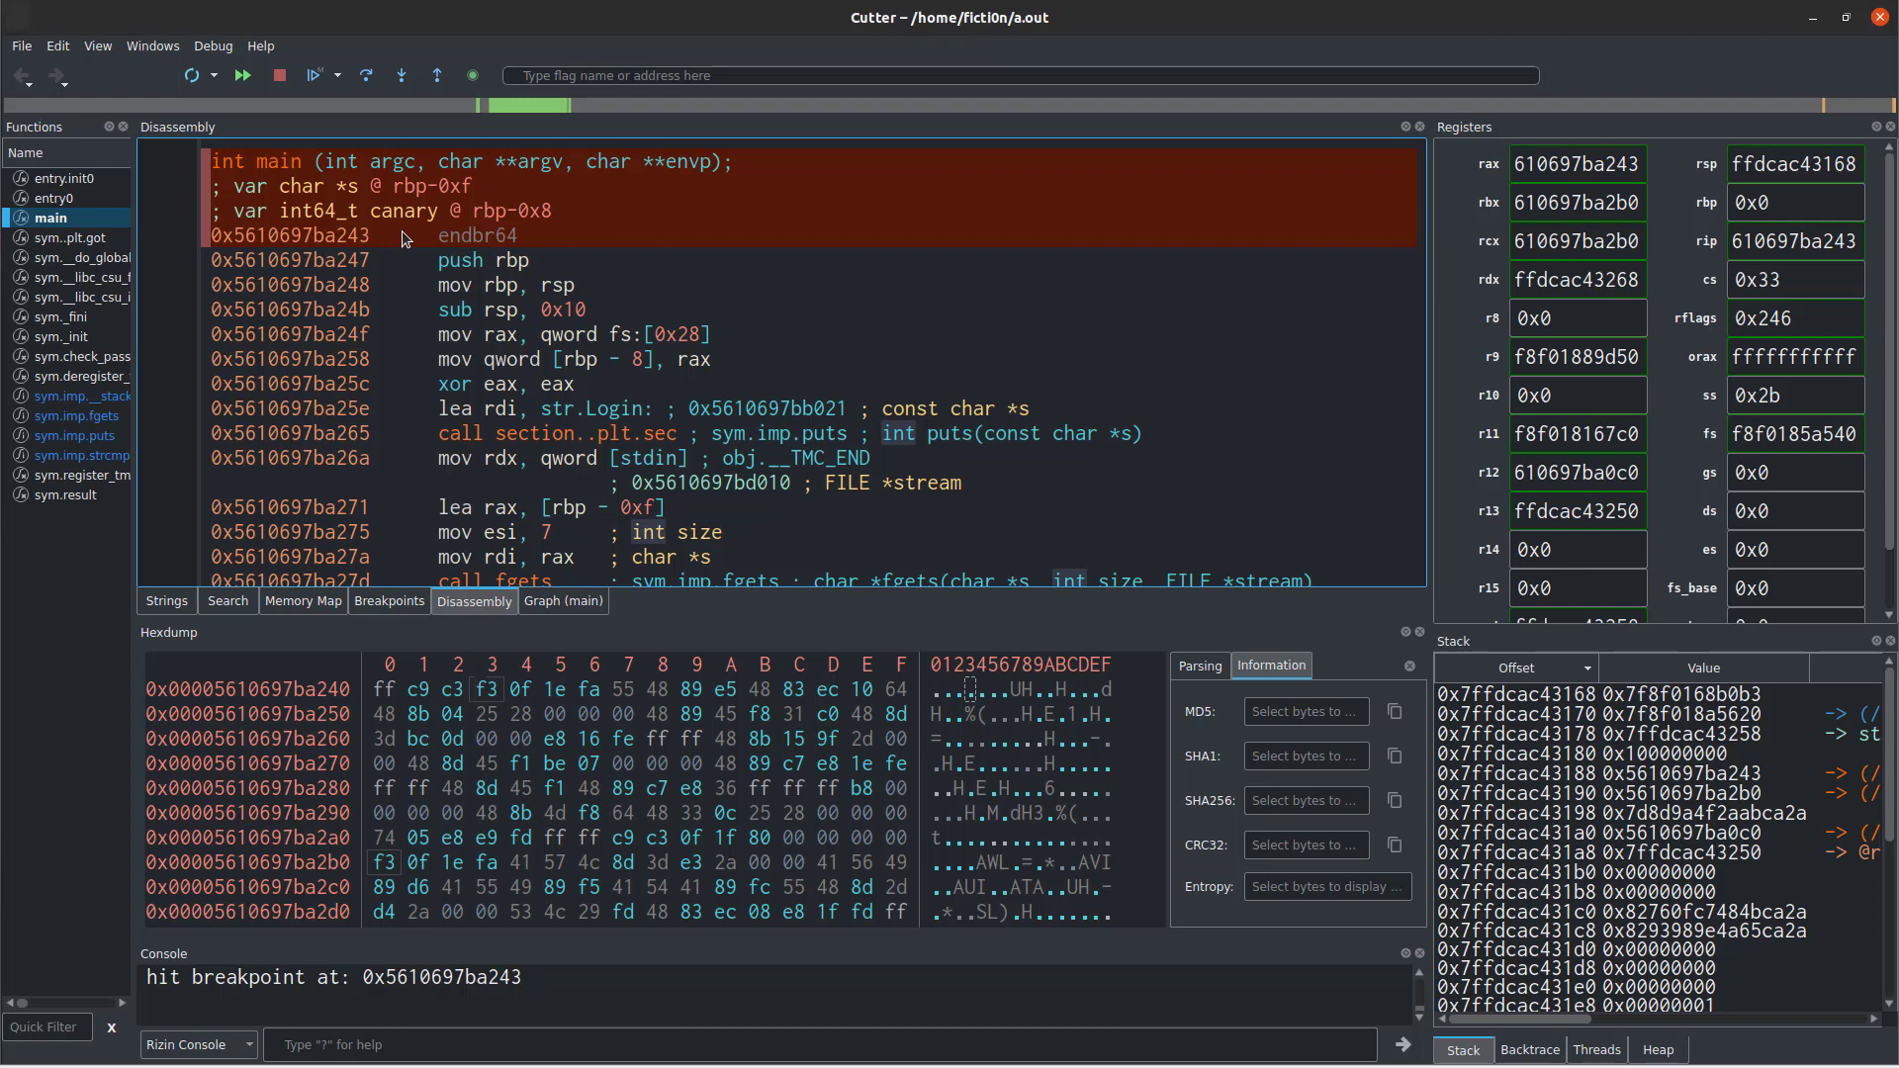
mouse_move(366, 75)
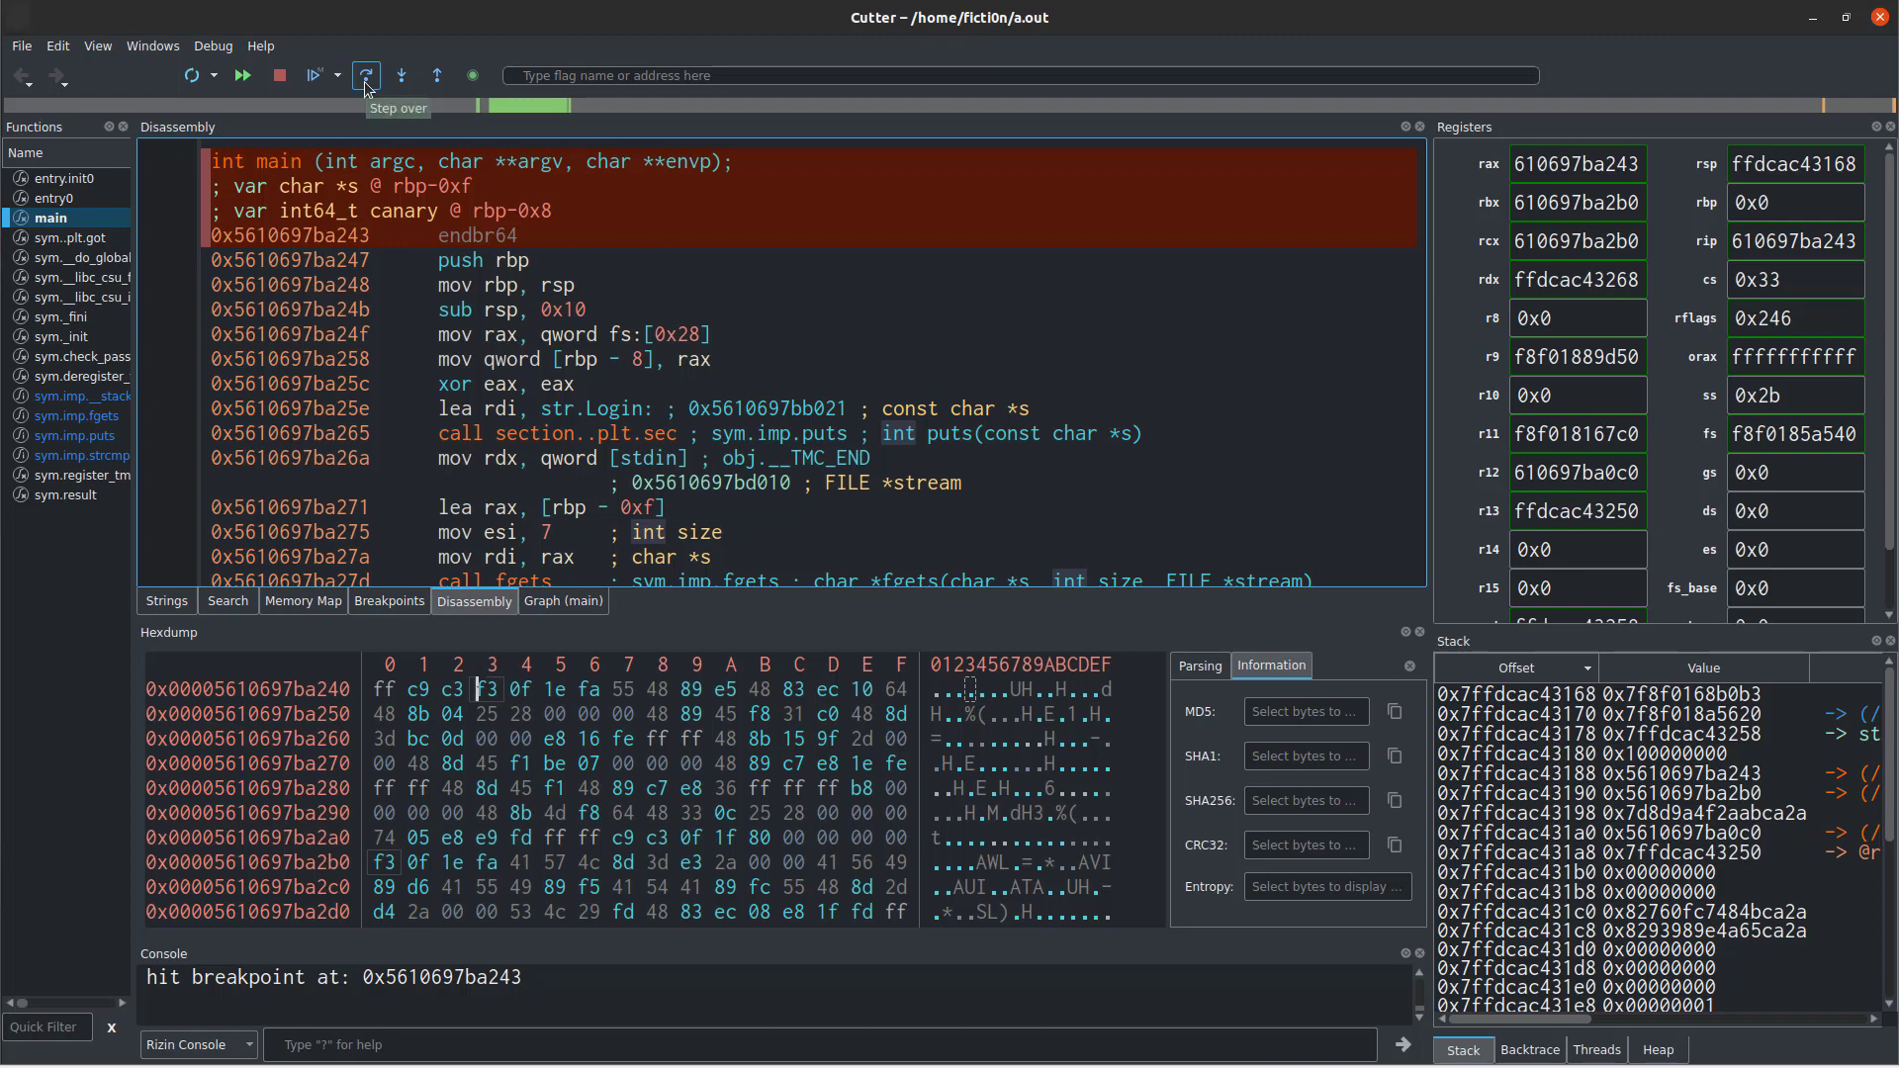
left_click(364, 75)
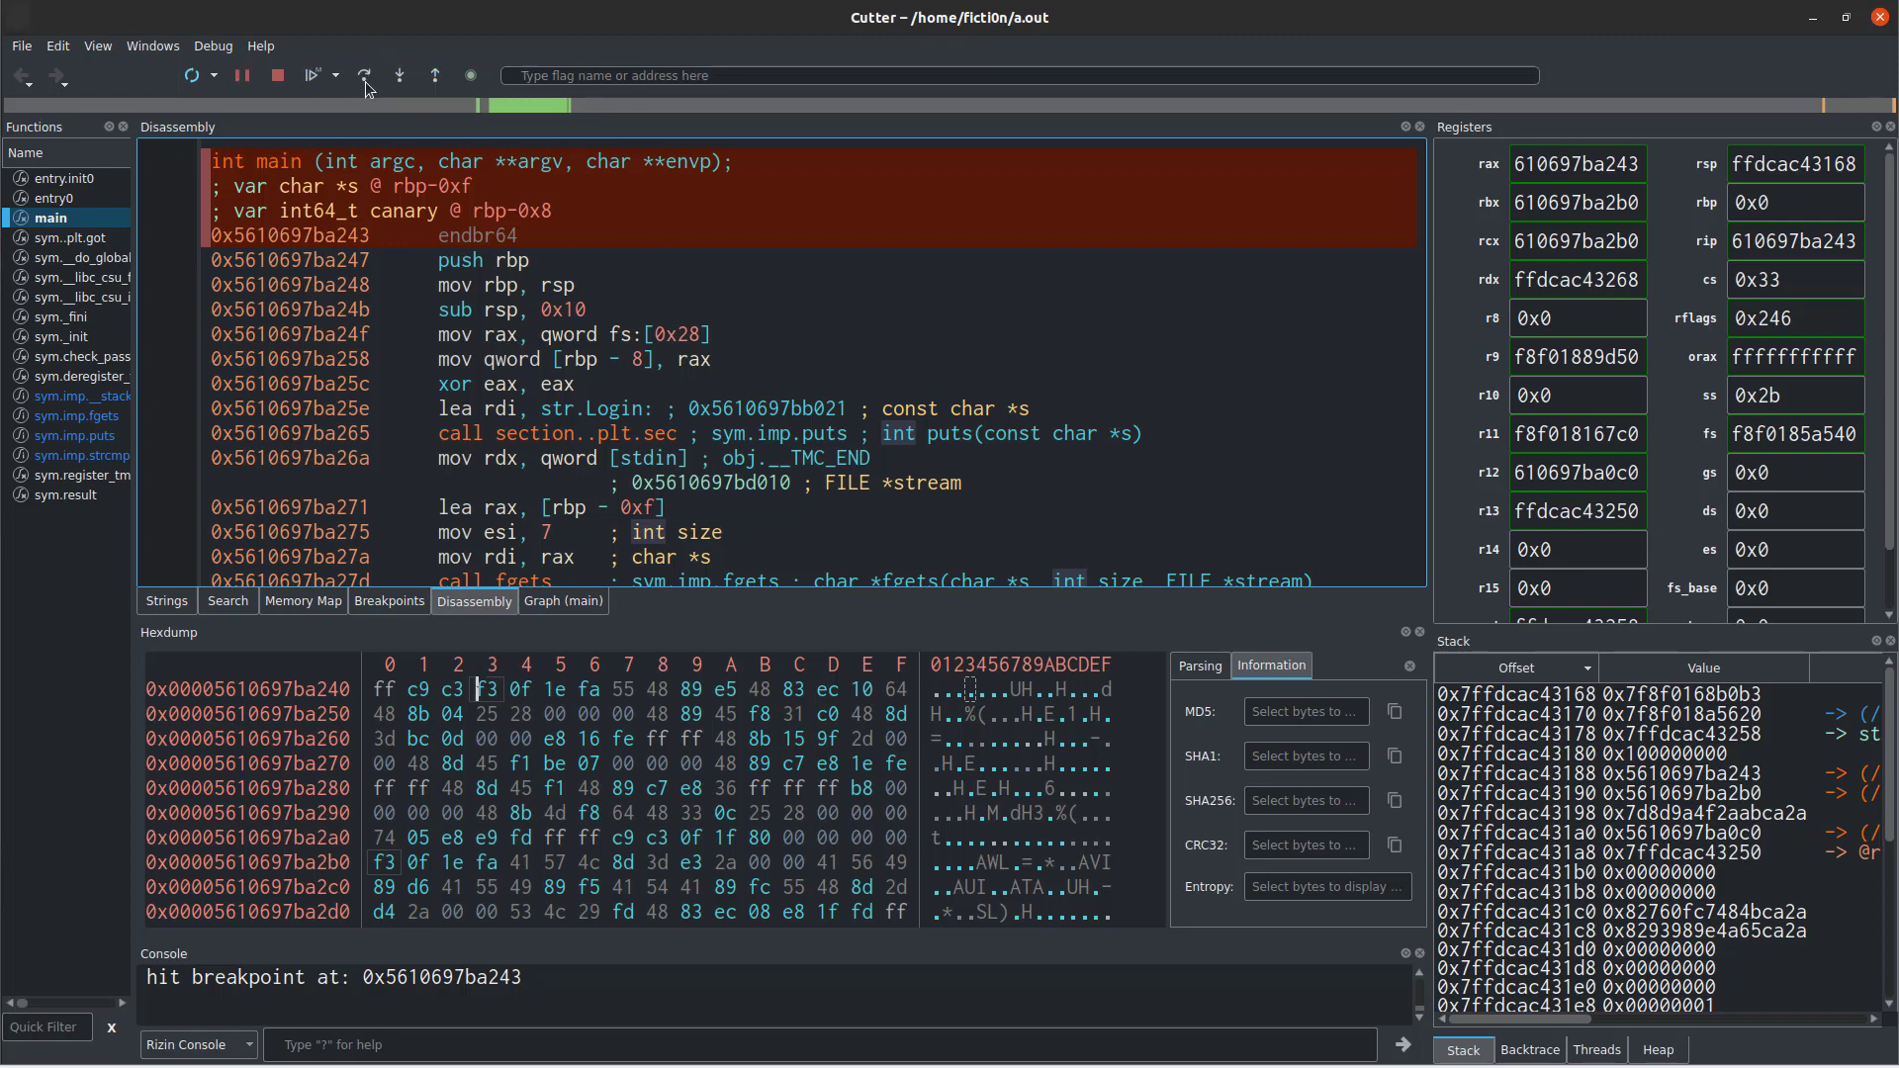
left_click(364, 75)
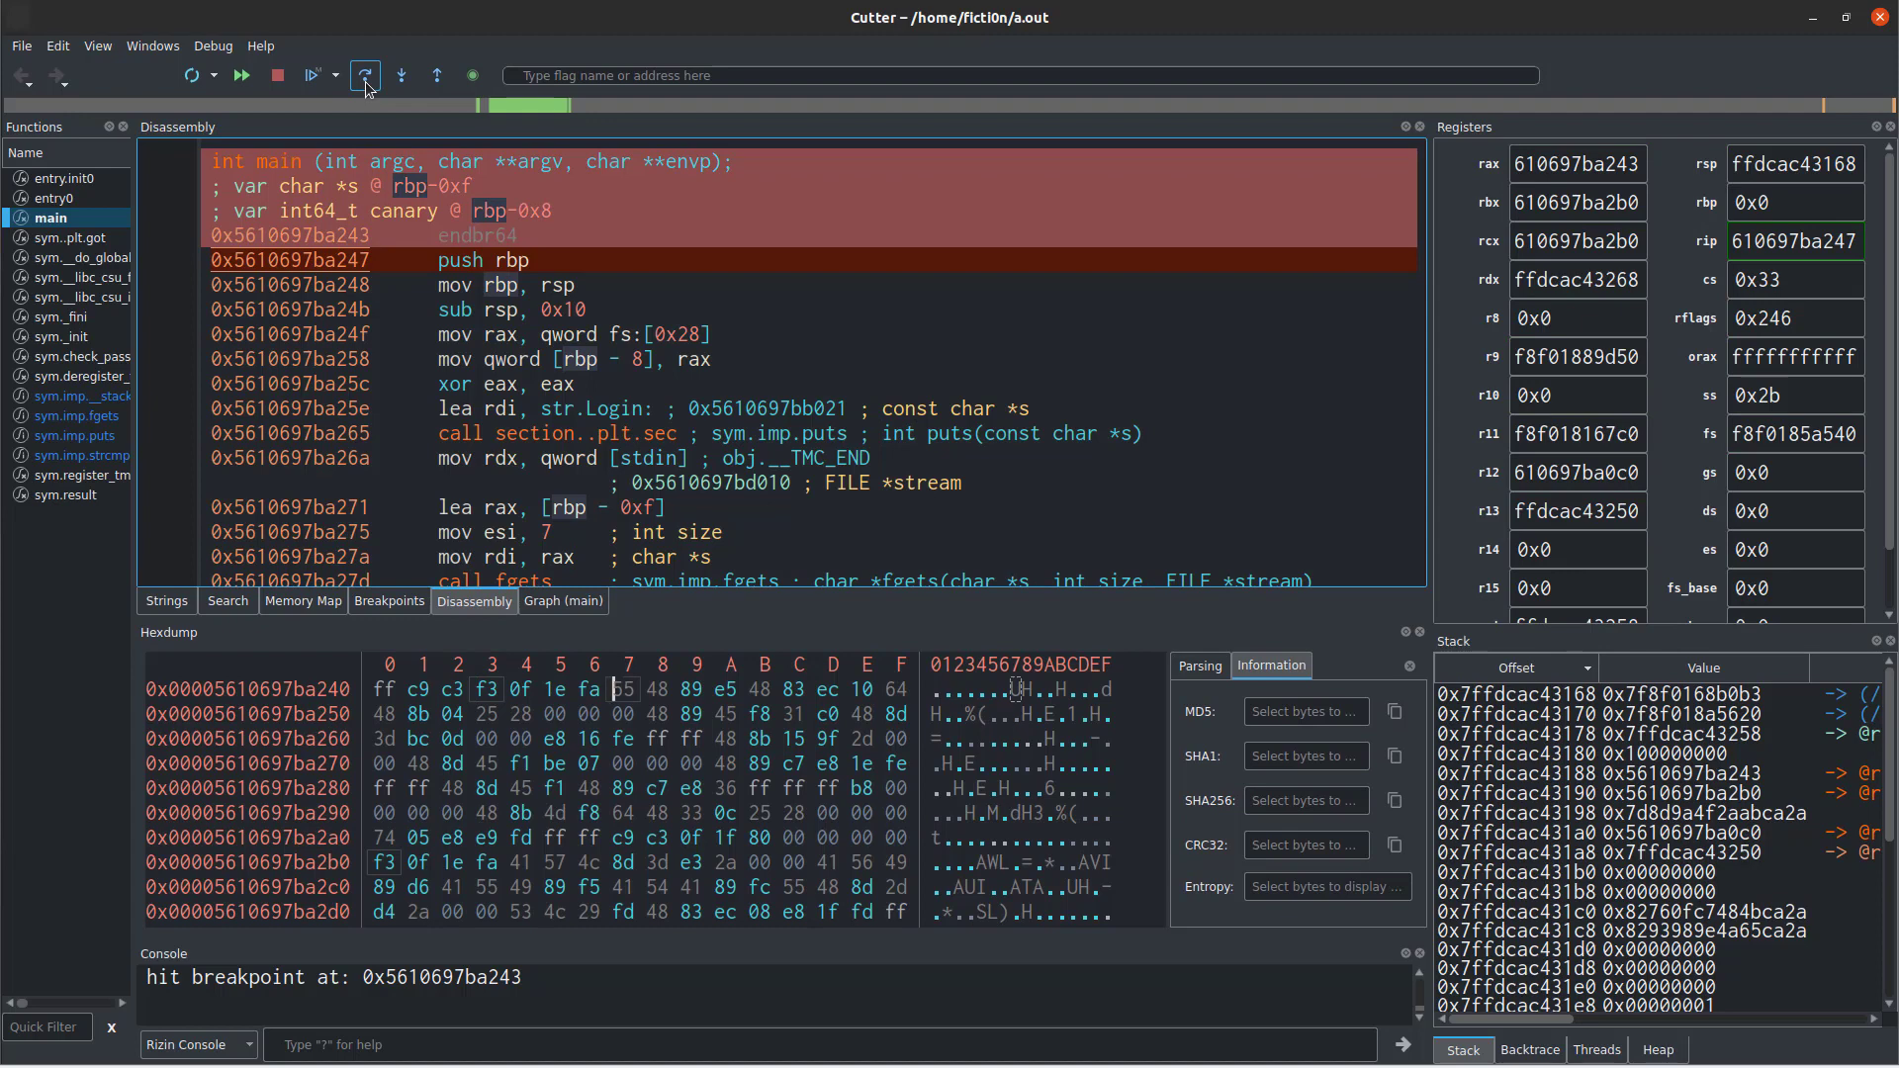
left_click(364, 75)
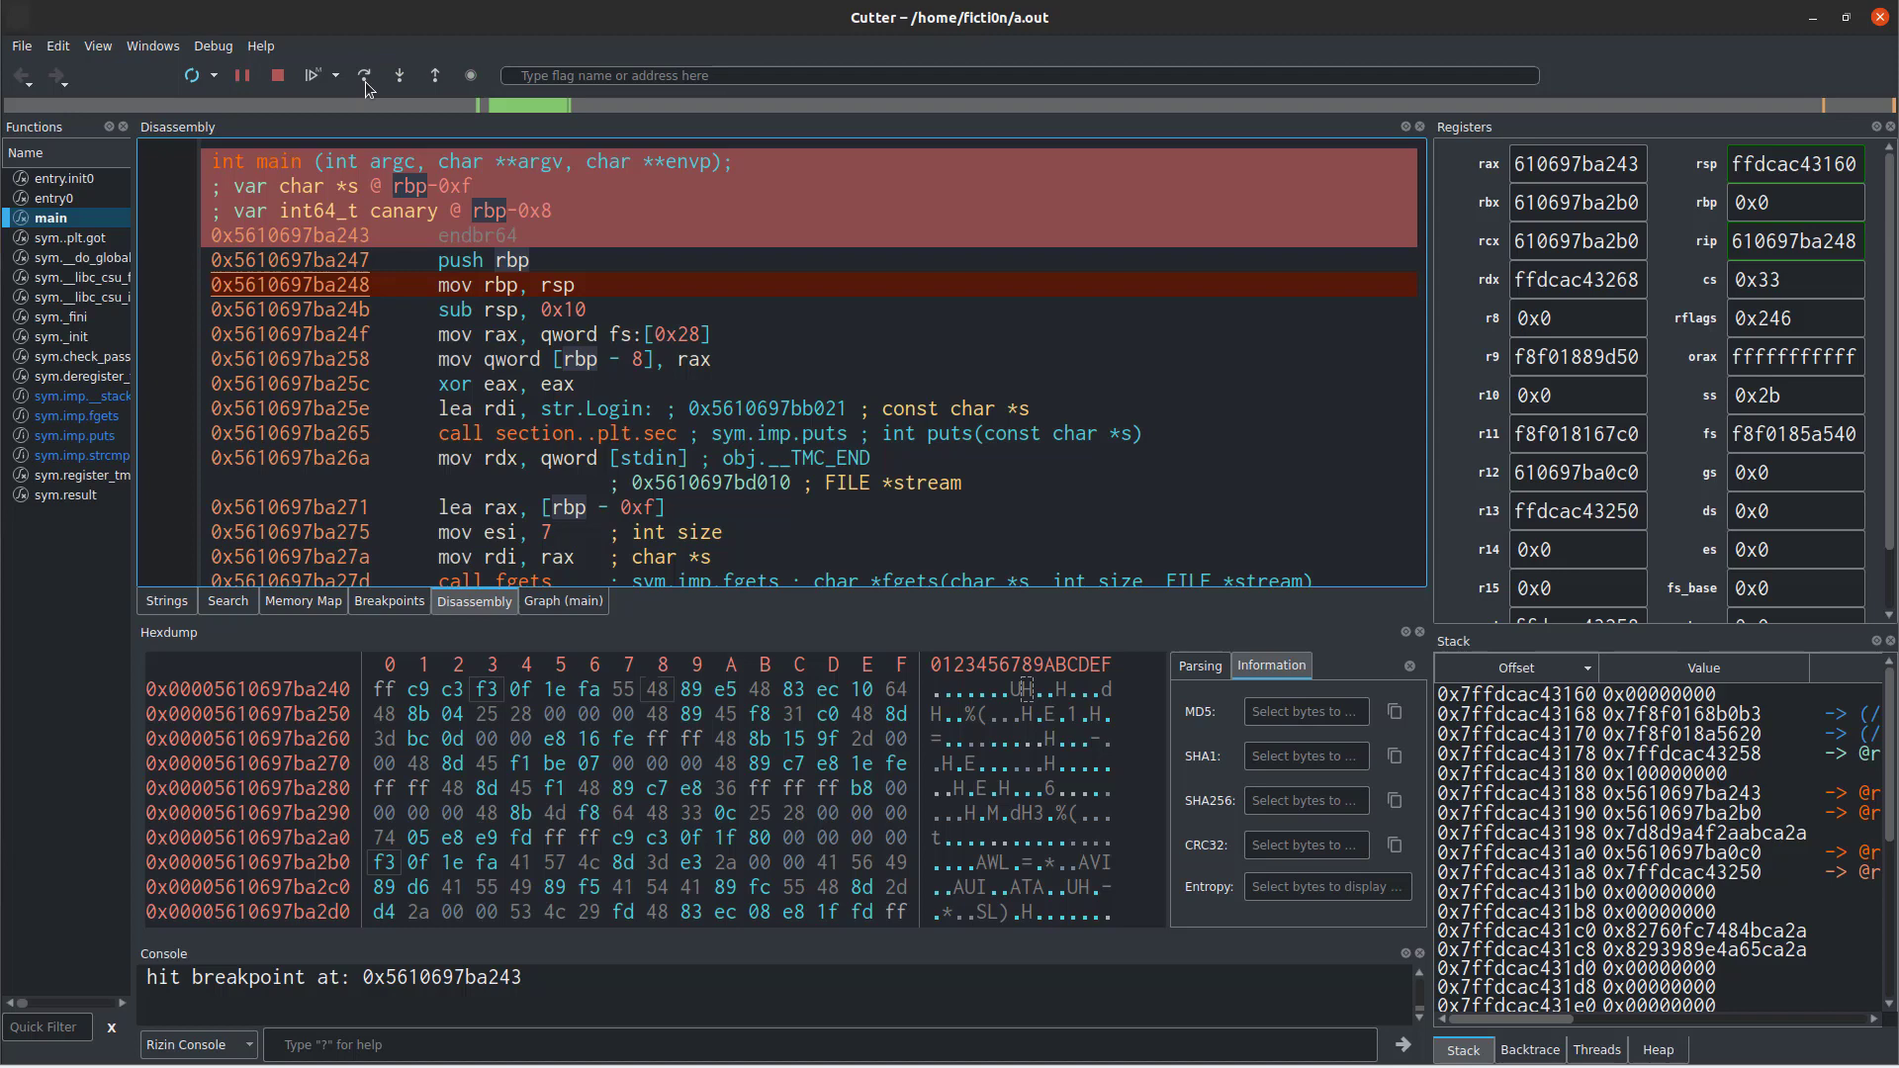
left_click(364, 75)
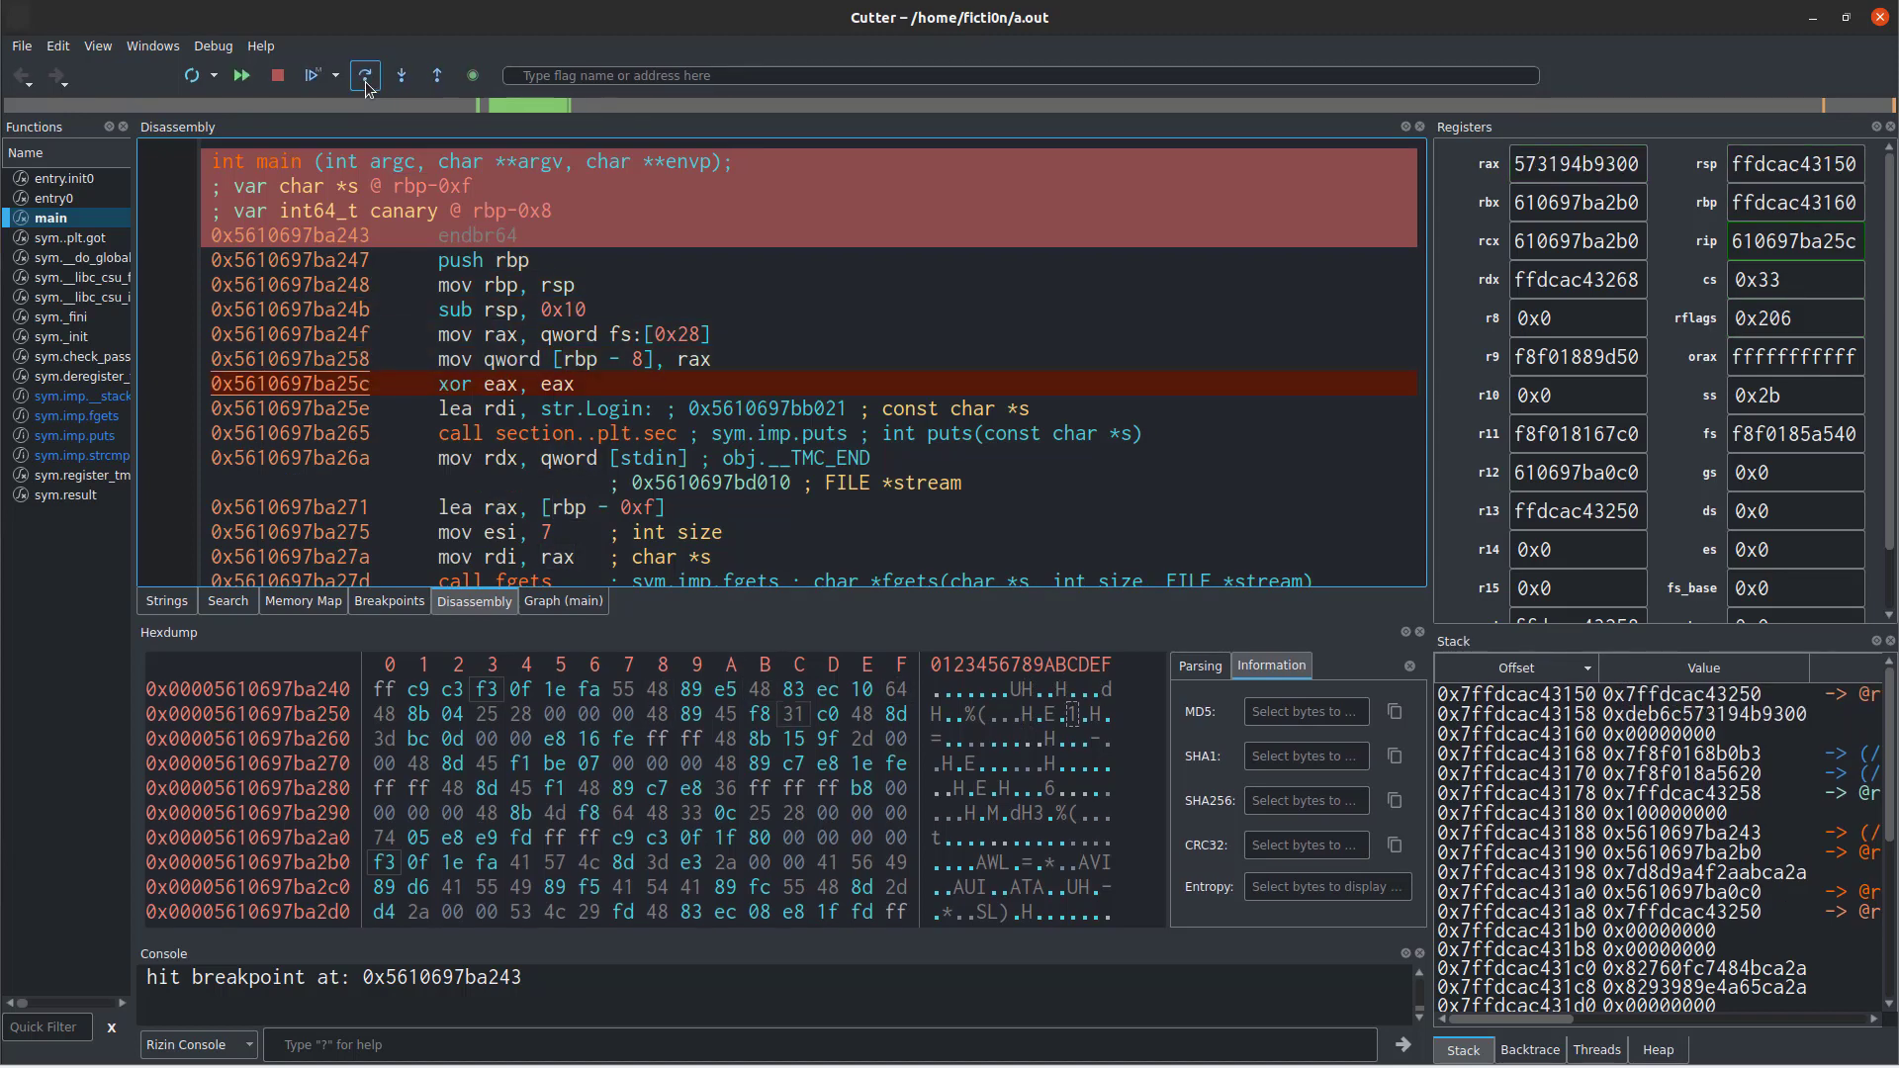
left_click(364, 75)
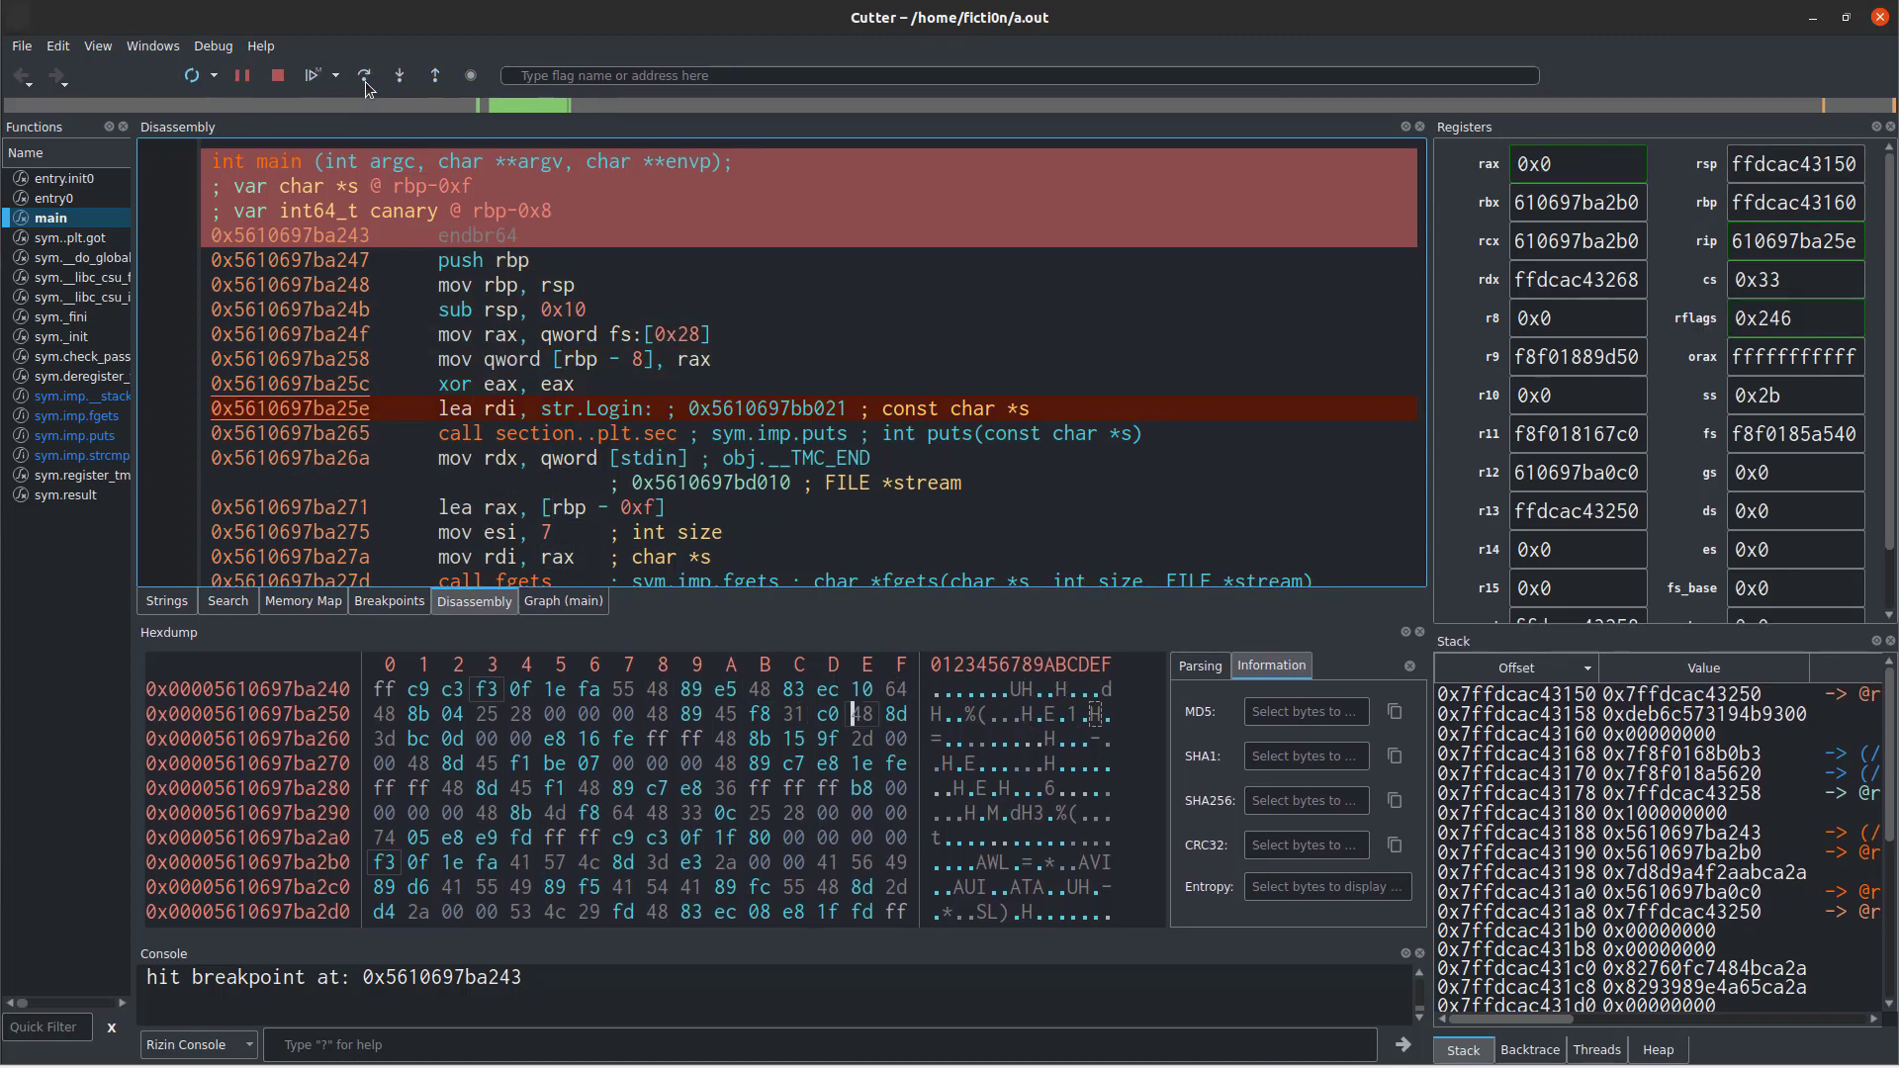
Step: Step into the call to puts, pausing inside its stub
left_click(400, 75)
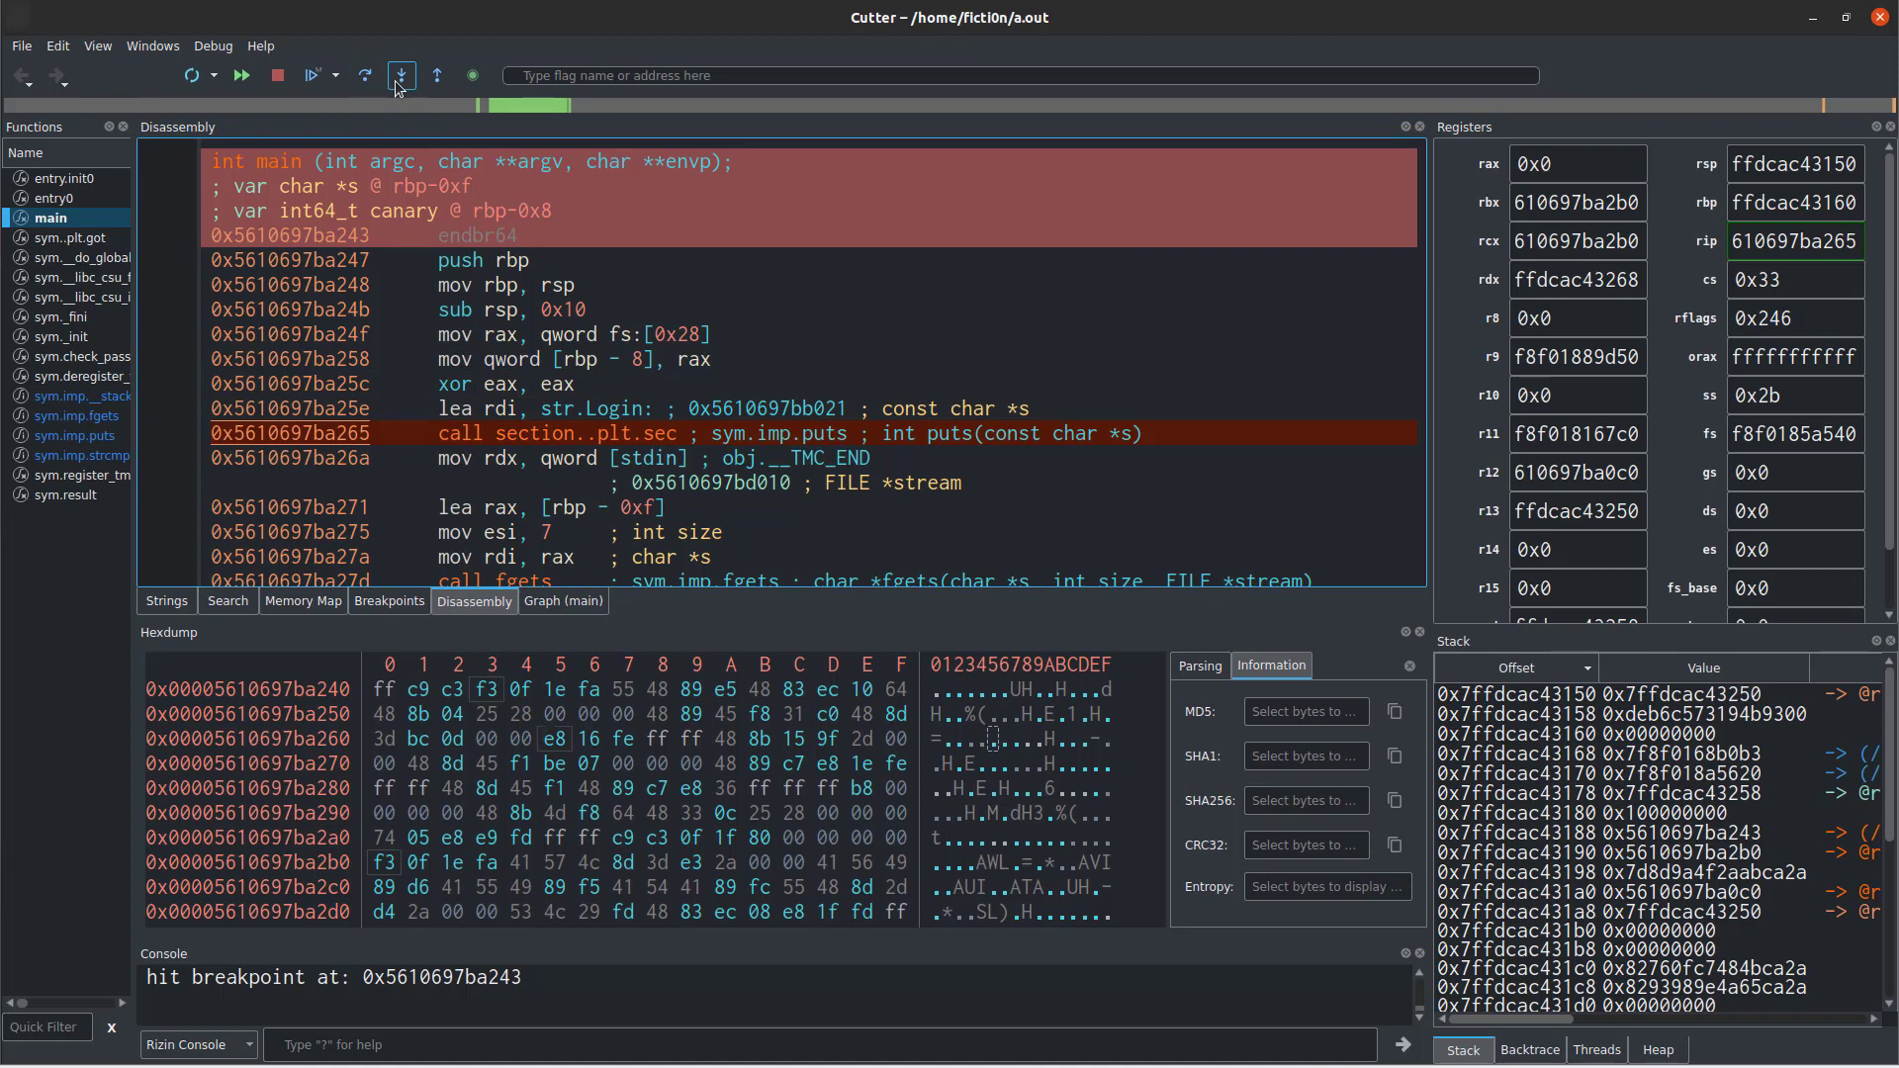
left_click(399, 75)
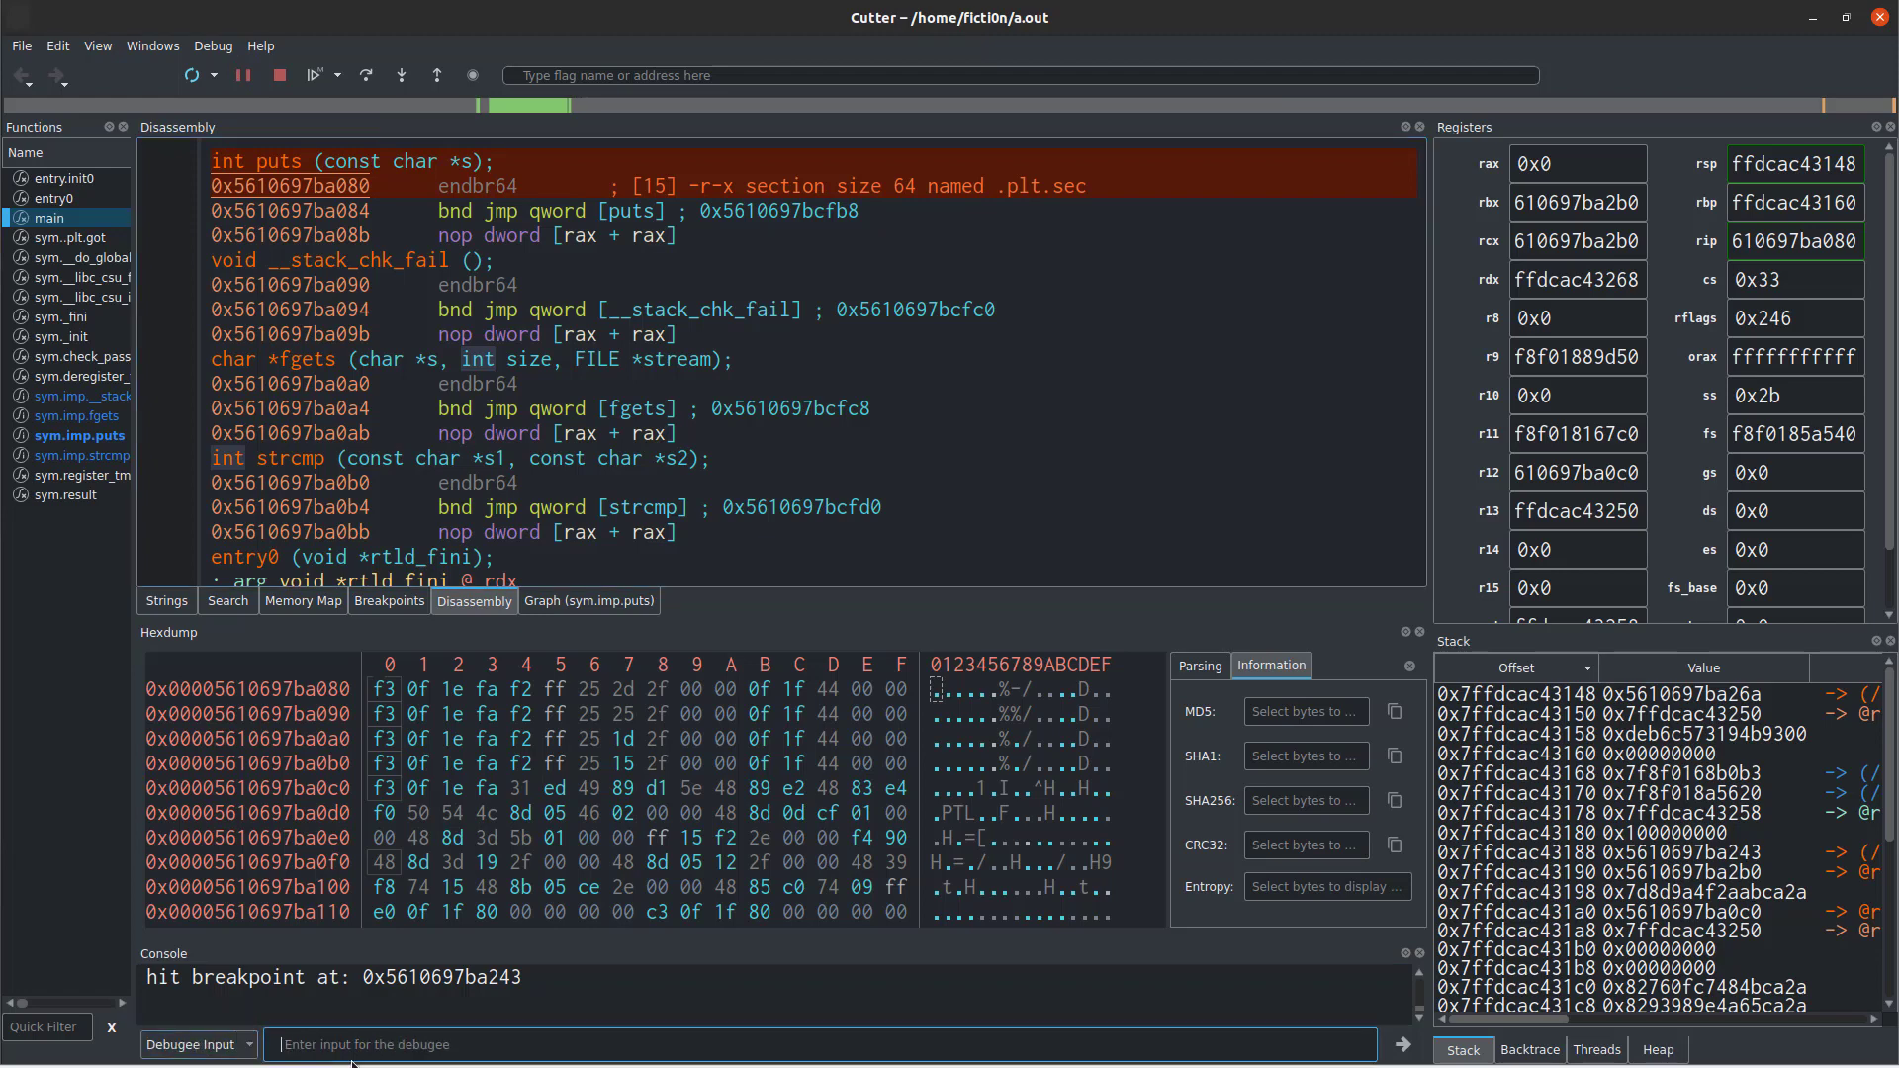
type("T")
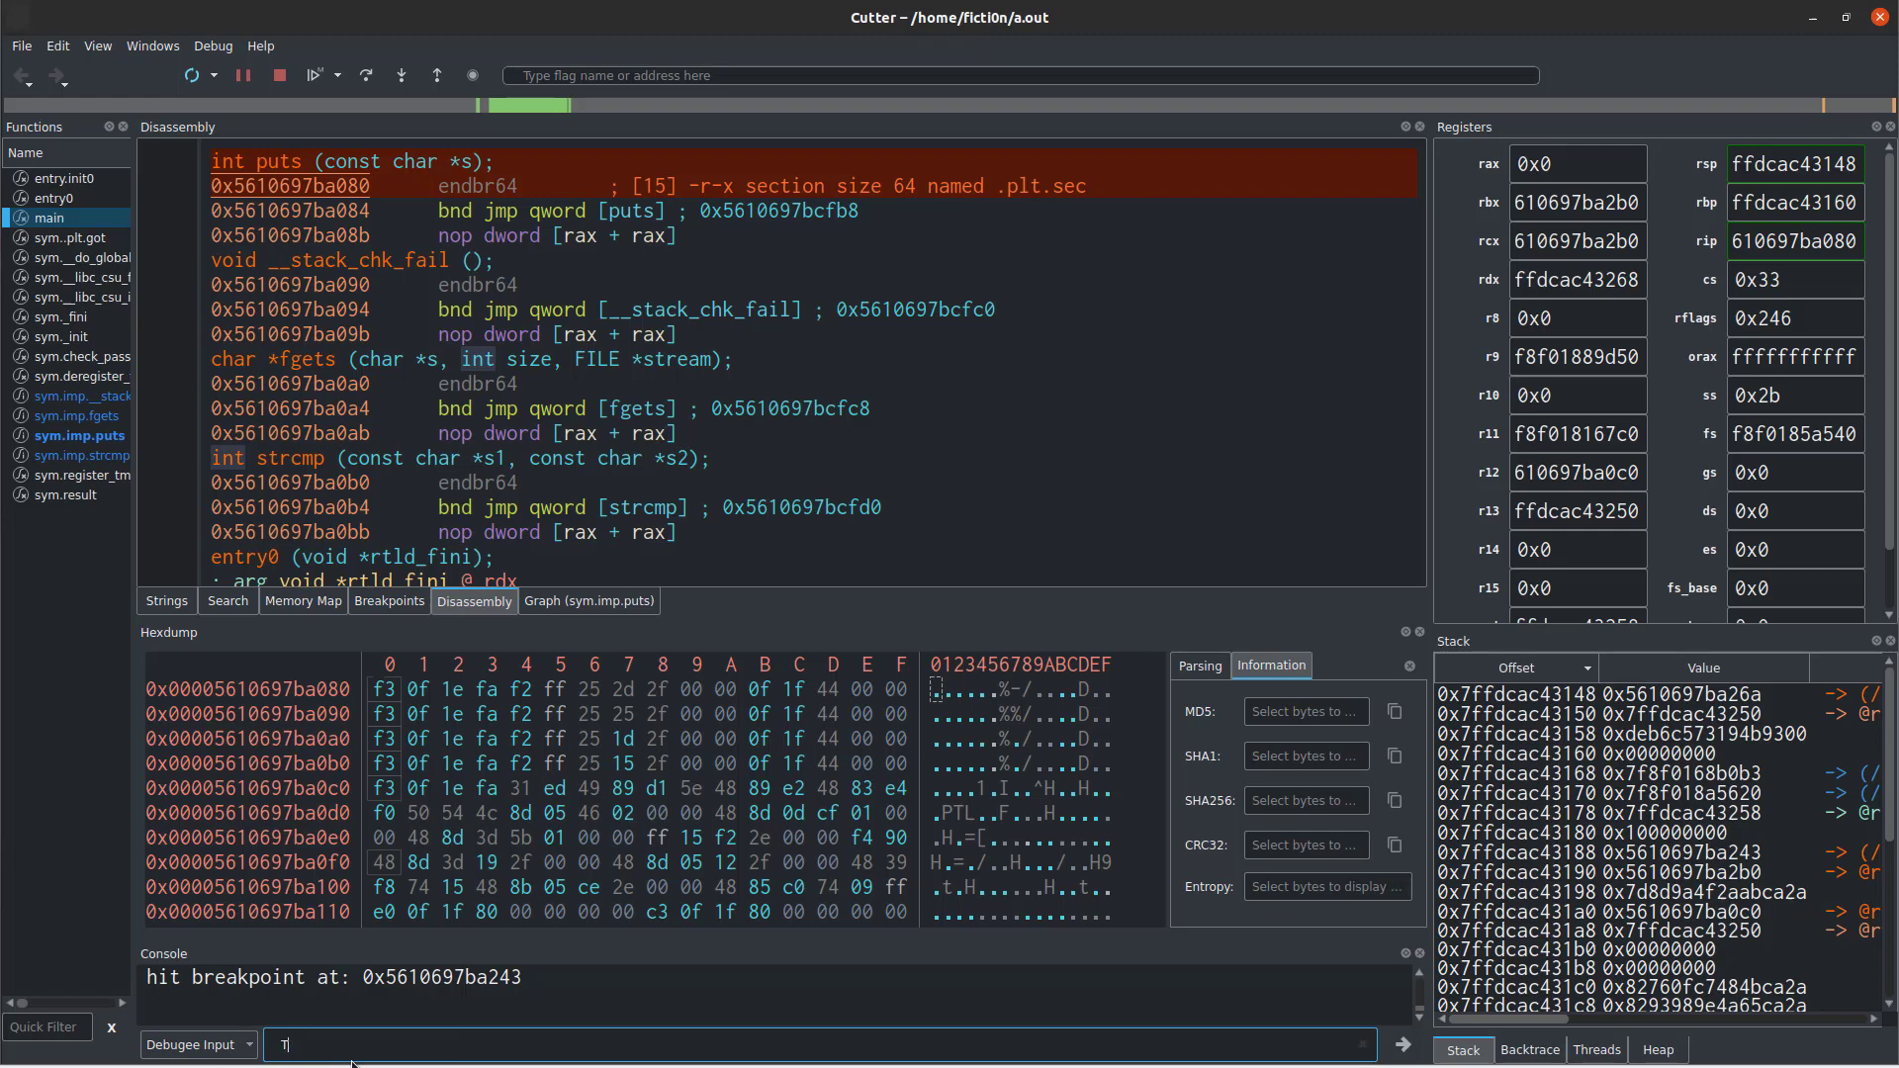
type("estPassword")
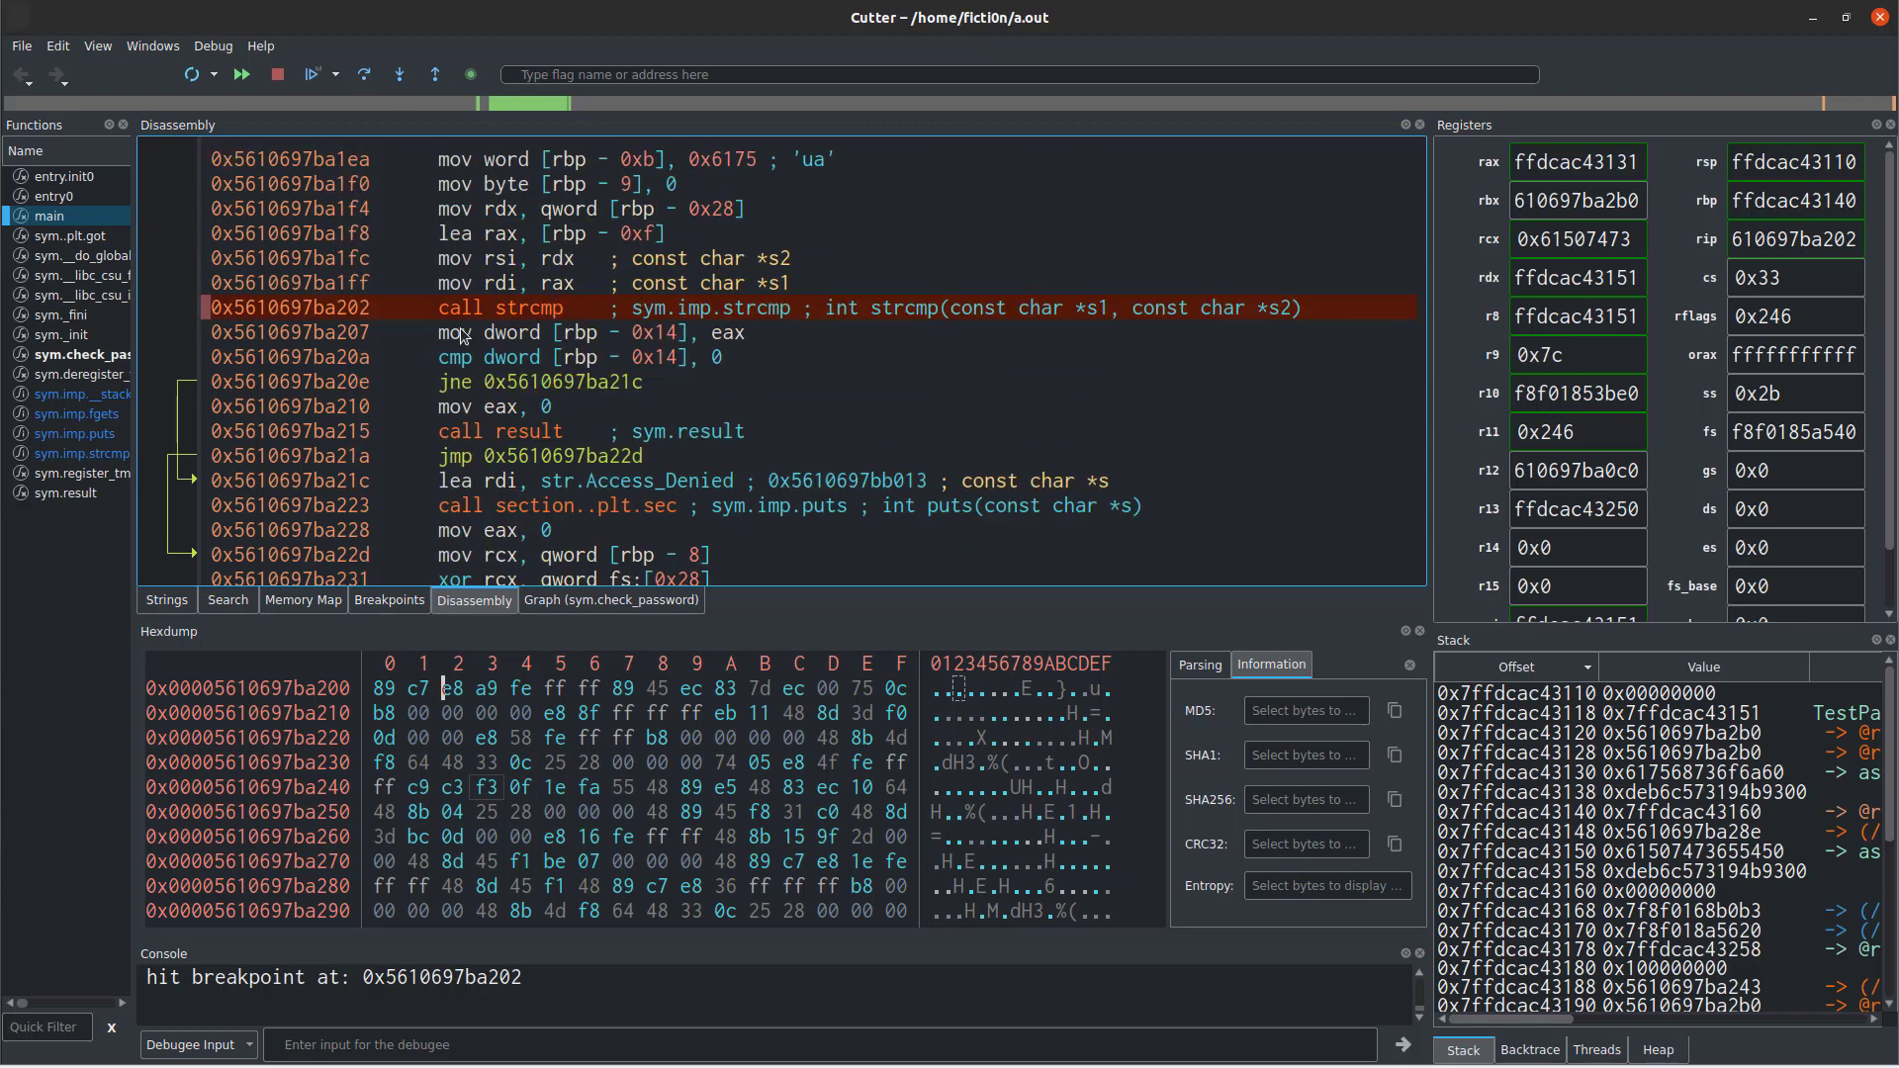
mouse_move(787, 285)
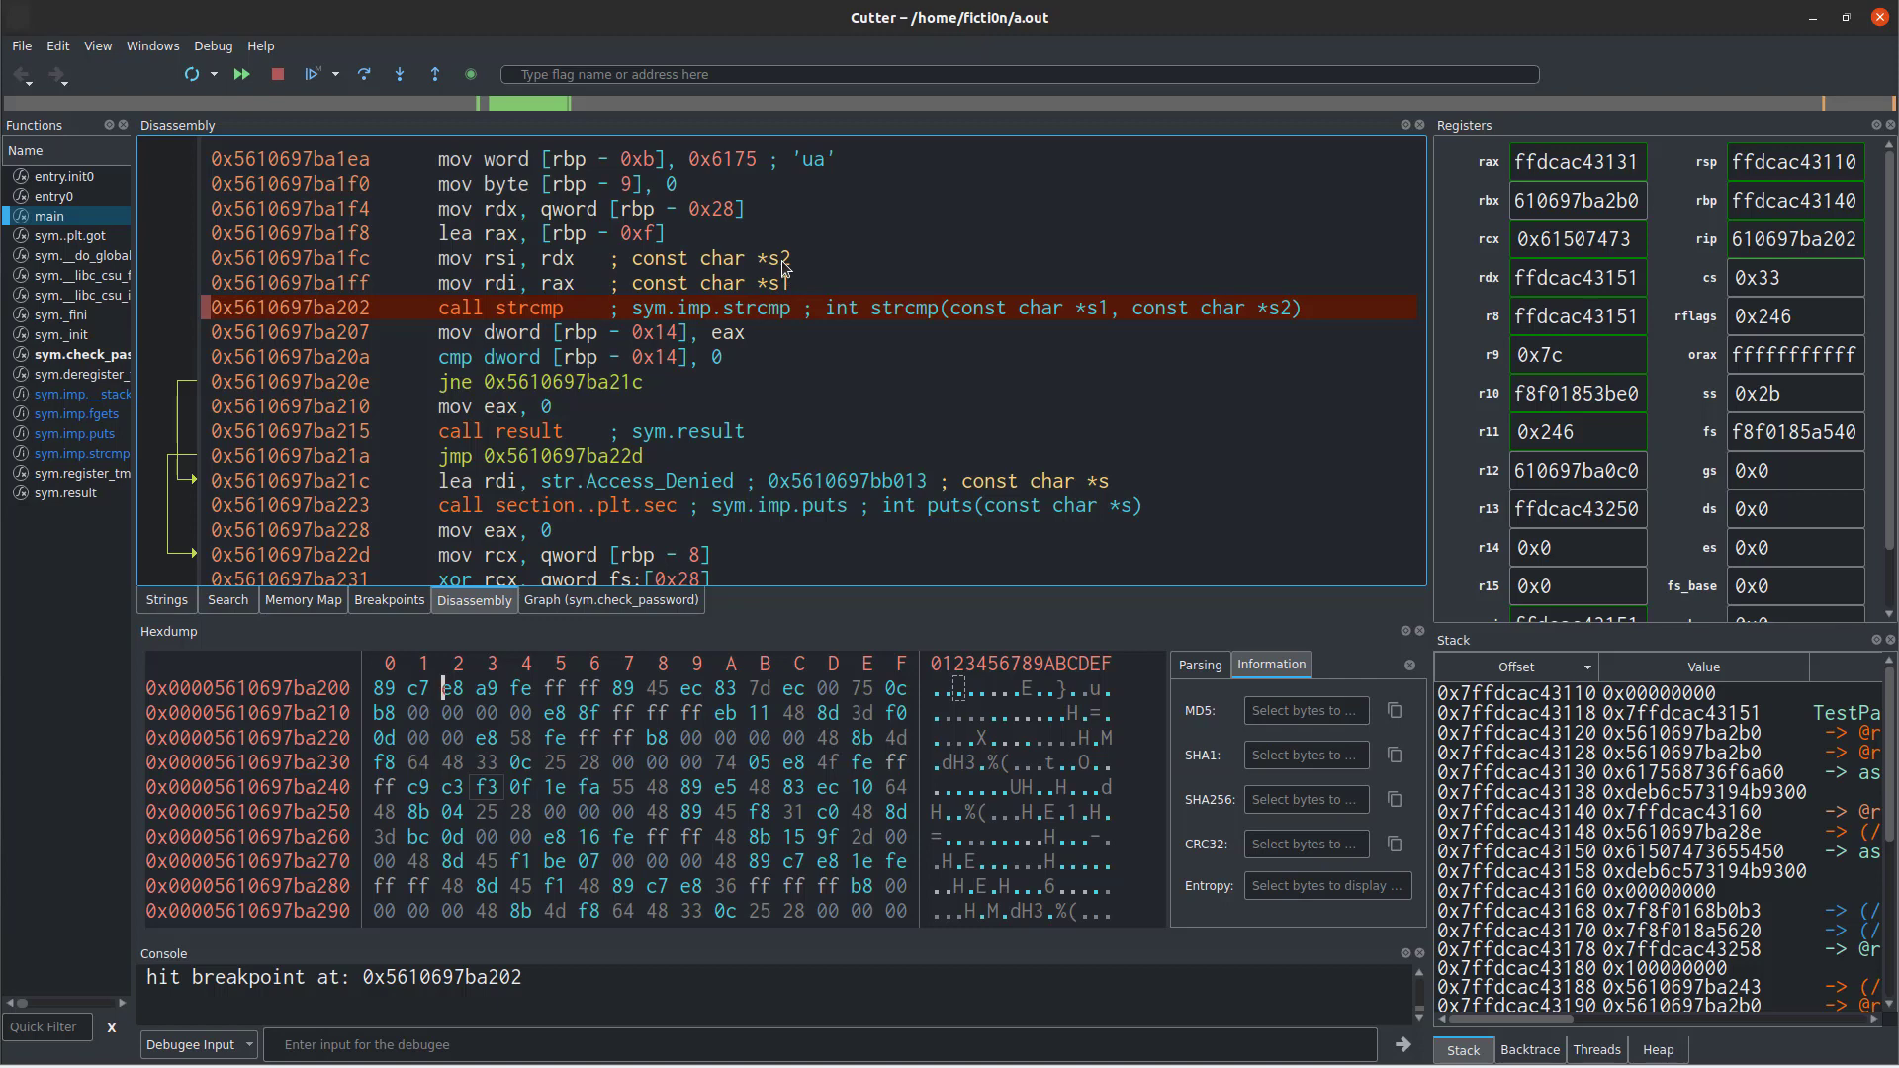
mouse_move(498, 289)
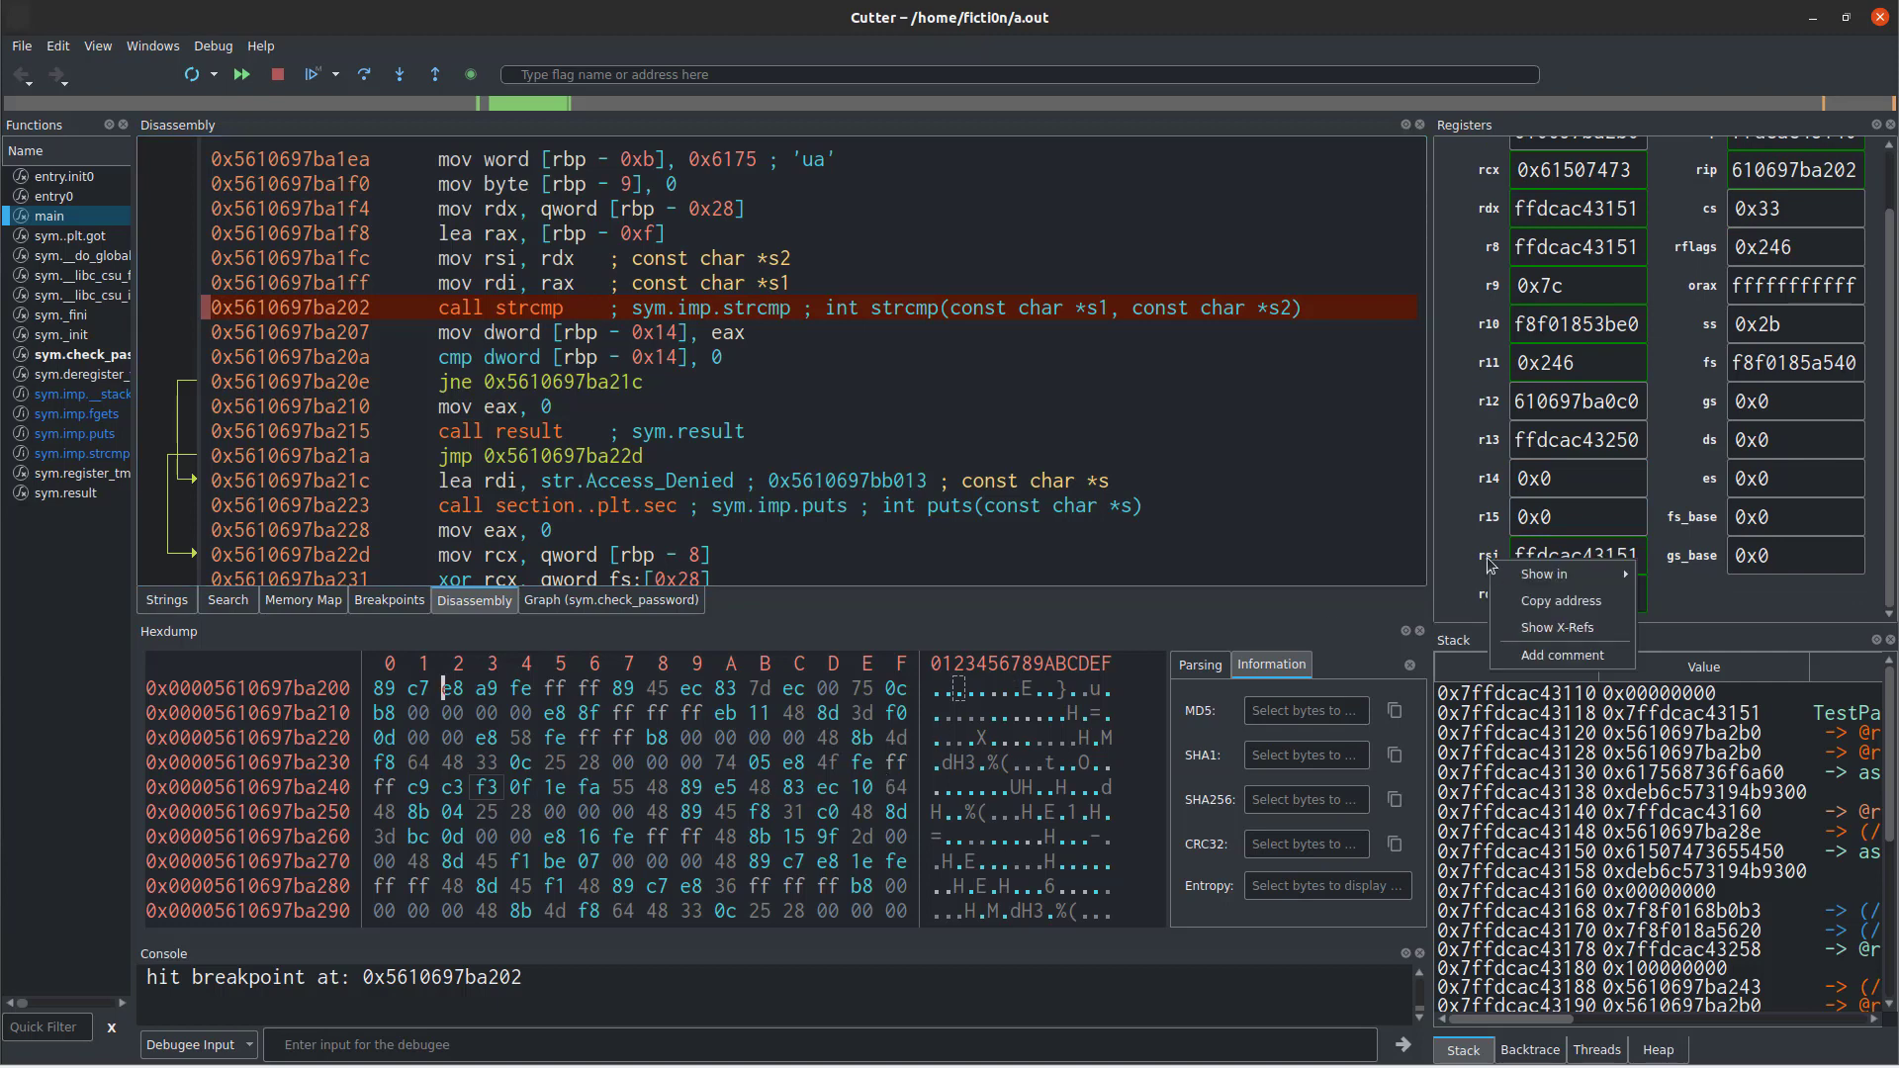
mouse_move(1543, 574)
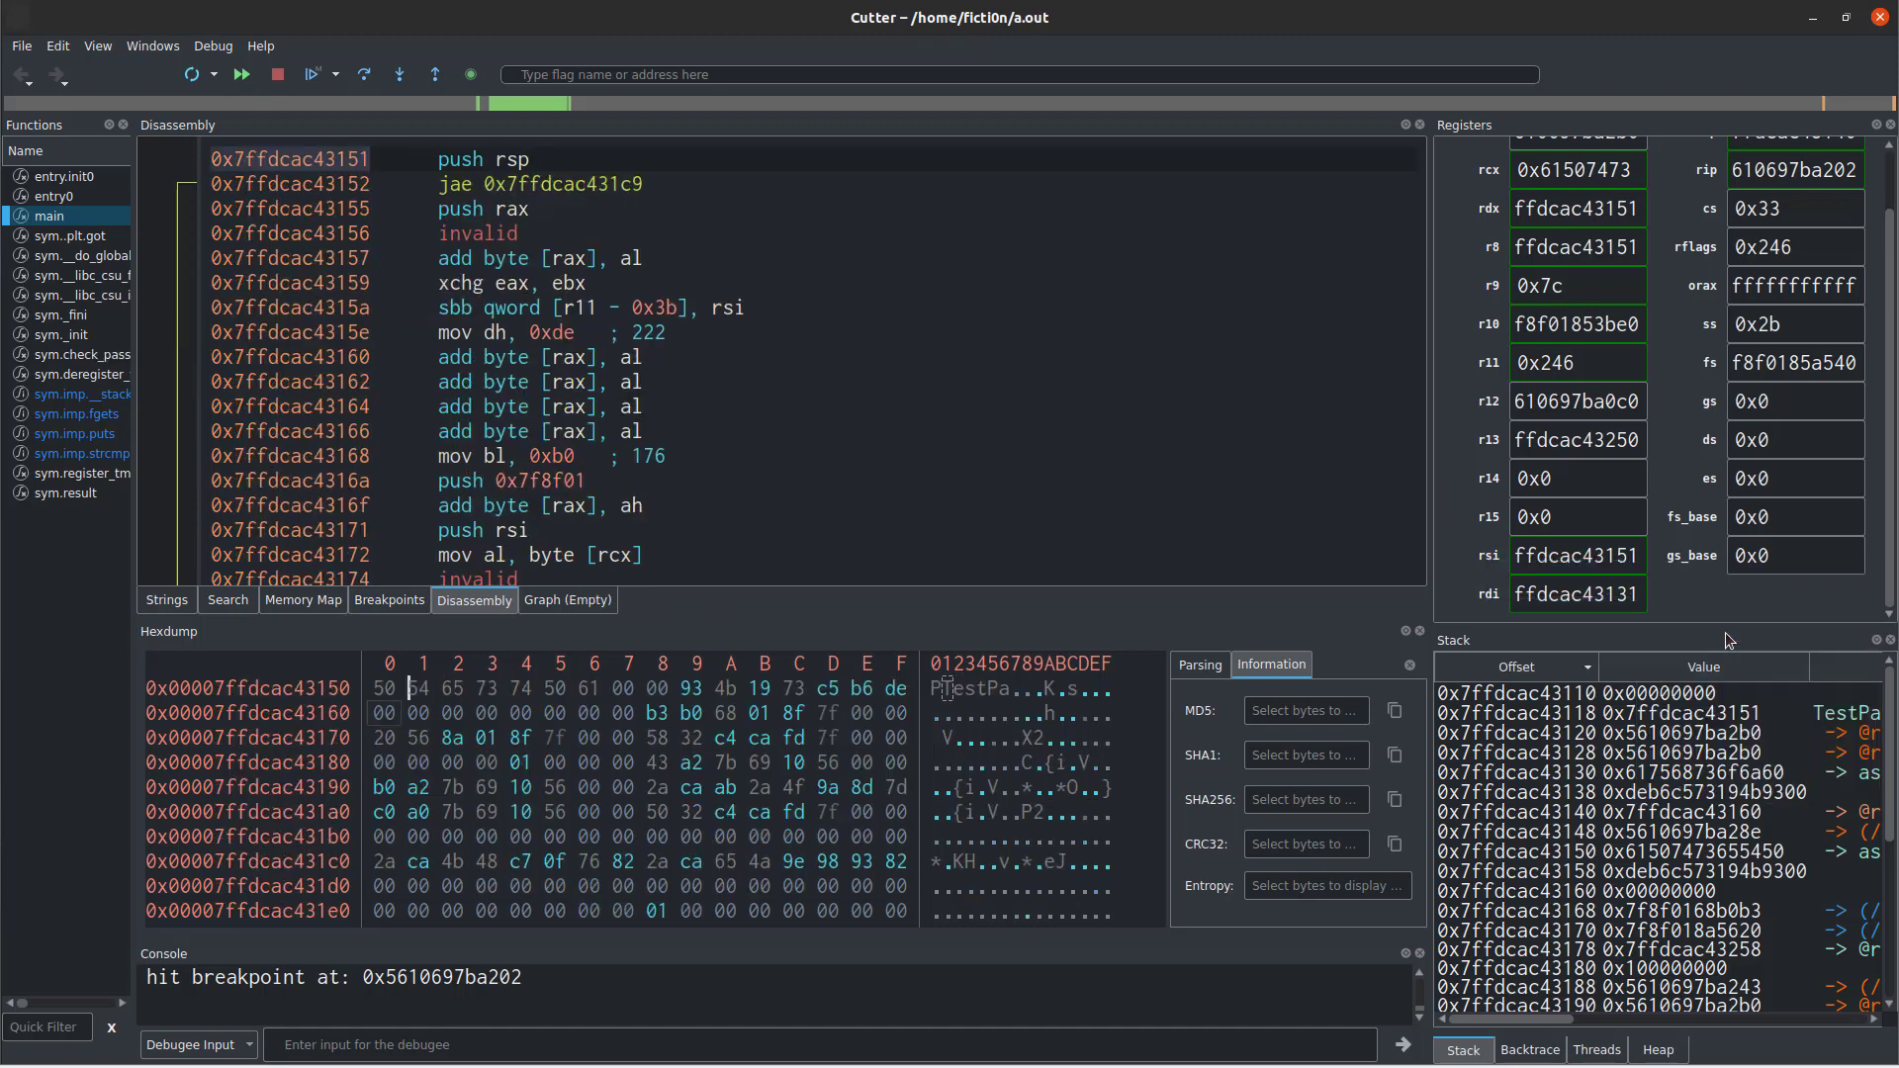
mouse_move(958, 728)
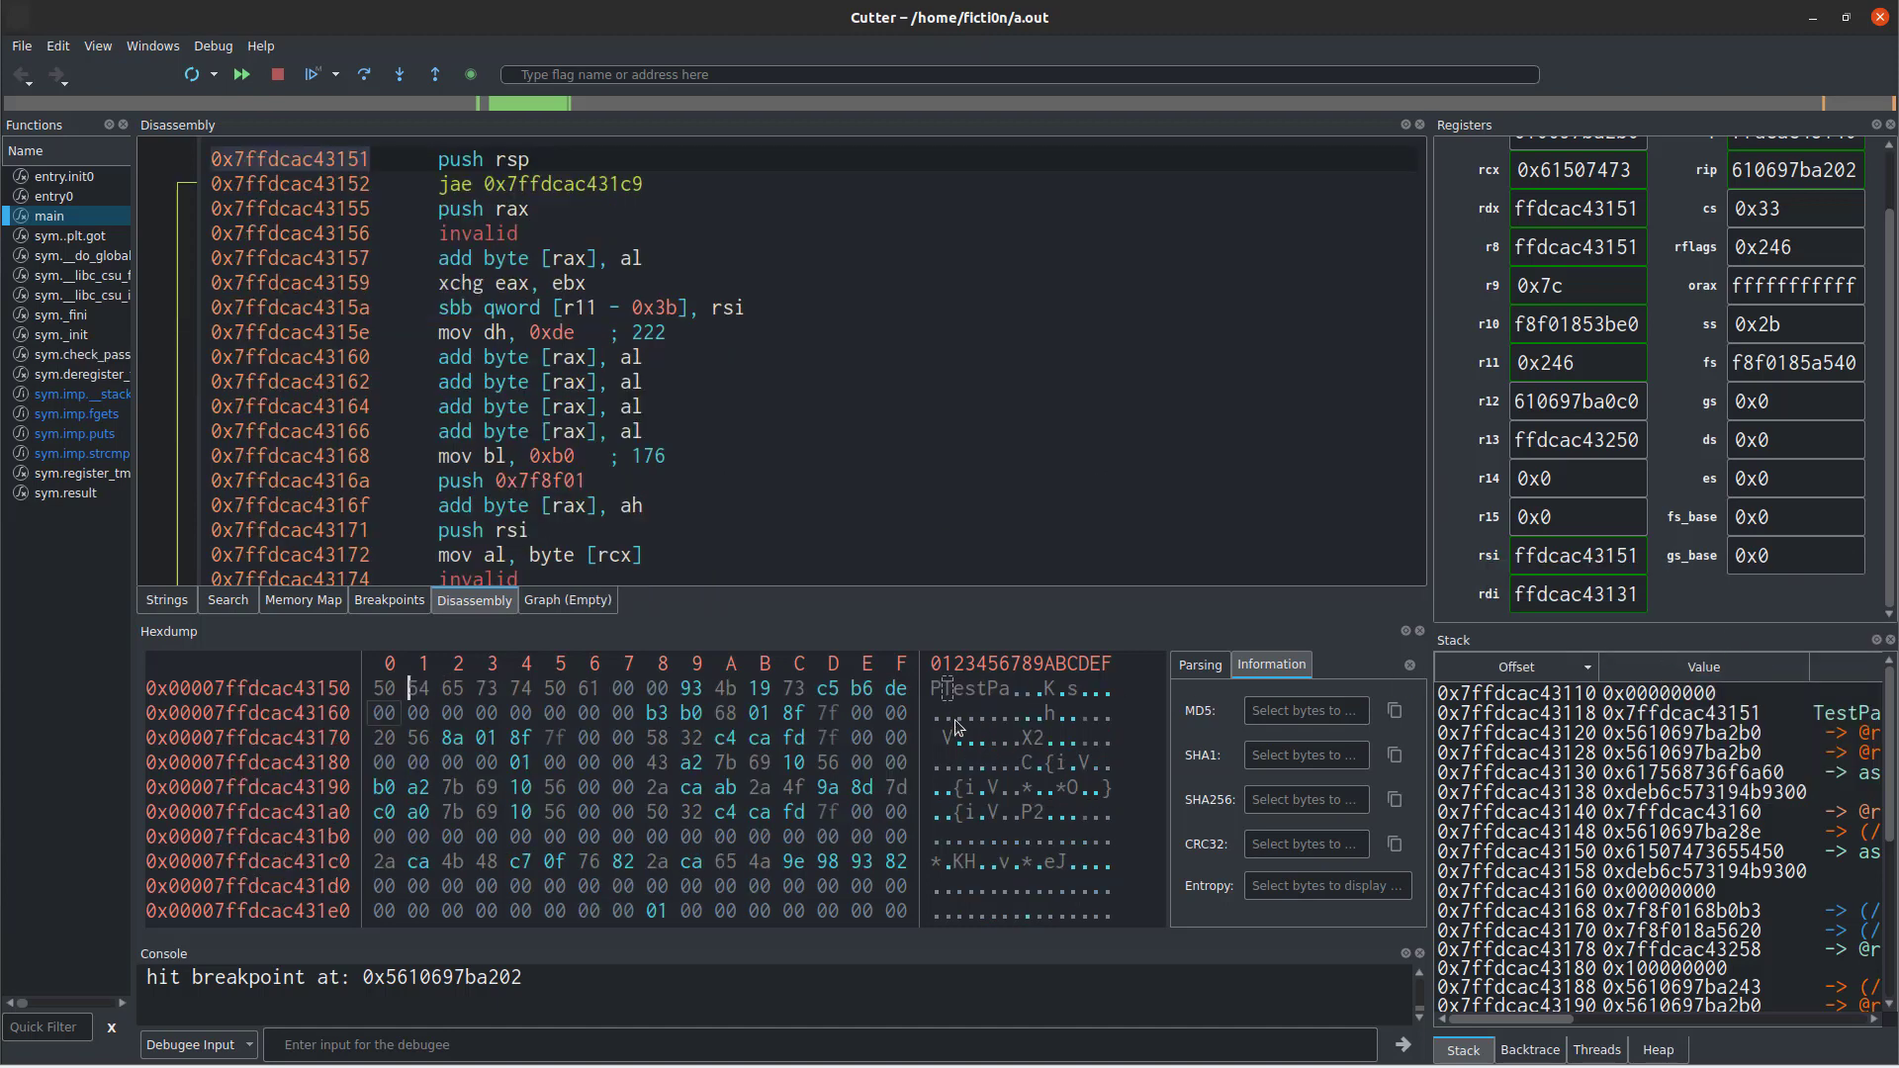